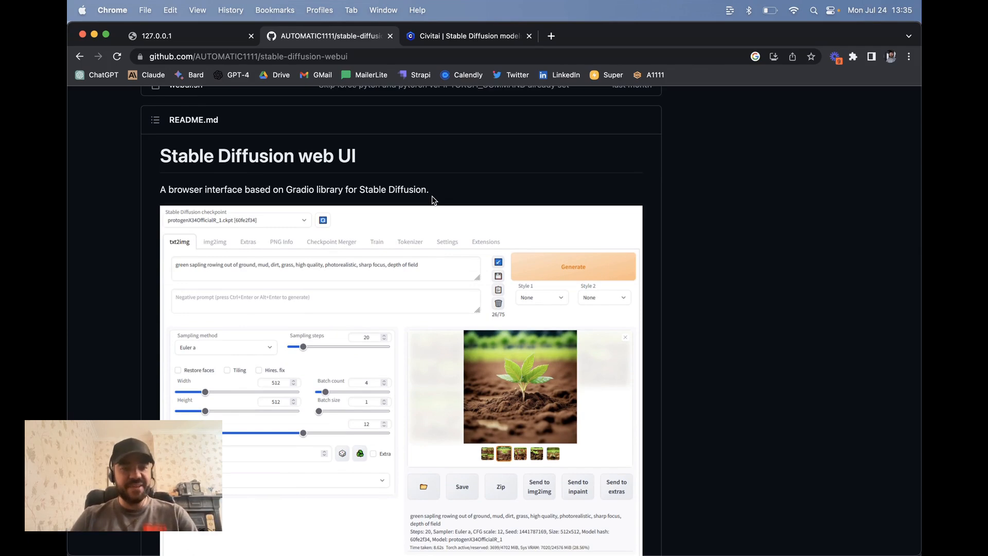
Run bash webui.sh from the stable-diffusion-webui folder in Terminal.
{"action": "scroll", "scroll_direction": "down", "scroll_amount": 3}
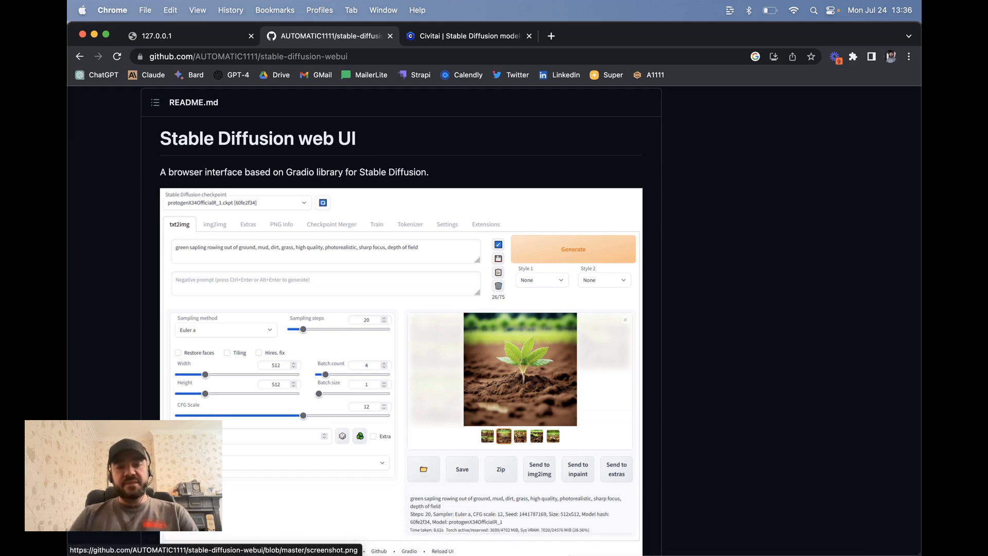
{"action": "mouse_move", "coordinate": [497, 431]}
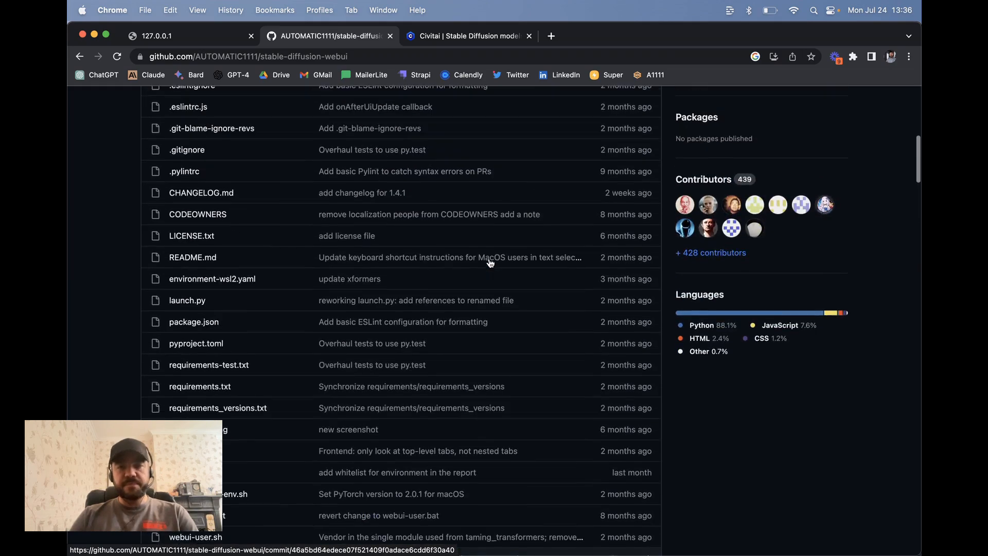
{"action": "scroll", "scroll_direction": "down", "scroll_amount": 3}
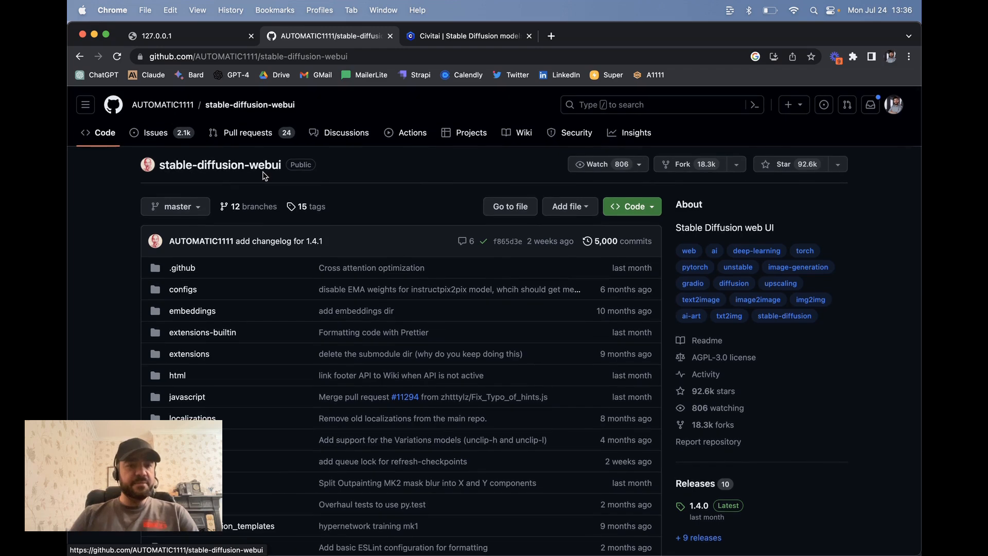
{"action": "scroll", "scroll_direction": "down", "scroll_amount": 3}
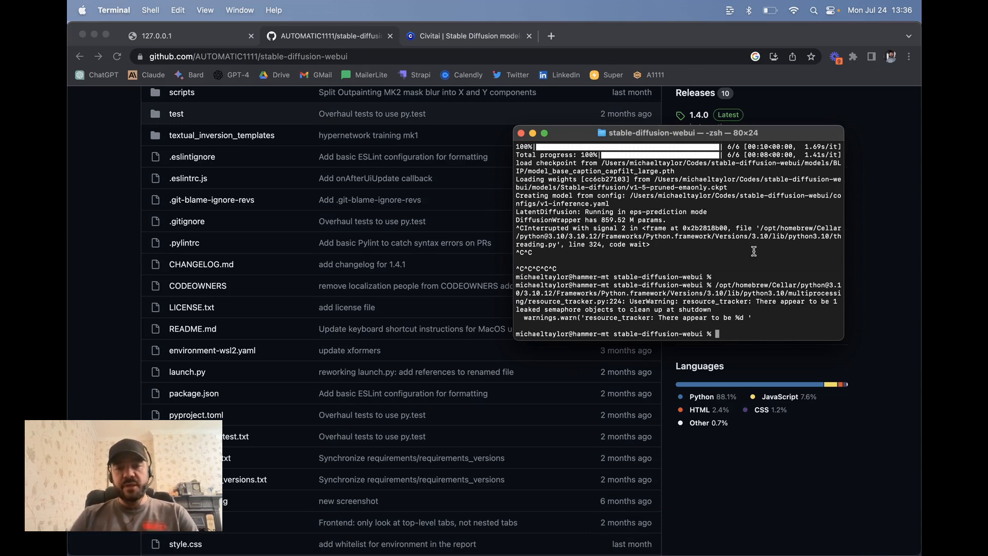
{"action": "mouse_move", "coordinate": [668, 333]}
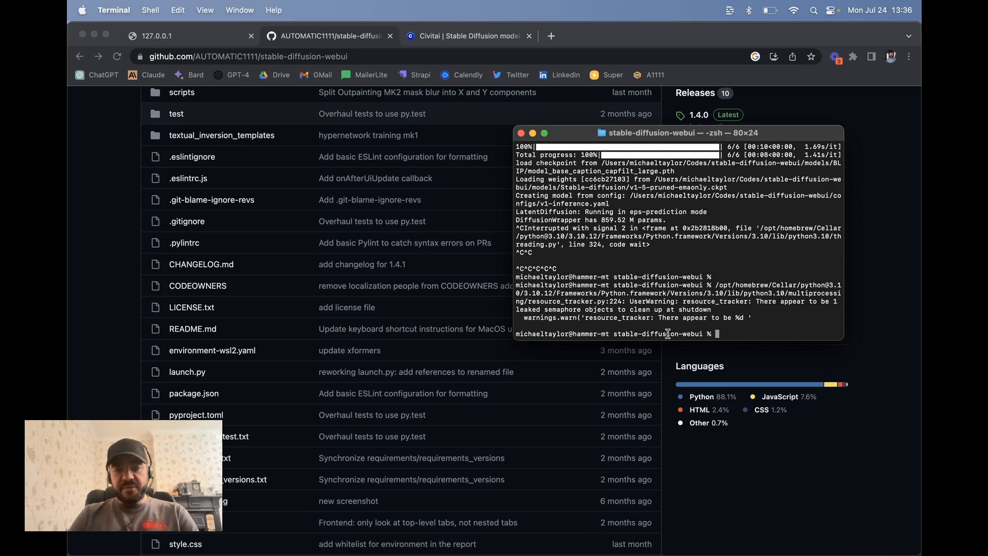
{"action": "type", "text": "b"}
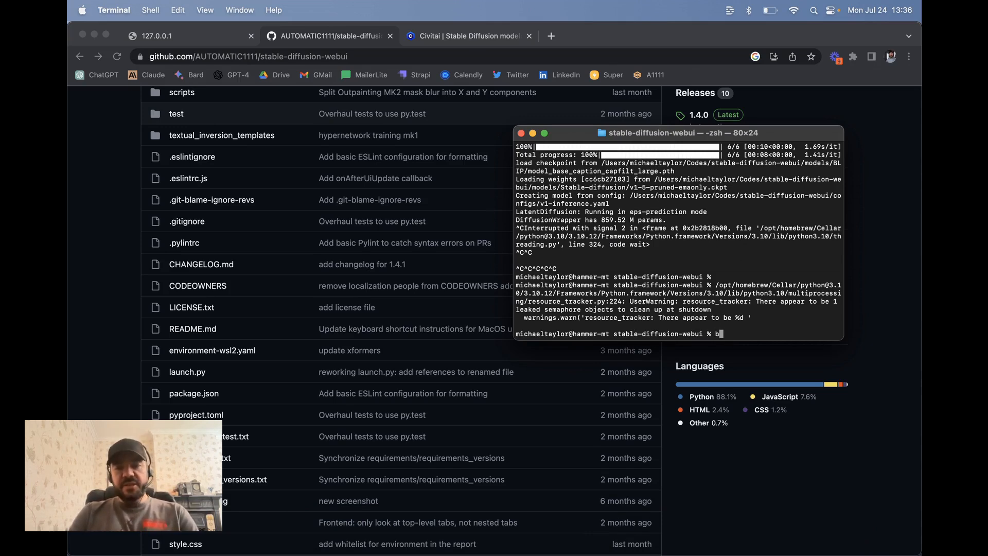
{"action": "type", "text": "ash webui"}
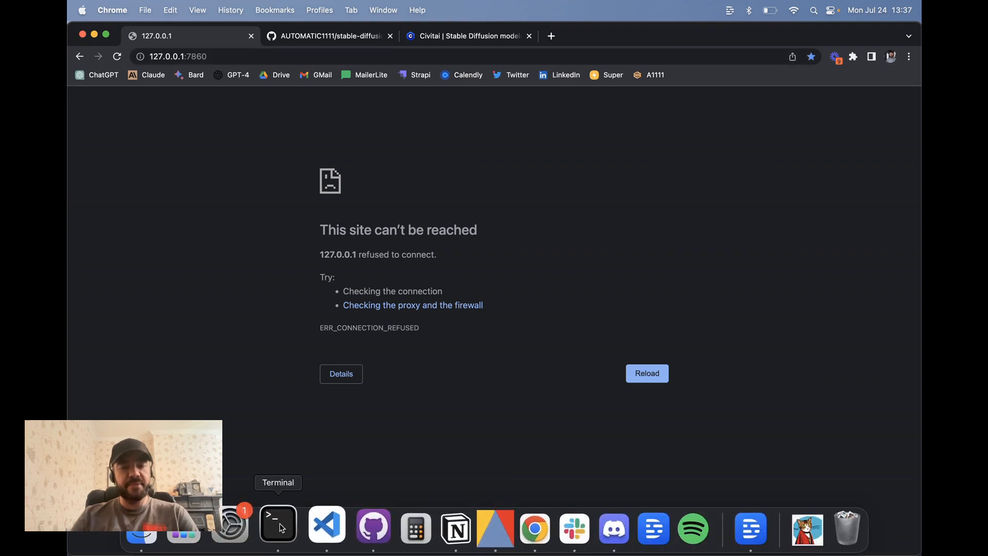
Check Terminal shows the server running at 127.0.0.1:7860, then return to the browser.
{"action": "left_click", "coordinate": [278, 523]}
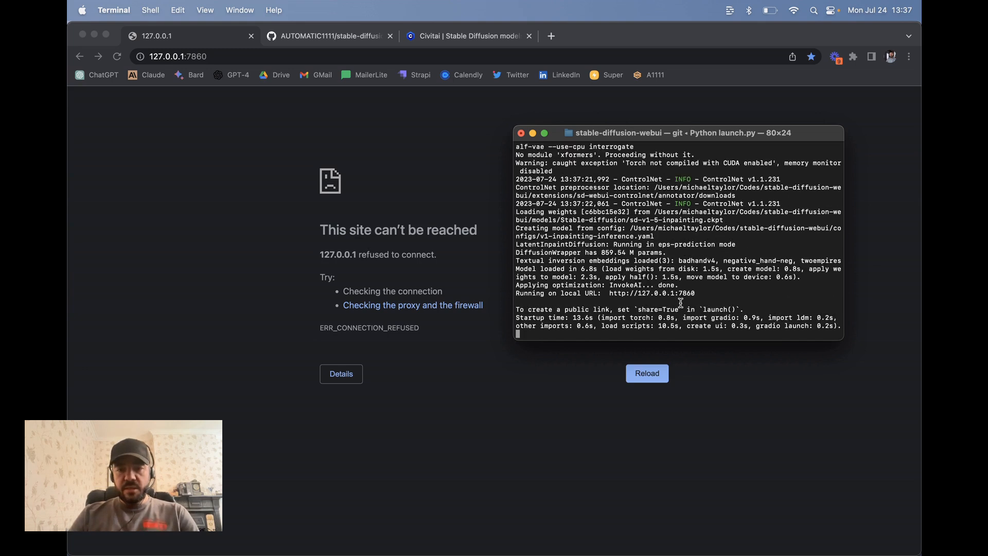
{"action": "double_click", "coordinate": [655, 293]}
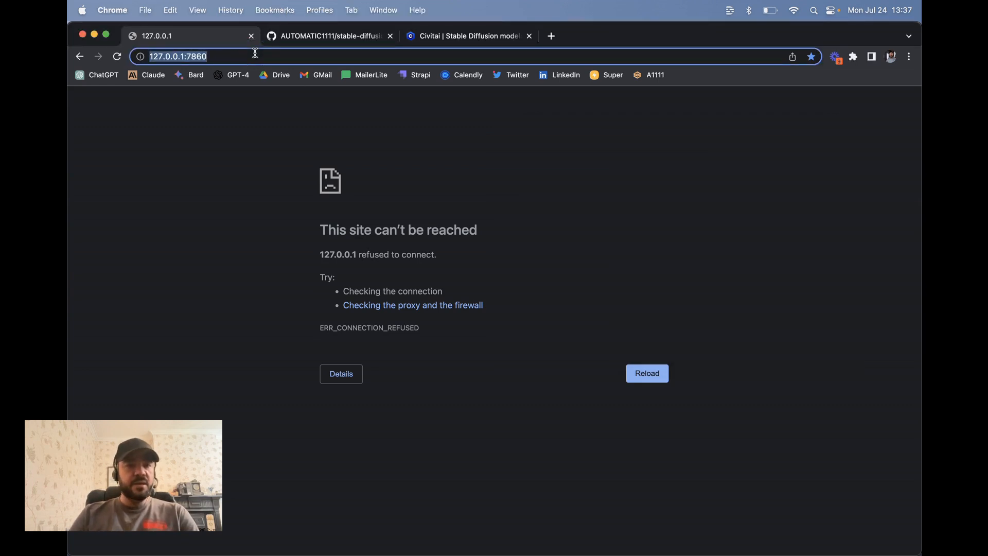
Load 127.0.0.1:7860 and make v1-5-pruned-emaonly.ckpt the active checkpoint.
{"action": "left_click", "coordinate": [646, 373]}
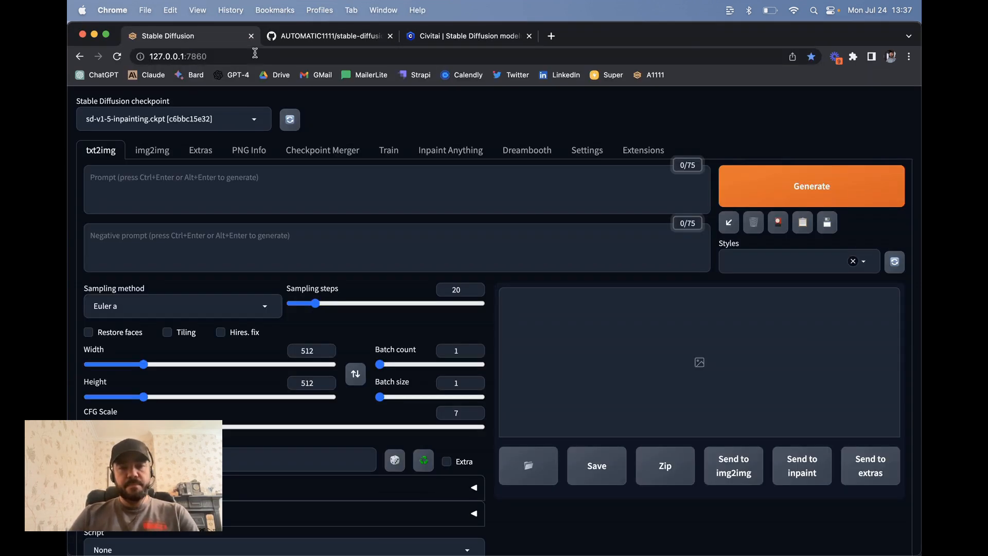
{"action": "left_click", "coordinate": [174, 119]}
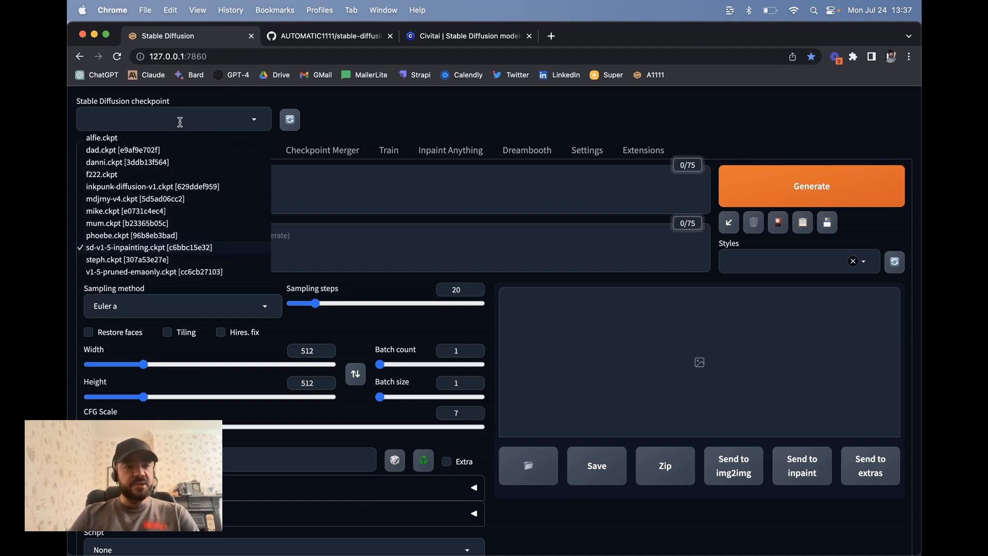
{"action": "mouse_move", "coordinate": [138, 263]}
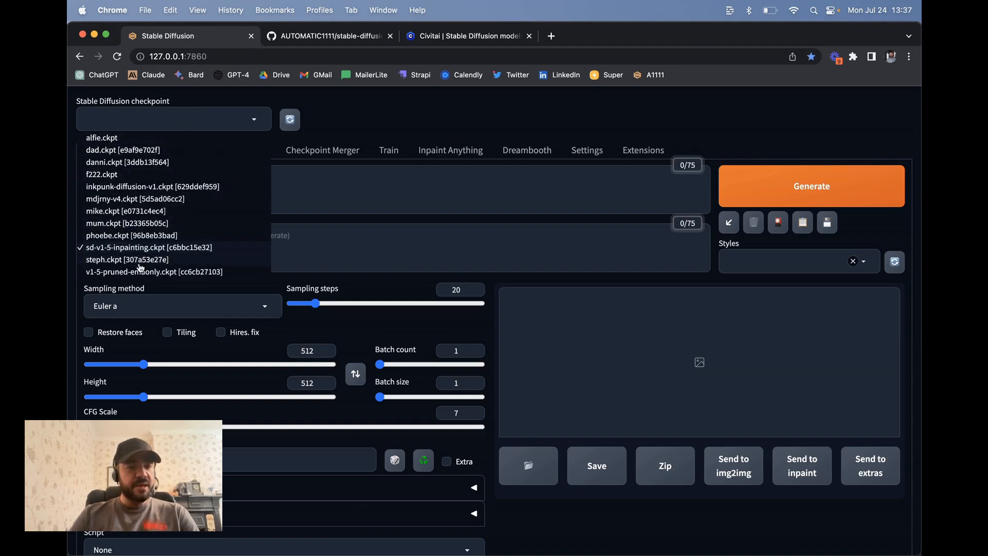
{"action": "left_click", "coordinate": [154, 272]}
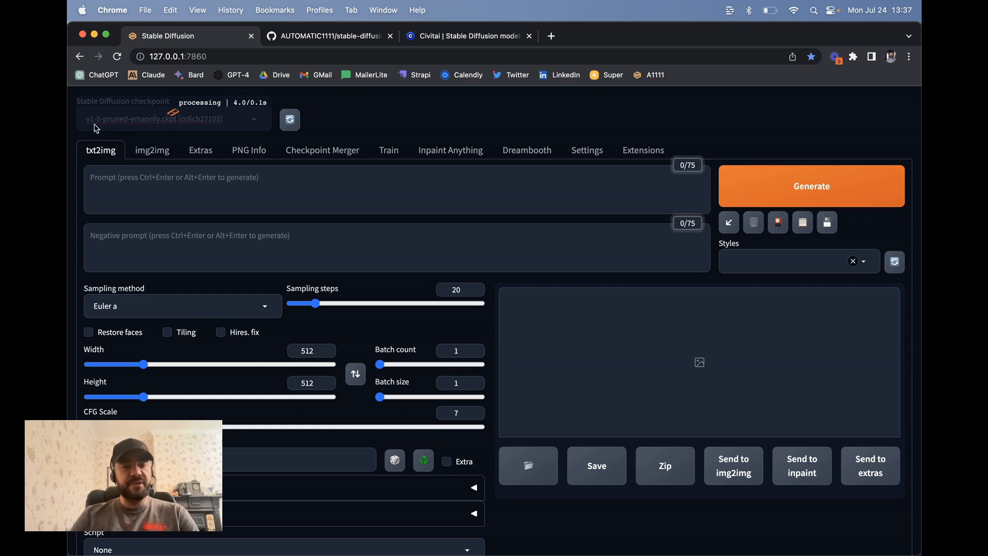
{"action": "mouse_move", "coordinate": [332, 133]}
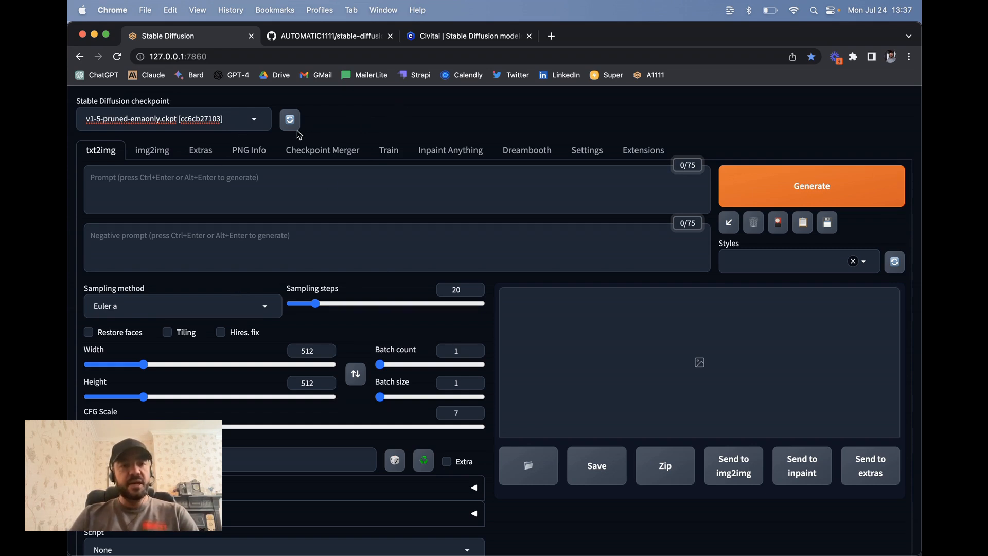
{"action": "left_click", "coordinate": [173, 118]}
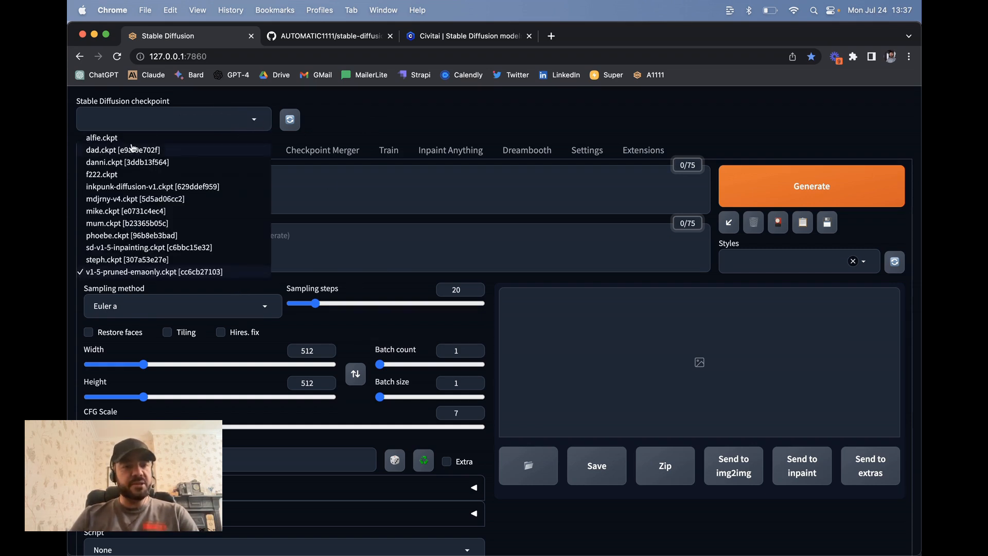
{"action": "left_click", "coordinate": [153, 271]}
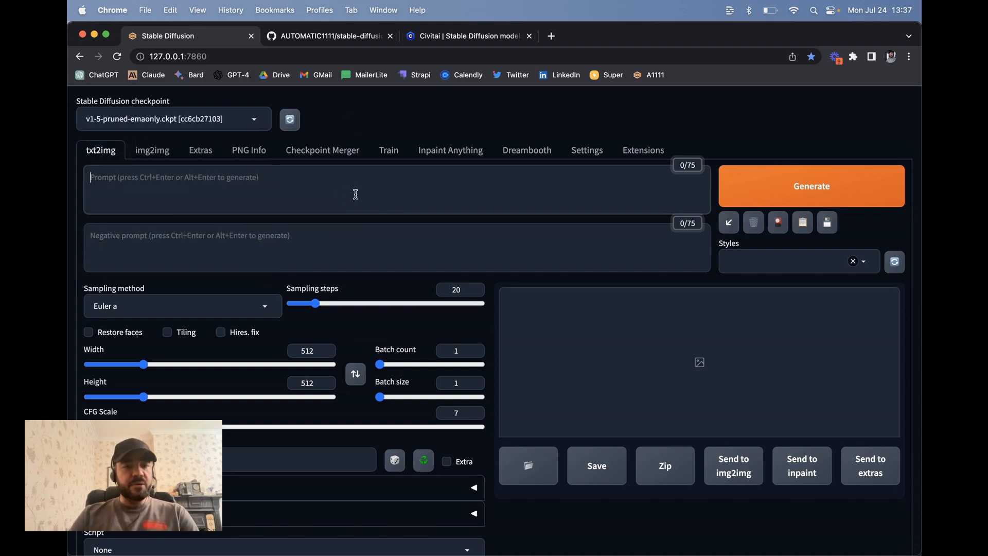
Generate a txt2img image from the prompt 'a cat wearing a cape'.
{"action": "type", "text": "a czat"}
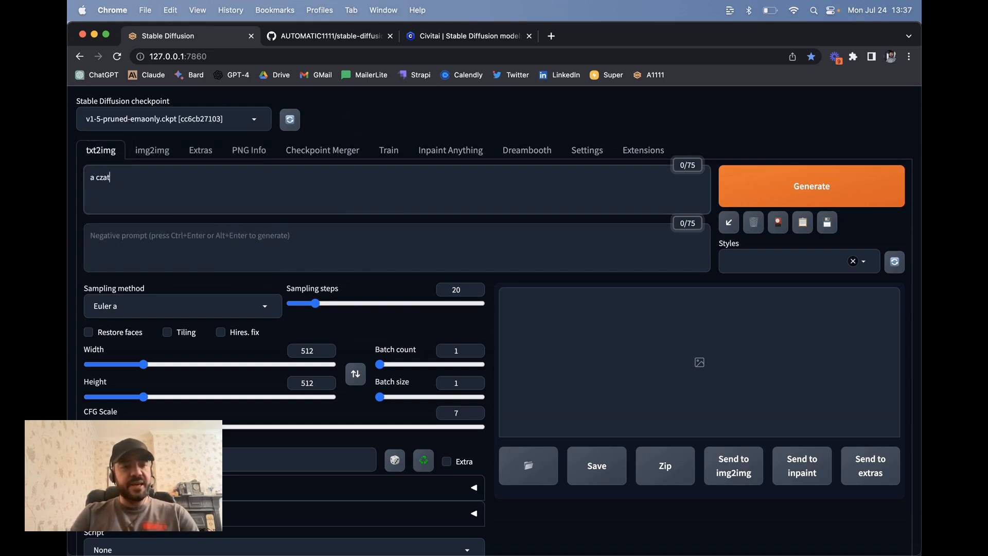
{"action": "type", "text": "a cat wearing"}
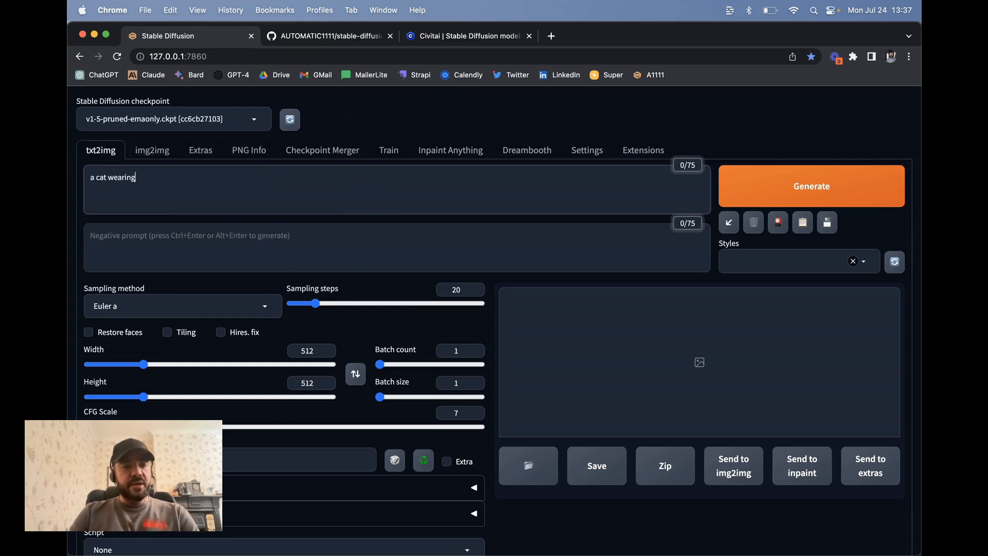
{"action": "type", "text": "a cape"}
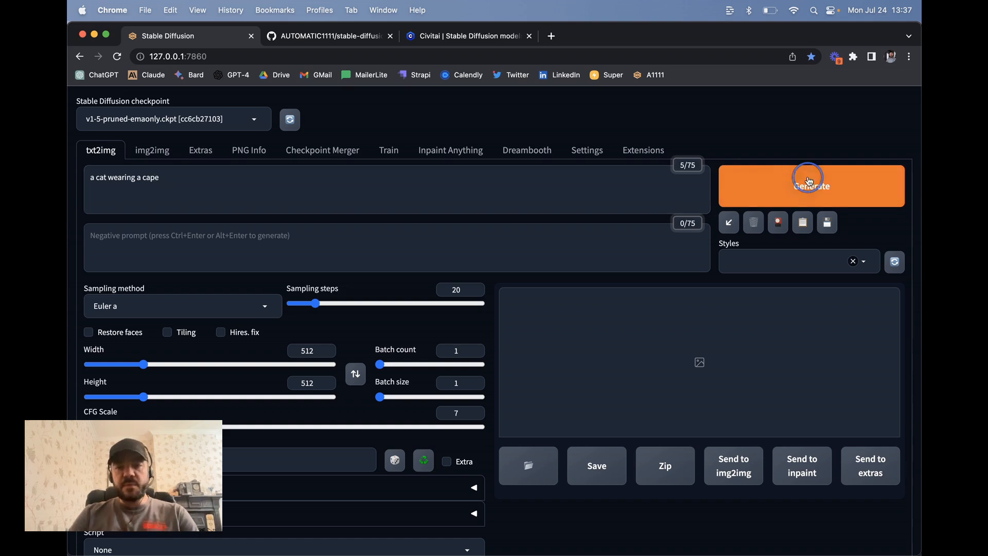
{"action": "left_click", "coordinate": [811, 185]}
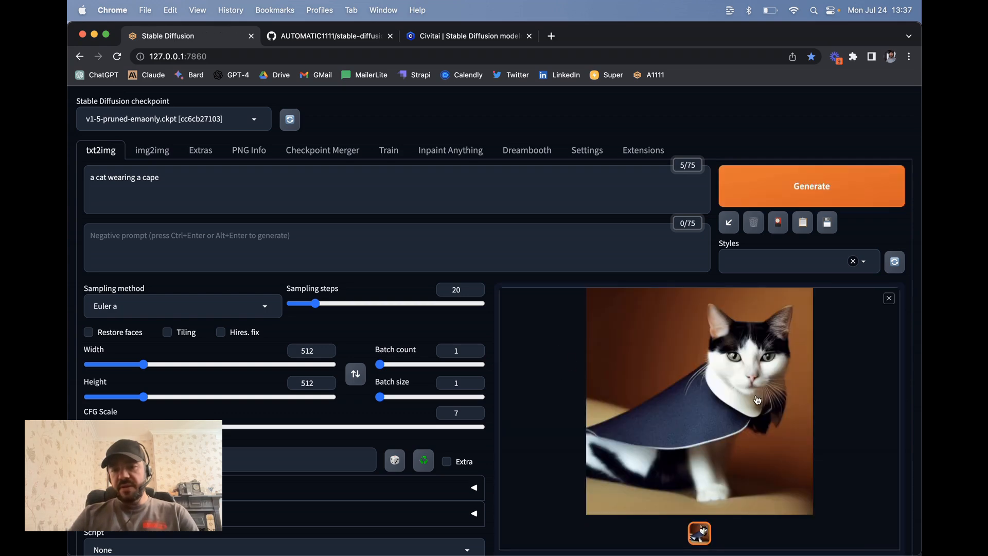
Scroll to the generation info and highlight the prompt and CFG scale.
{"action": "scroll", "scroll_direction": "down", "scroll_amount": 3}
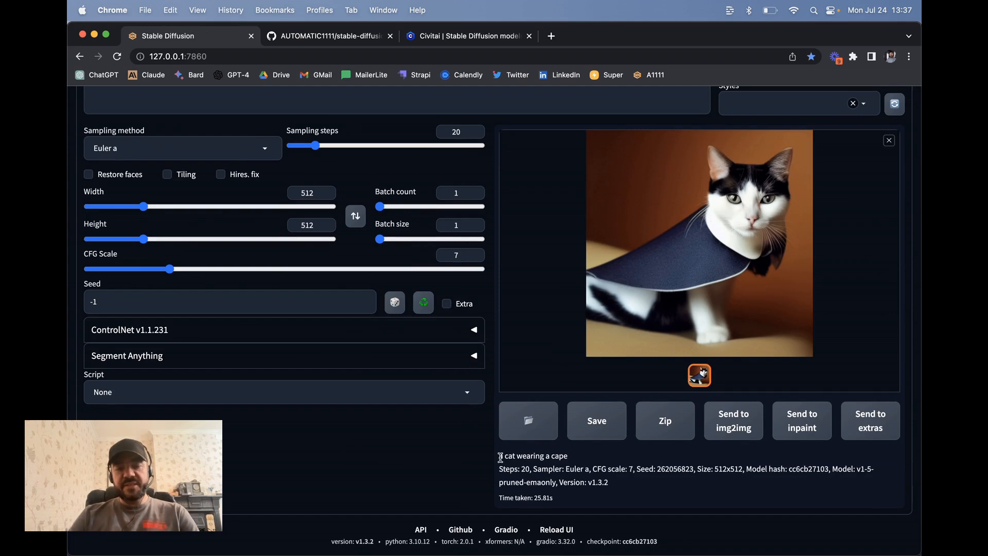
{"action": "double_click", "coordinate": [533, 455]}
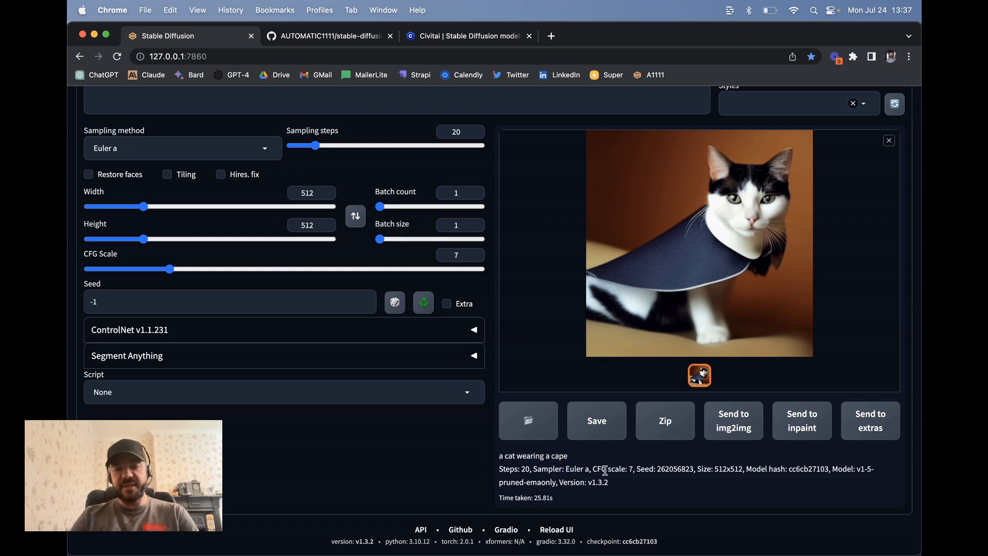
{"action": "double_click", "coordinate": [674, 469]}
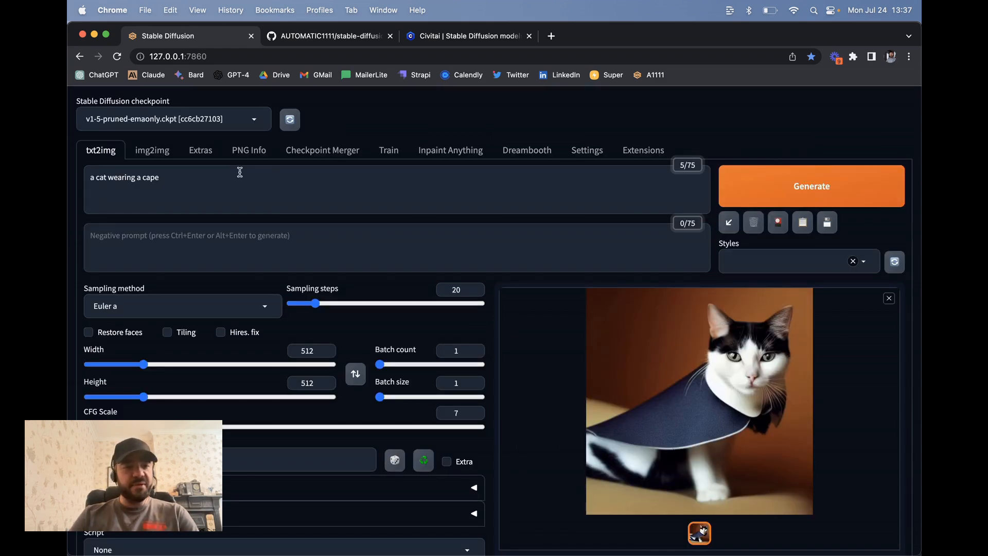
Load the inkpunk-diffusion-v1 checkpoint and regenerate the cat-in-a-cape image.
{"action": "left_click", "coordinate": [173, 118]}
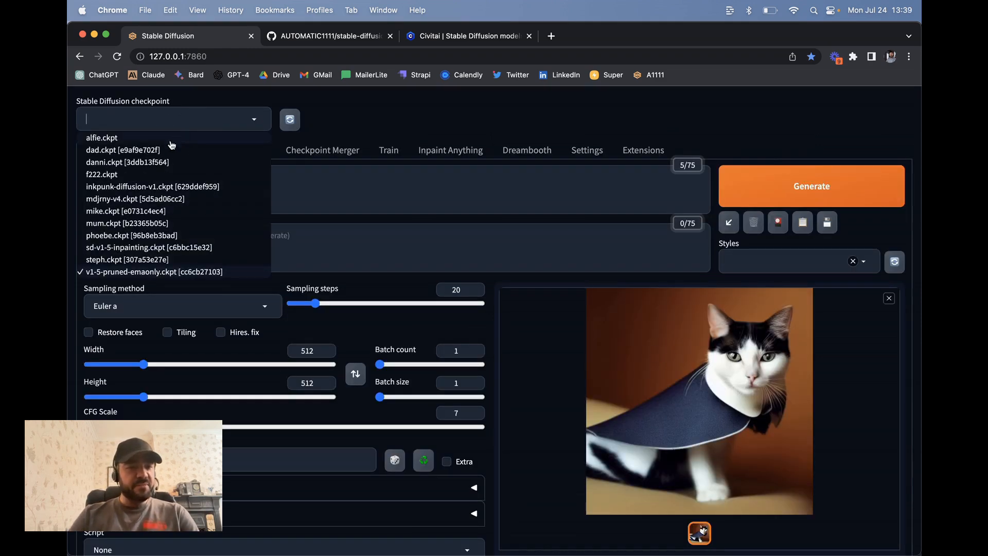
{"action": "left_click", "coordinate": [152, 185]}
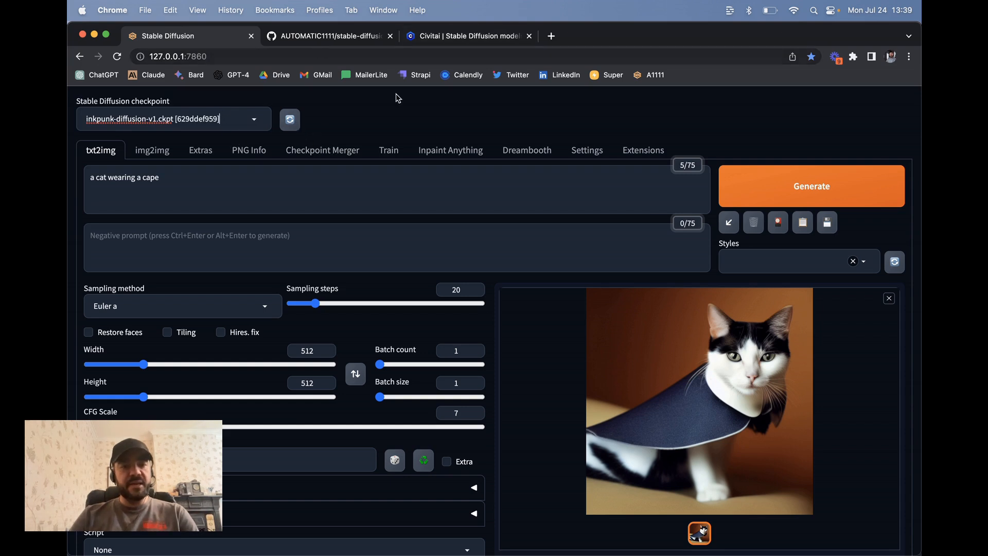
{"action": "left_click", "coordinate": [811, 185]}
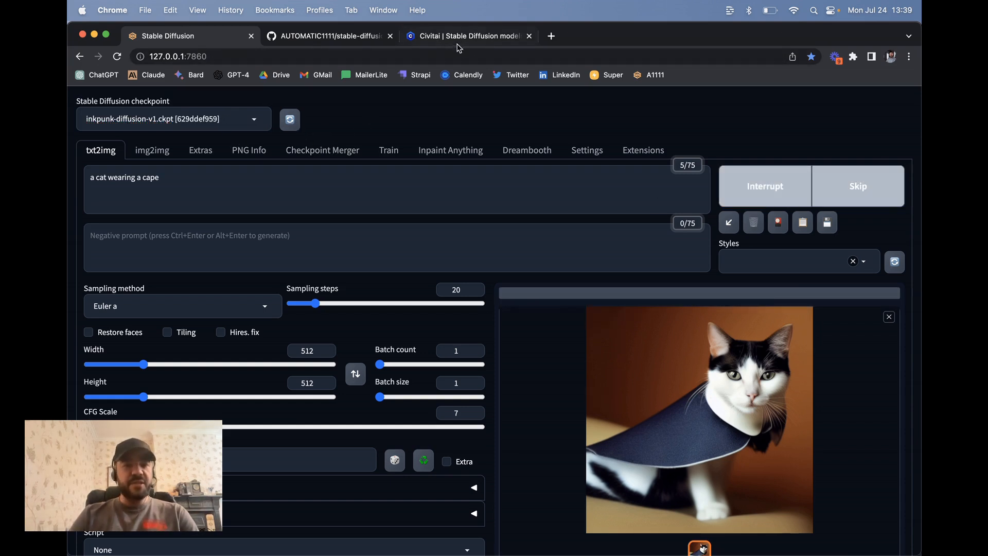
{"action": "left_click", "coordinate": [469, 35]}
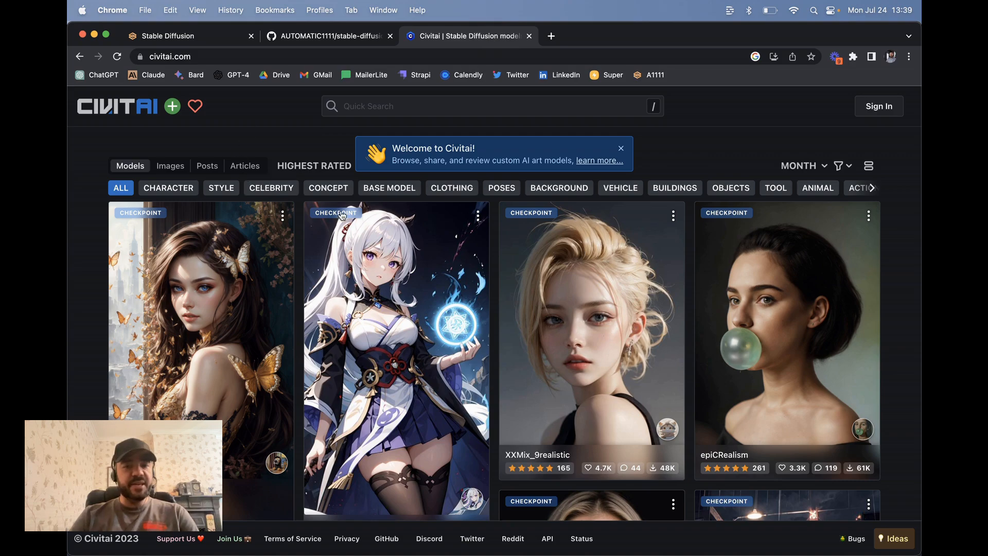
{"action": "scroll", "scroll_direction": "down", "scroll_amount": 3}
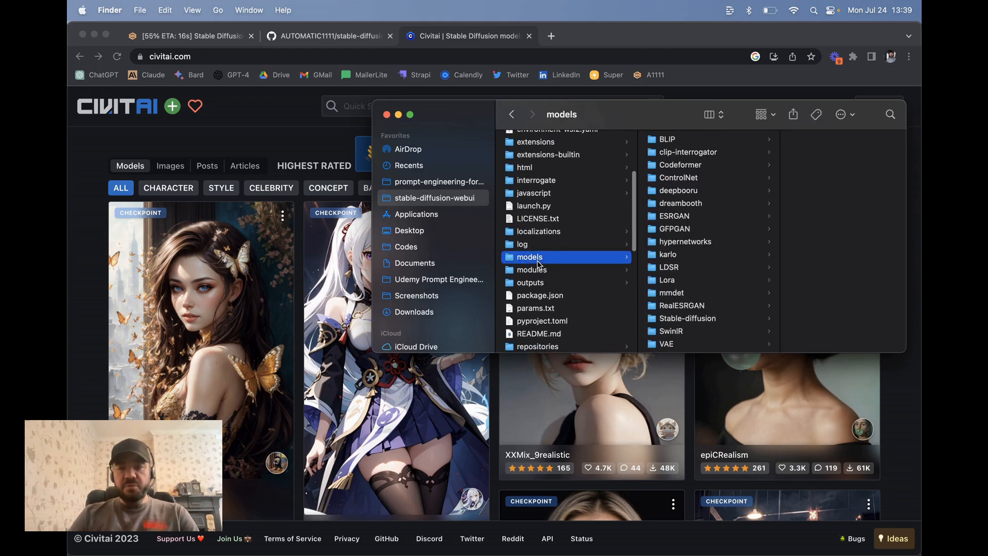
{"action": "scroll", "scroll_direction": "down", "scroll_amount": 3}
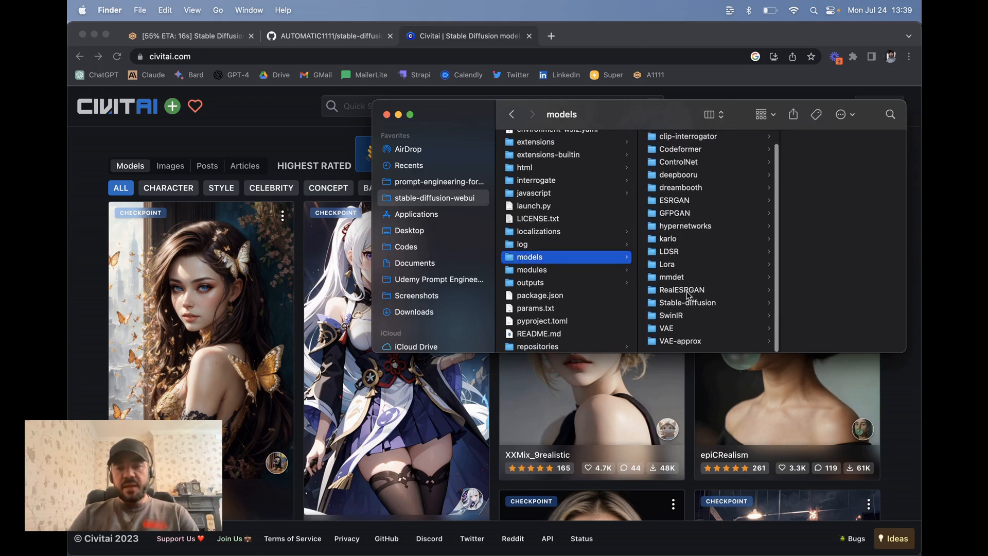
{"action": "left_click", "coordinate": [689, 302]}
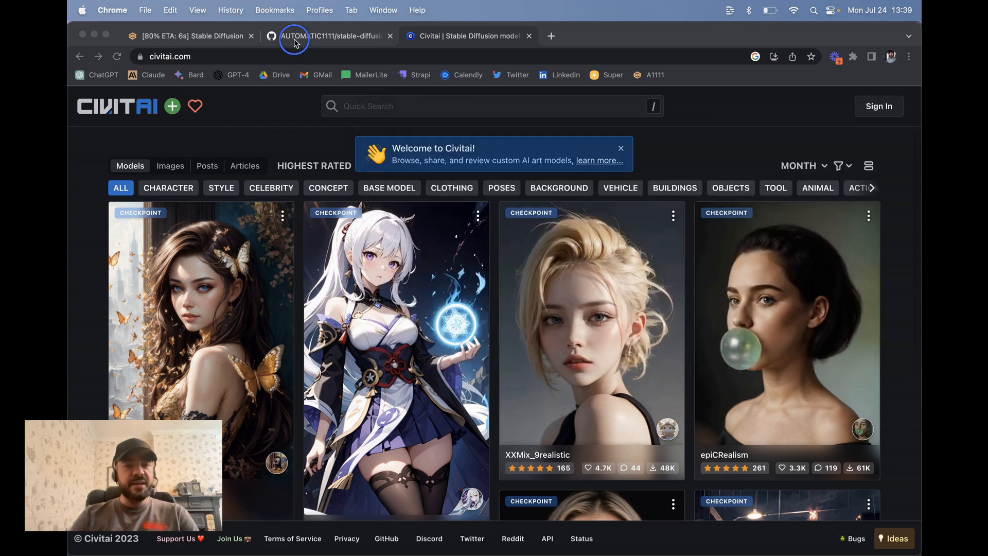
Add the nvinkpunk trigger word to the cat prompt and generate the inkpunk-style image.
{"action": "left_click", "coordinate": [189, 36]}
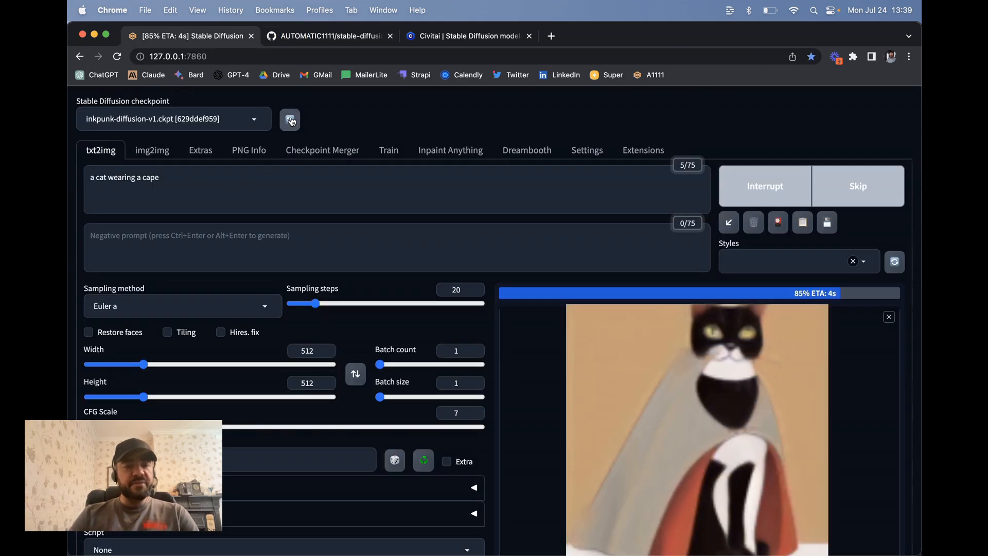
{"action": "left_click", "coordinate": [173, 119]}
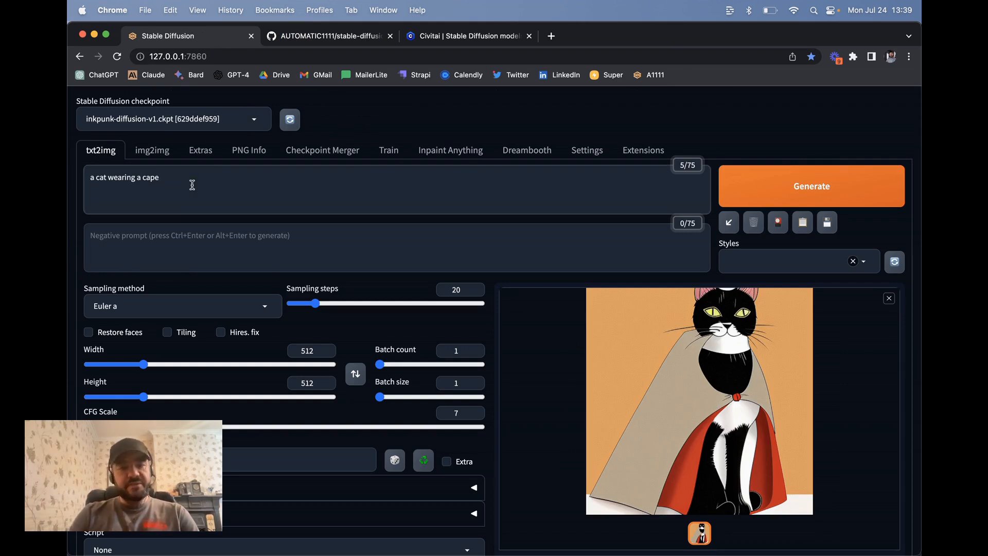
{"action": "type", "text": "nvinkpunk"}
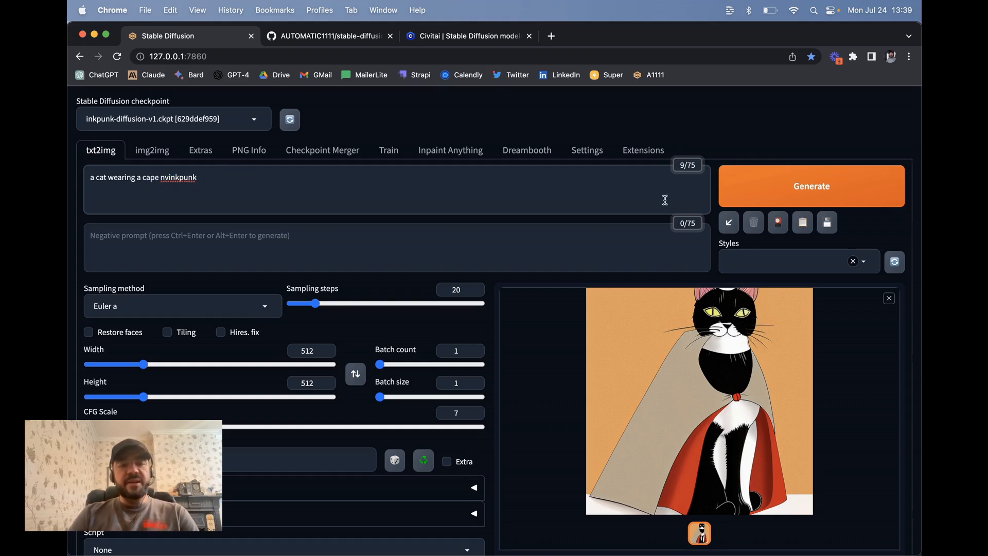
{"action": "left_click", "coordinate": [810, 186]}
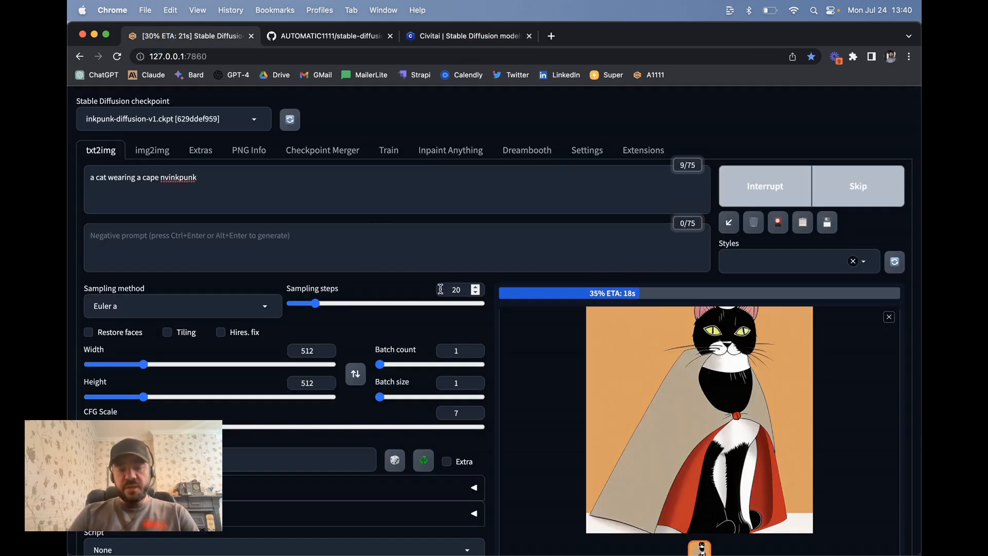
{"action": "scroll", "scroll_direction": "down", "scroll_amount": 3}
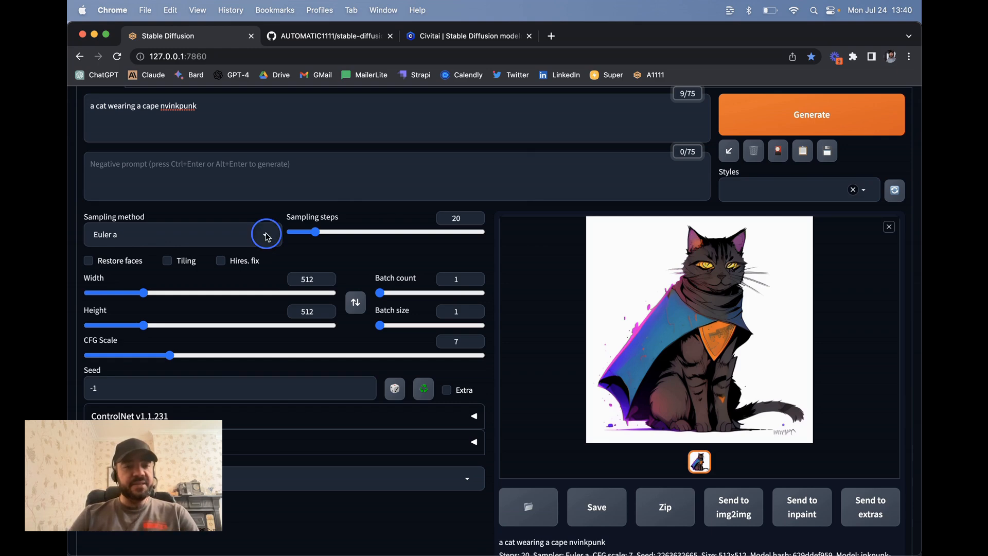
{"action": "left_click", "coordinate": [264, 233]}
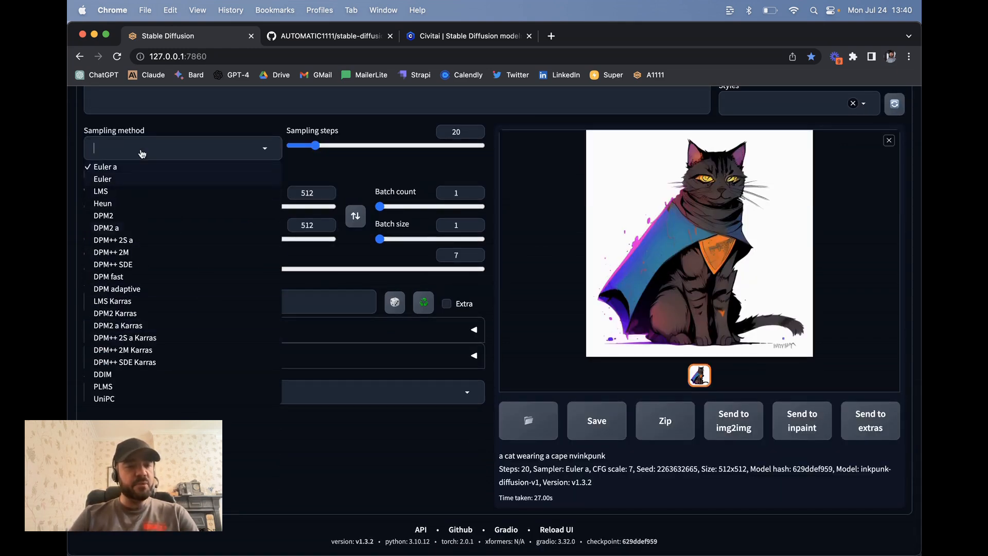
{"action": "mouse_move", "coordinate": [132, 313]}
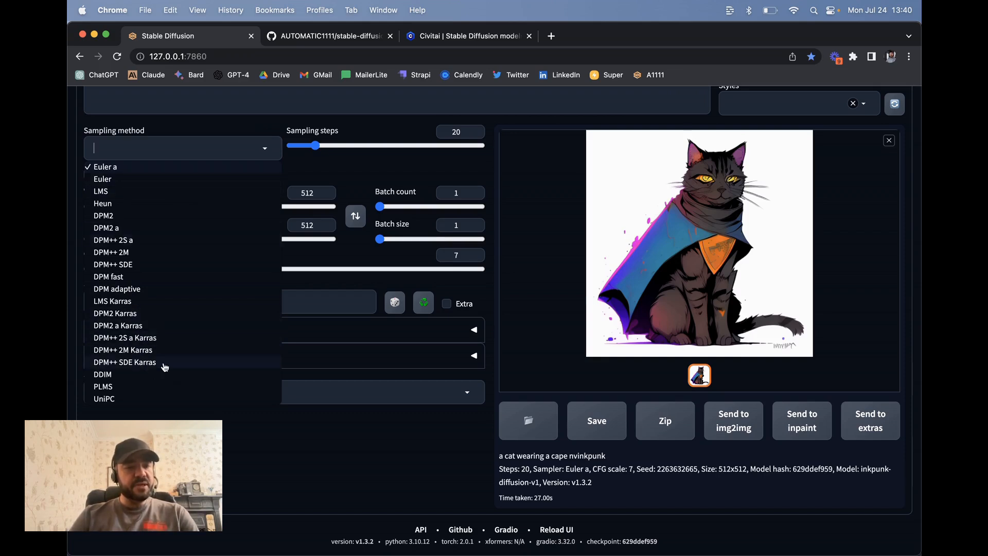
{"action": "left_click", "coordinate": [123, 350]}
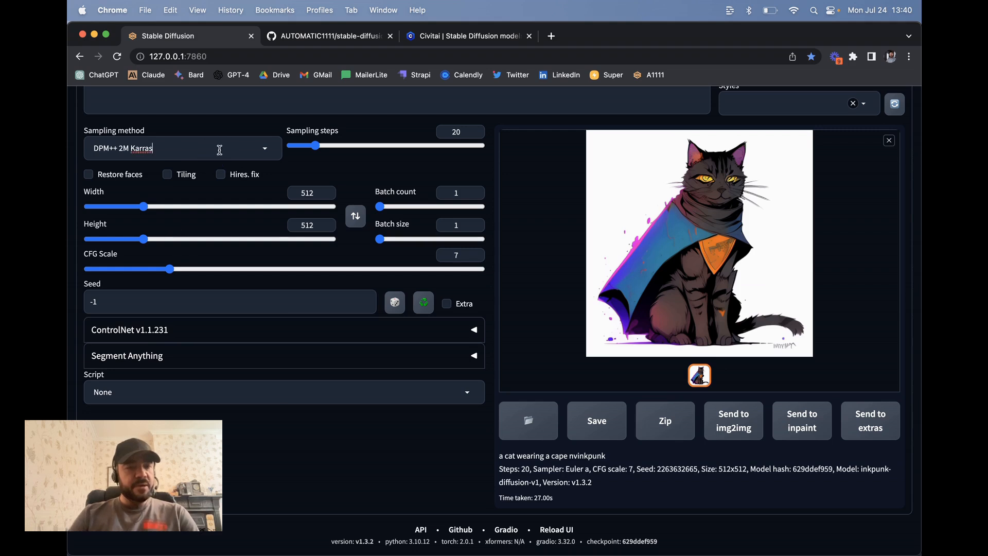
{"action": "left_click", "coordinate": [182, 147]}
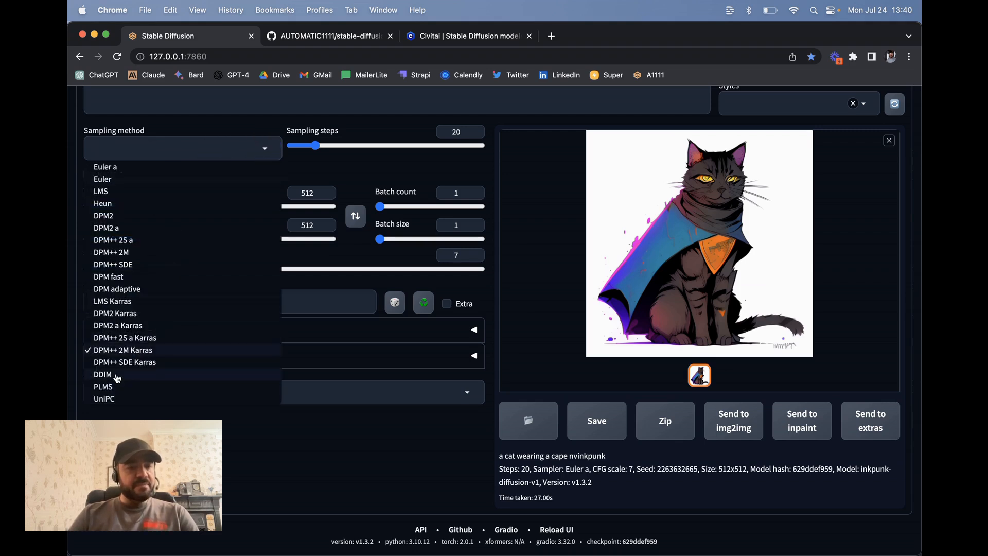
{"action": "left_click", "coordinate": [102, 374]}
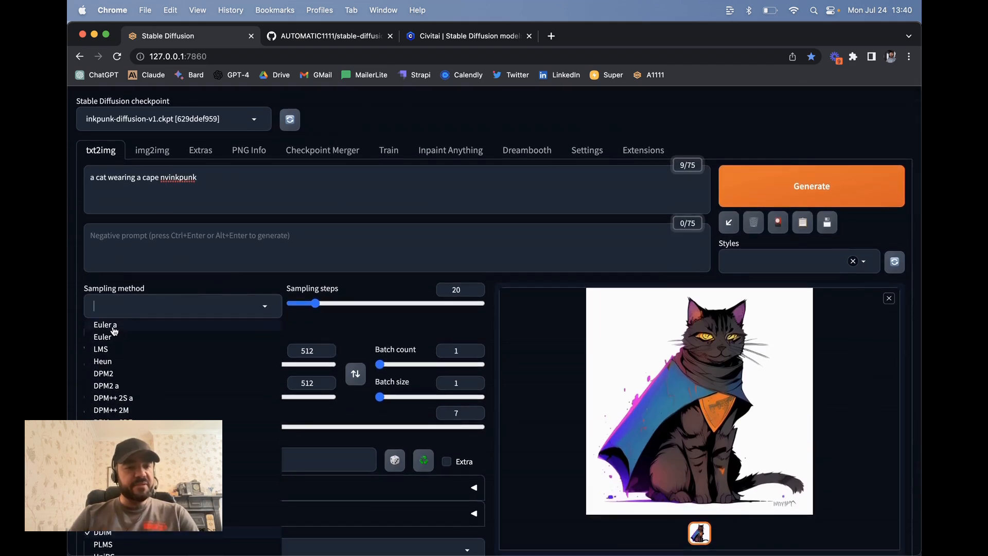
{"action": "left_click", "coordinate": [105, 324]}
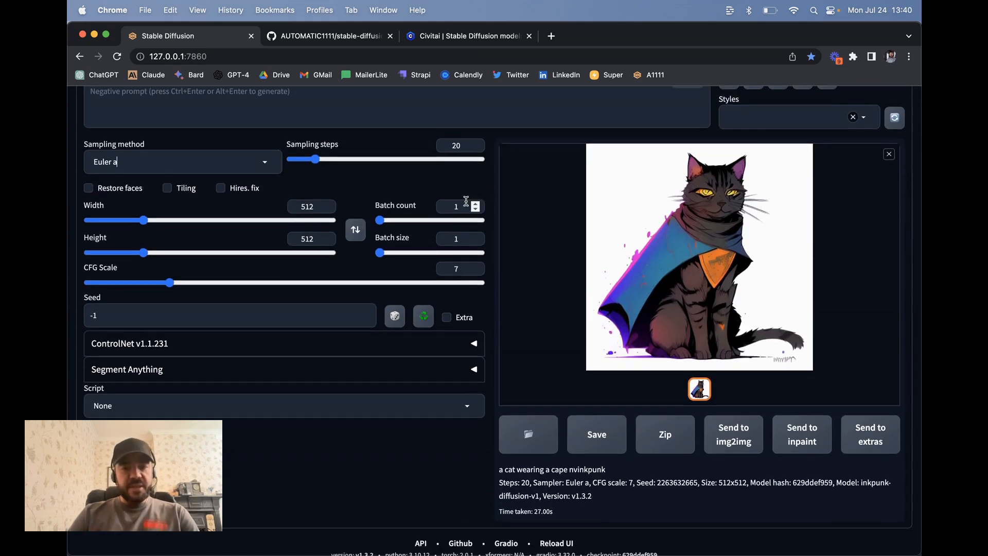
{"action": "left_click", "coordinate": [476, 203]}
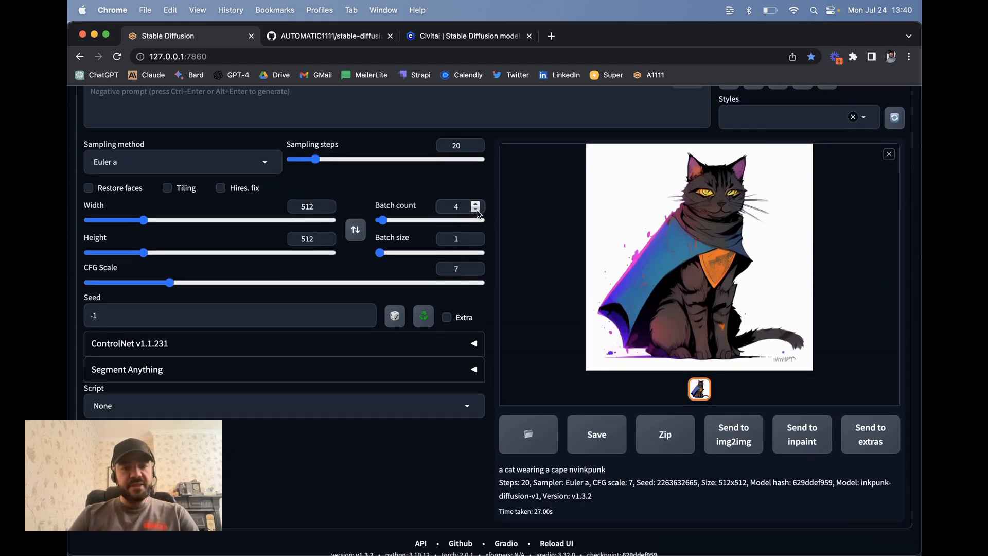
{"action": "left_click", "coordinate": [476, 210]}
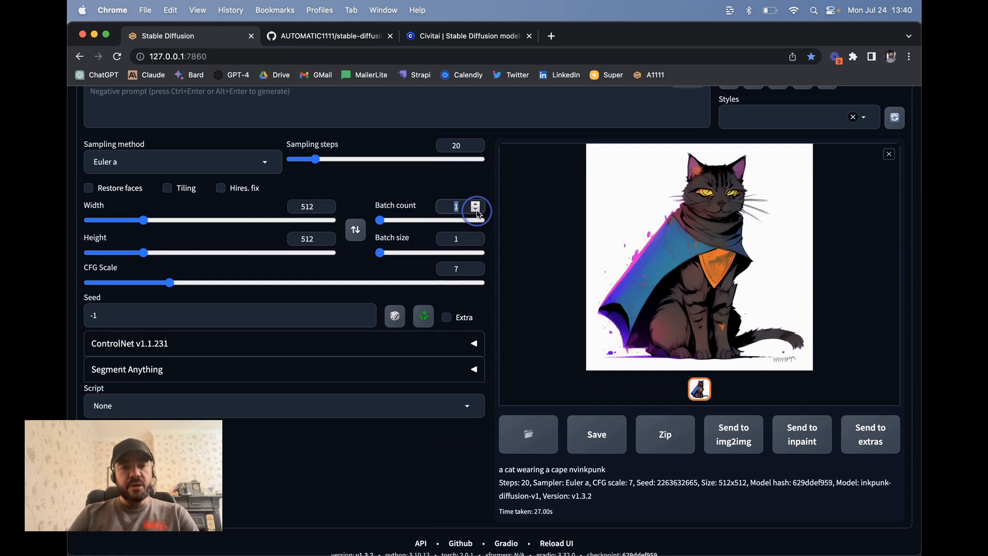
{"action": "left_click", "coordinate": [475, 238]}
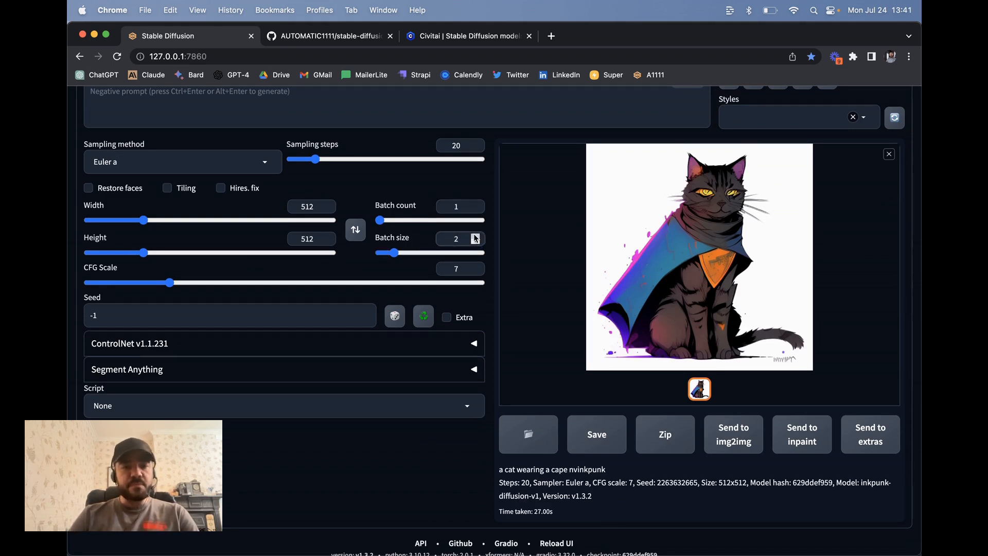
{"action": "left_click", "coordinate": [475, 242]}
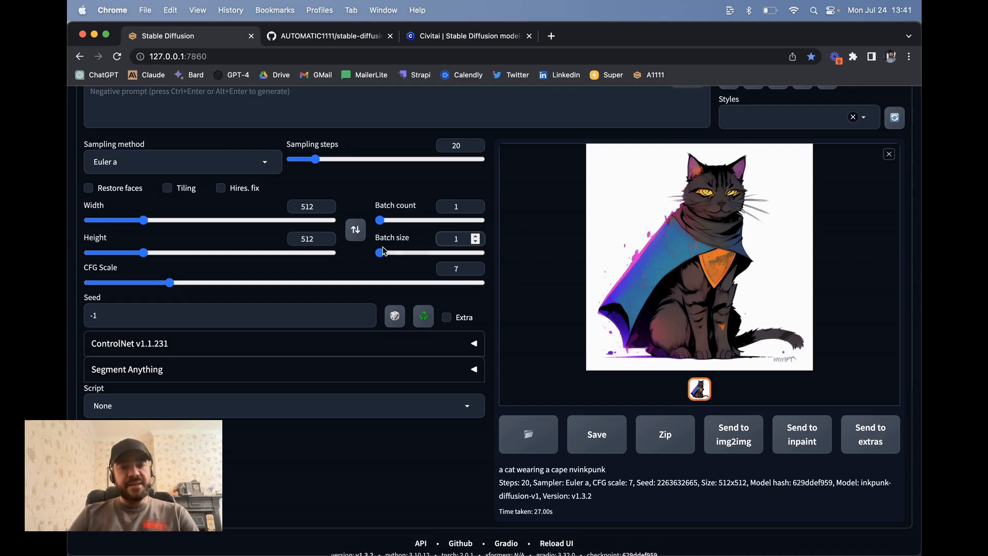
{"action": "mouse_move", "coordinate": [403, 247]}
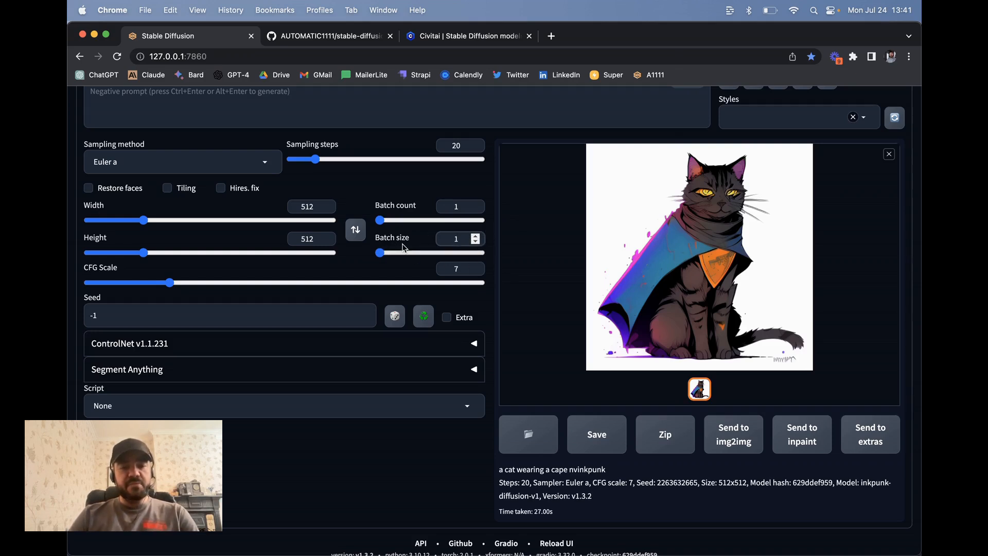
{"action": "left_click", "coordinate": [455, 239]}
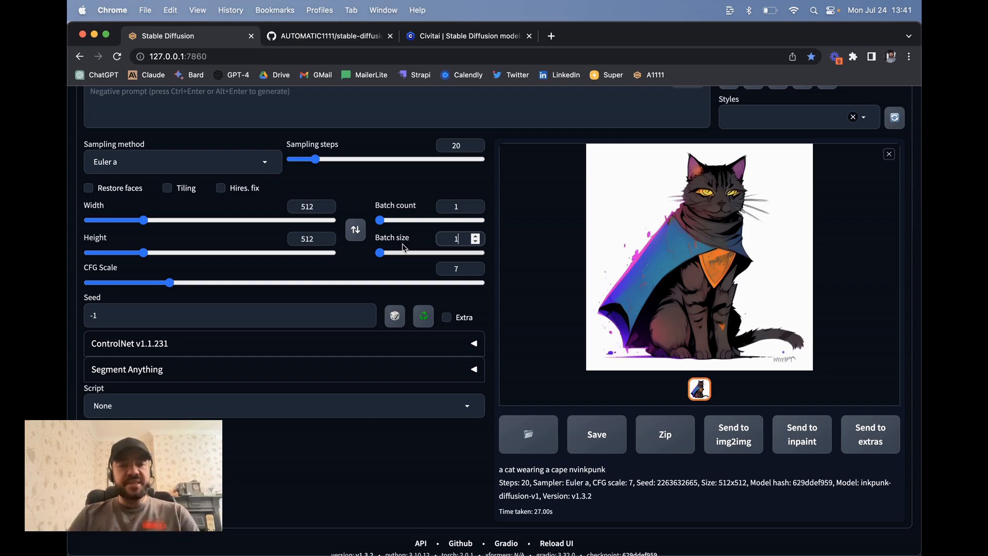
{"action": "scroll", "scroll_direction": "down", "scroll_amount": 3}
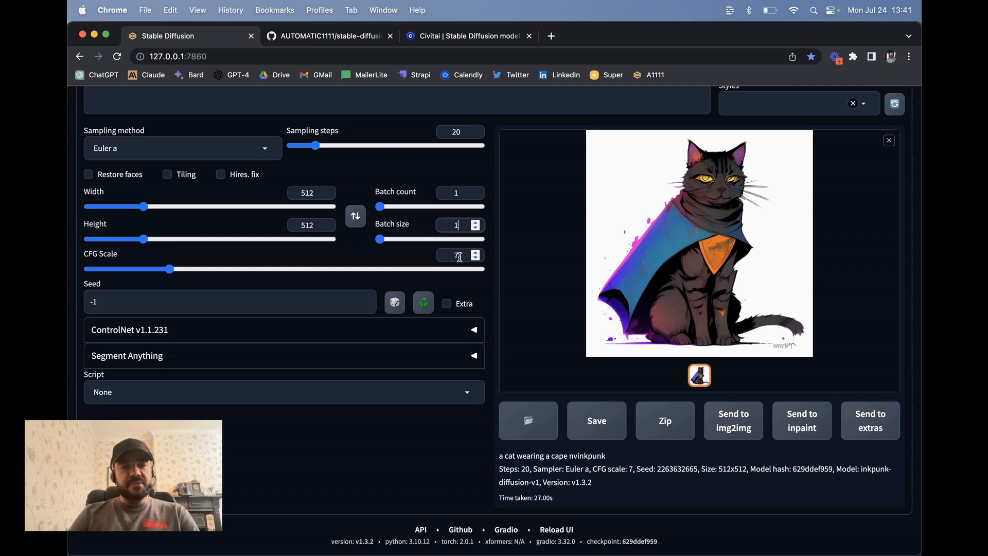
{"action": "left_click", "coordinate": [90, 269]}
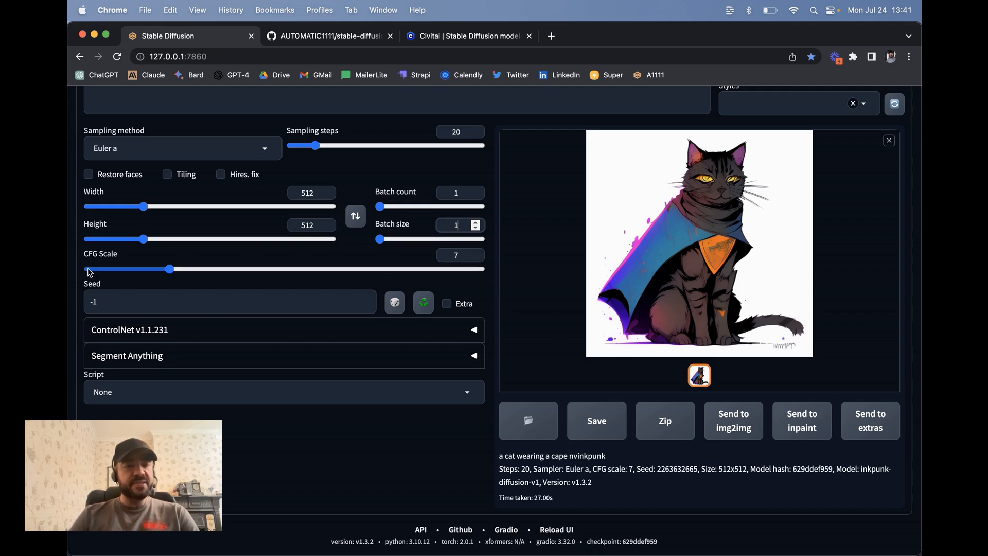
{"action": "mouse_move", "coordinate": [227, 241]}
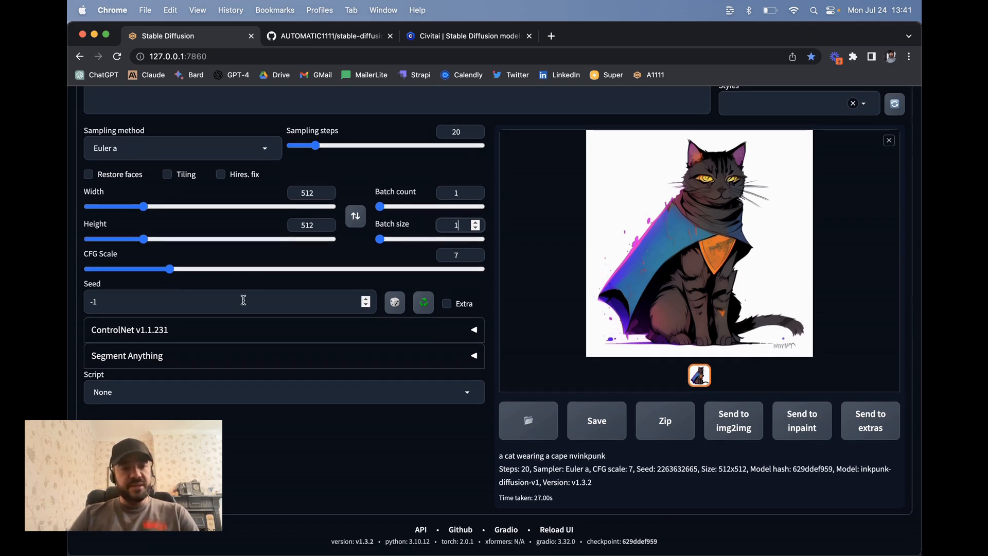
{"action": "mouse_move", "coordinate": [205, 297]}
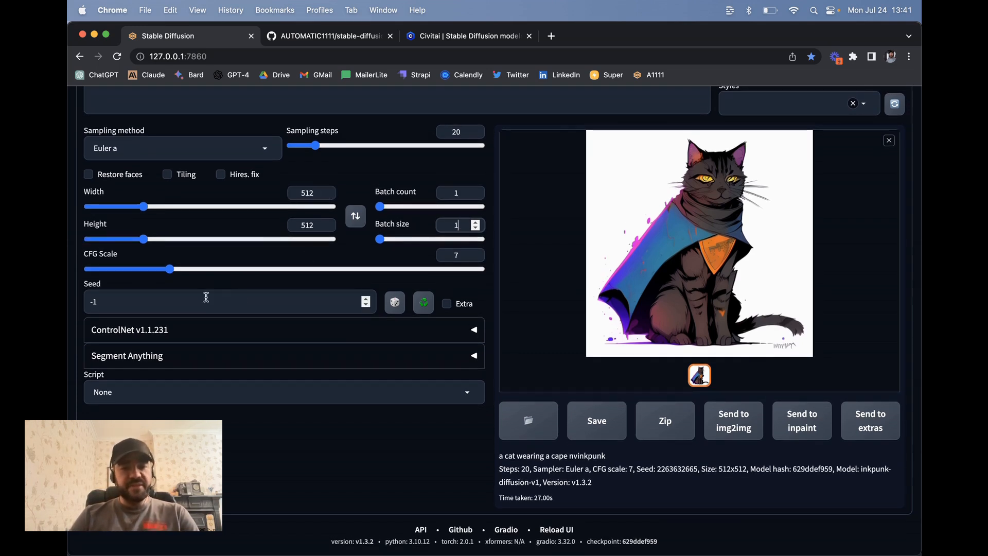
{"action": "mouse_move", "coordinate": [466, 290]}
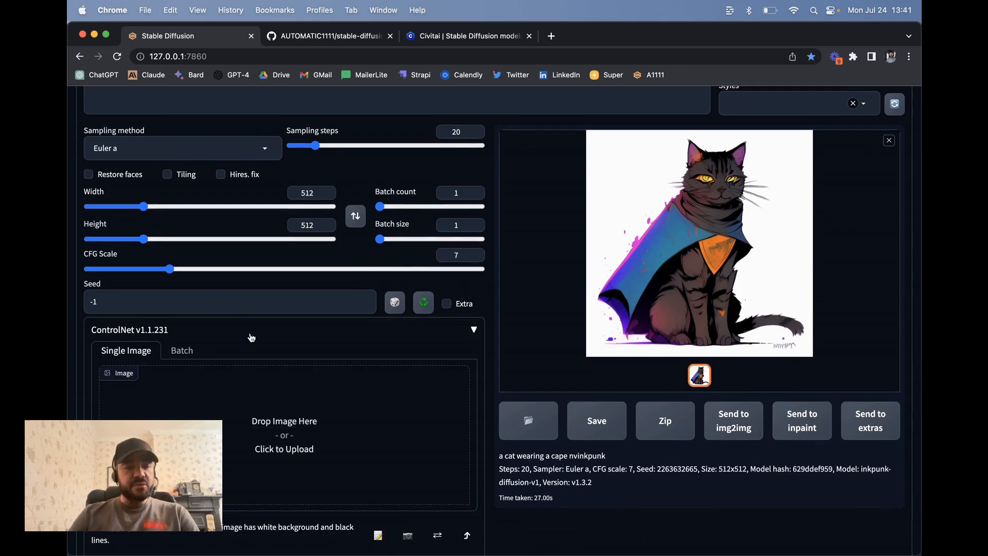
{"action": "left_click", "coordinate": [473, 329]}
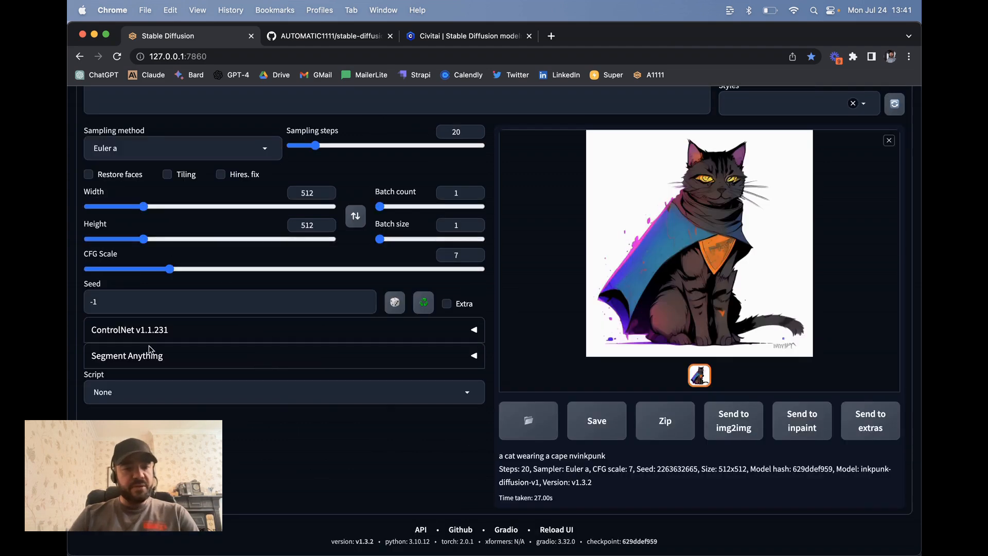
{"action": "mouse_move", "coordinate": [454, 351]}
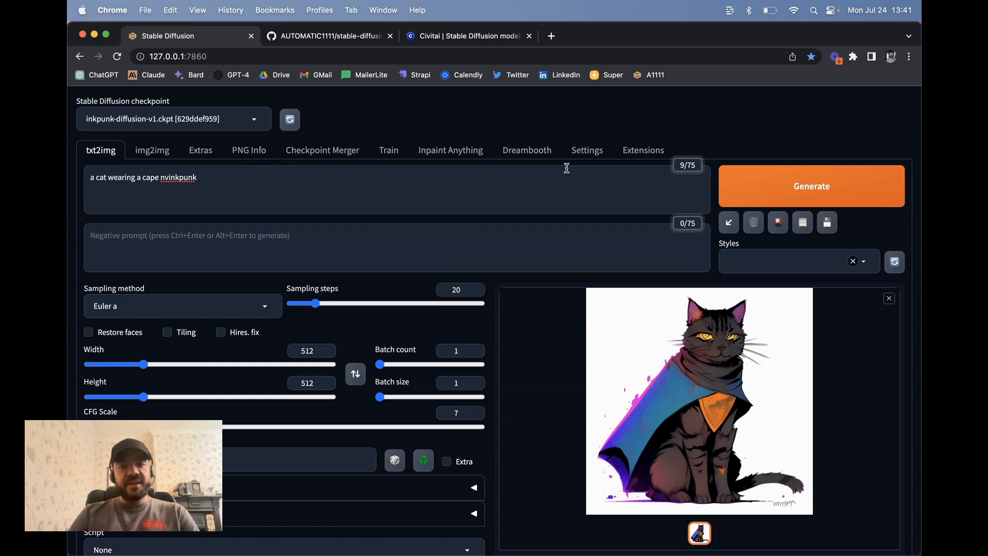
Load the Extensions Available catalogue and scroll through the installable extensions.
{"action": "left_click", "coordinate": [642, 150]}
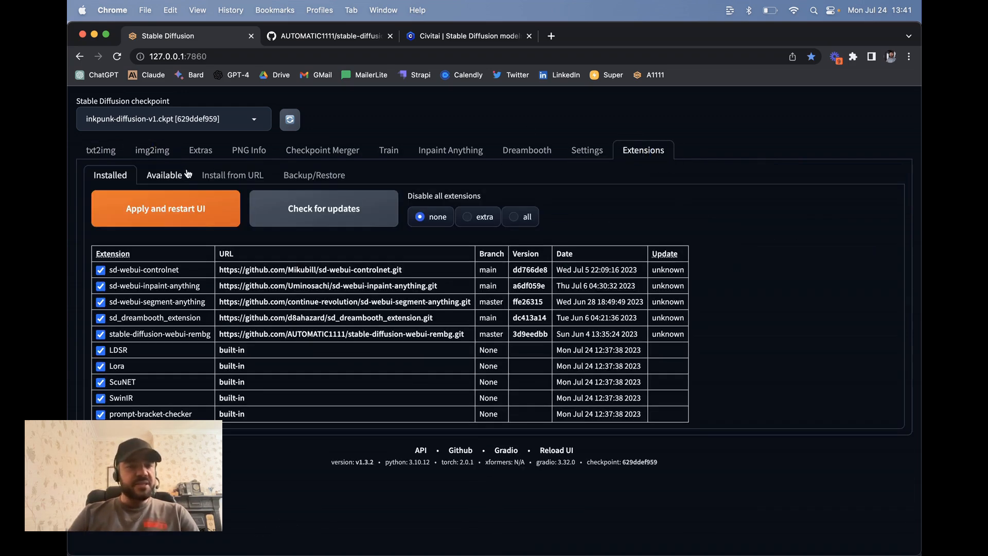
{"action": "left_click", "coordinate": [164, 174]}
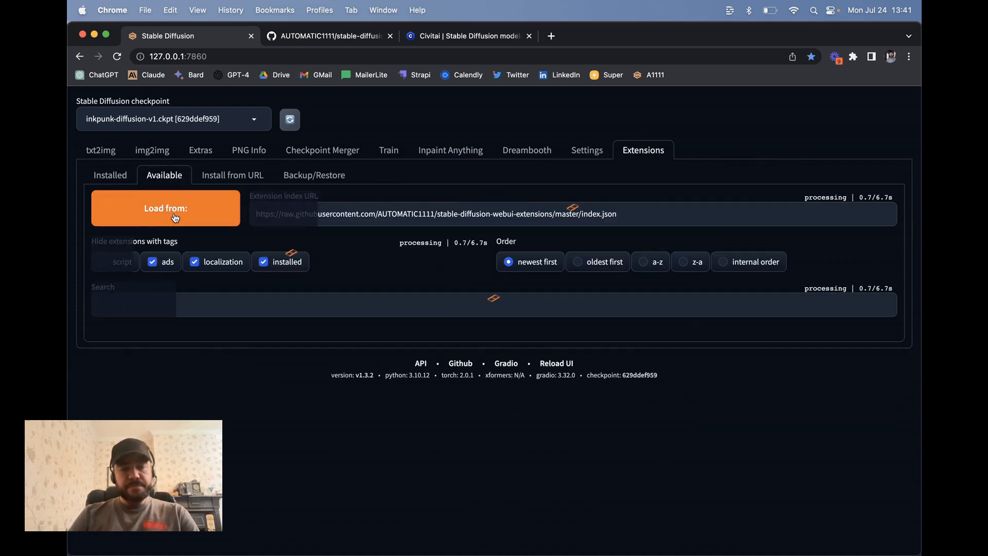
{"action": "left_click", "coordinate": [165, 207]}
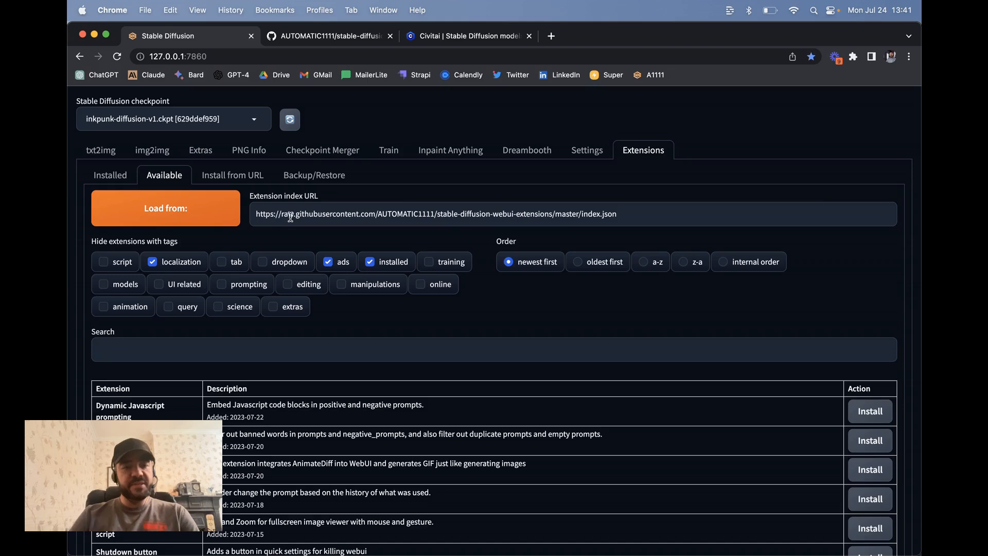
{"action": "scroll", "scroll_direction": "down", "scroll_amount": 3}
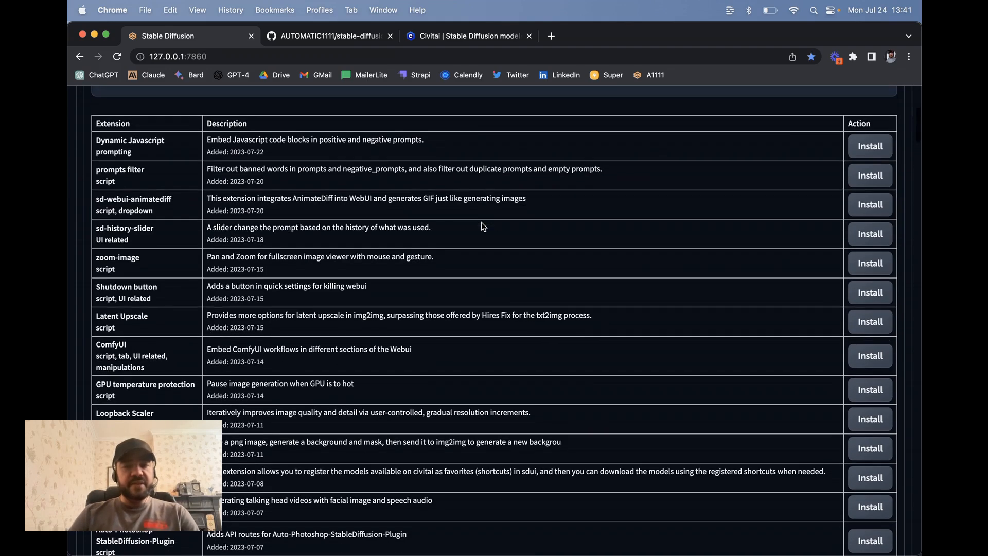
{"action": "scroll", "scroll_direction": "down", "scroll_amount": 3}
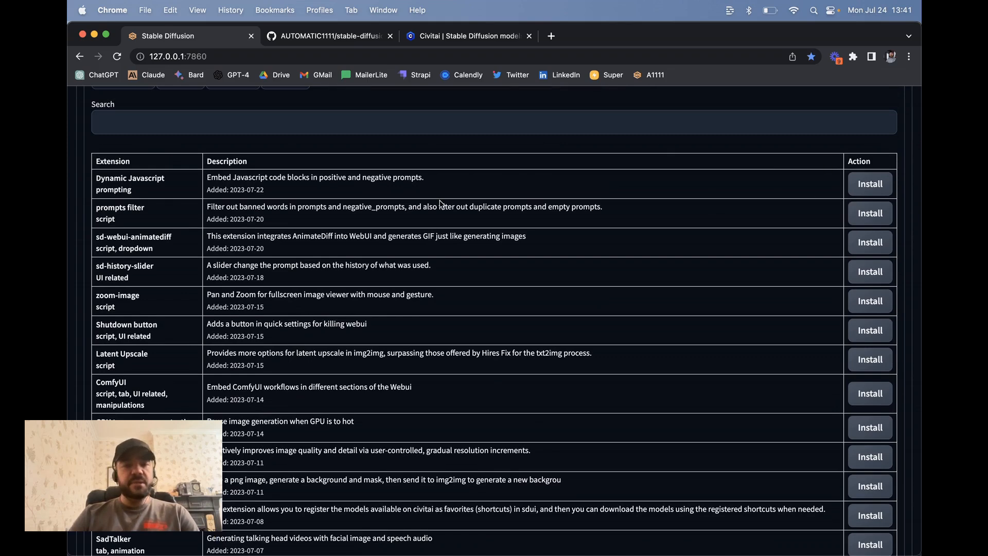
View the Install from URL option, then open the Inpaint Anything page.
{"action": "left_click", "coordinate": [233, 174]}
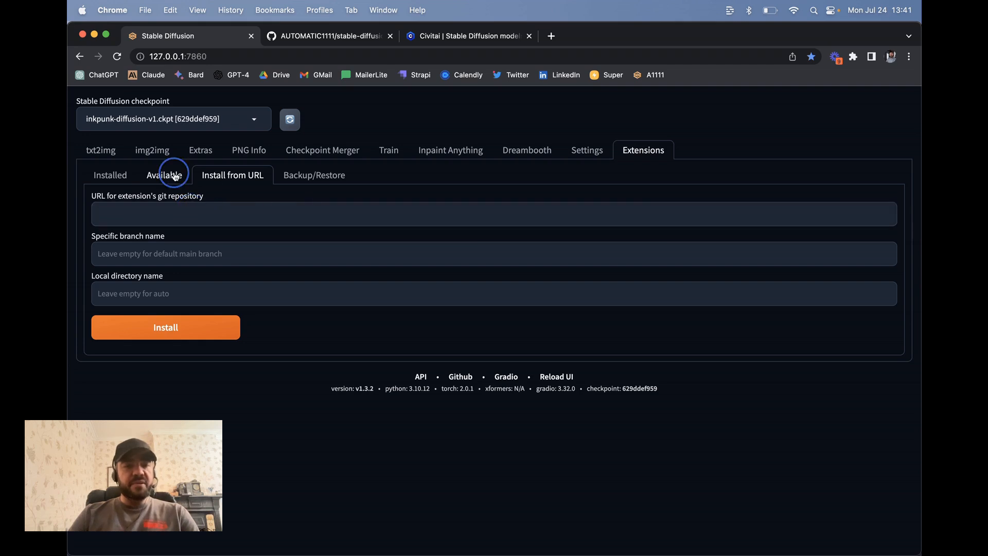
{"action": "left_click", "coordinate": [164, 175]}
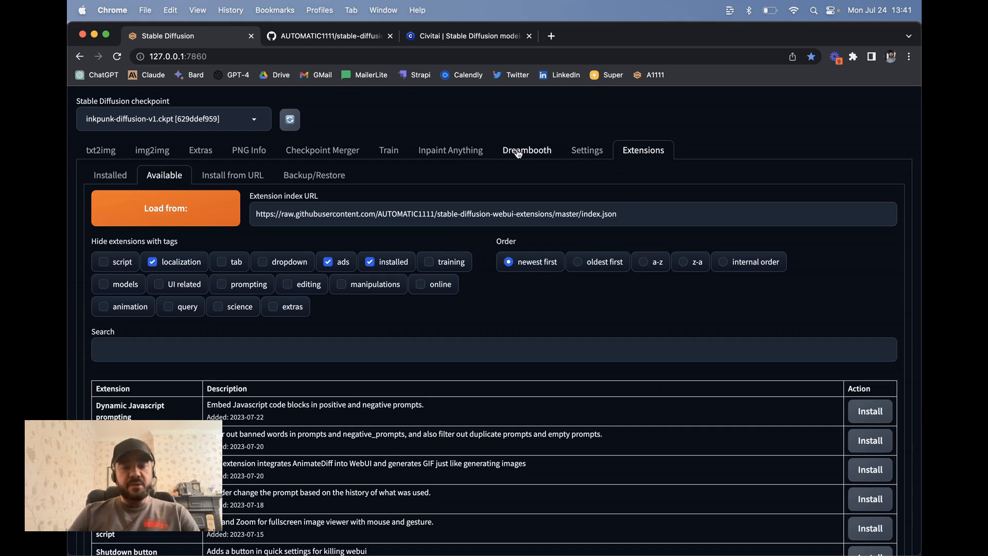
{"action": "left_click", "coordinate": [449, 150]}
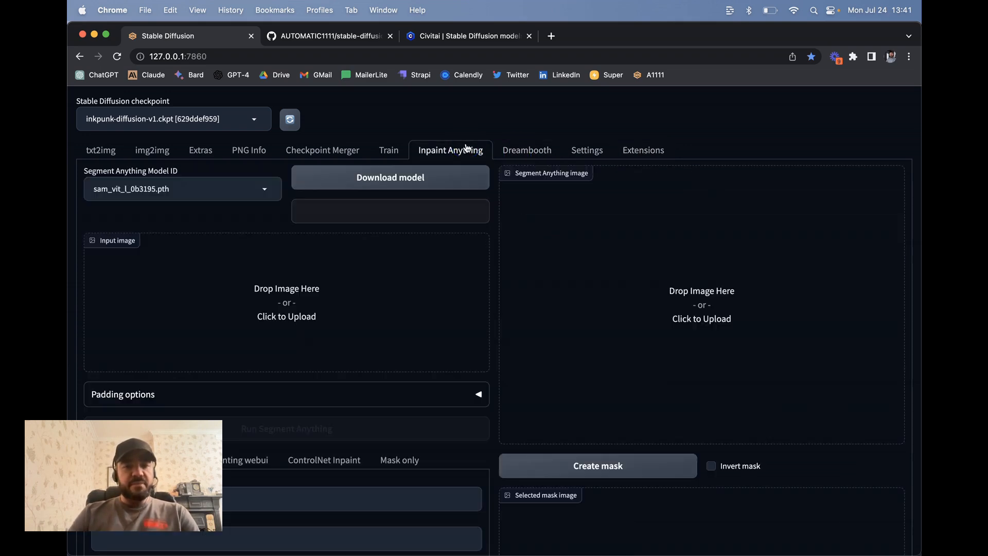
Visit Settings and img2img's Inpaint mode, then open the Extras upscaling page.
{"action": "left_click", "coordinate": [585, 150]}
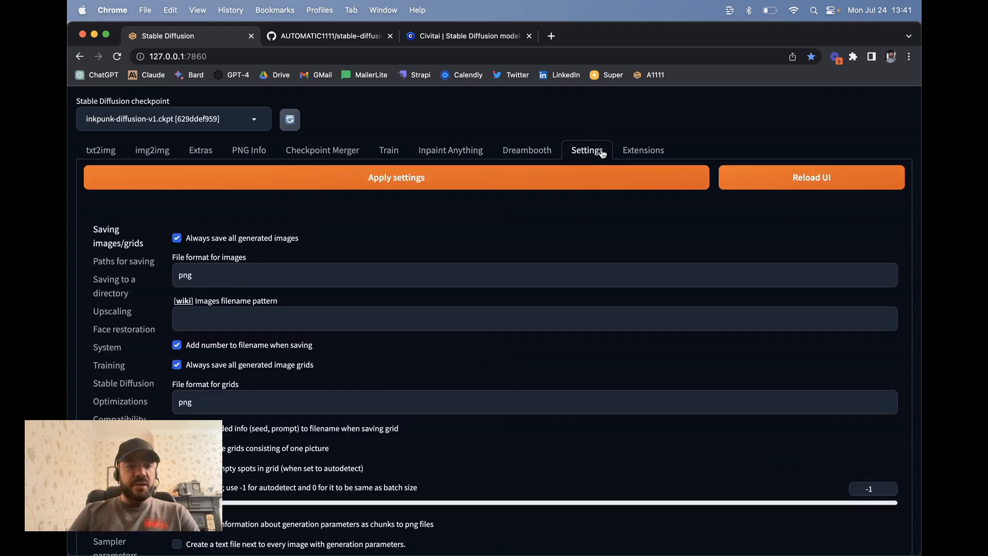
{"action": "scroll", "scroll_direction": "down", "scroll_amount": 3}
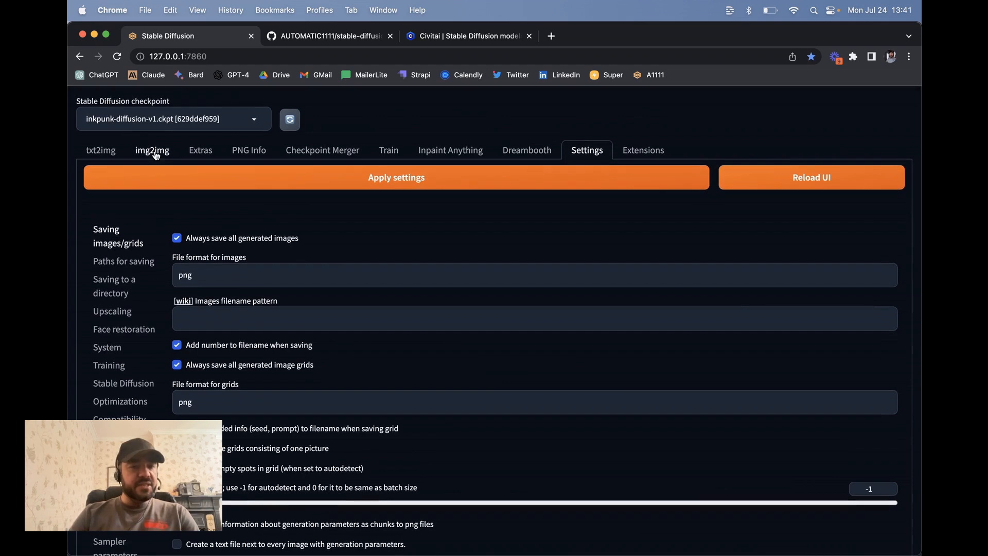
{"action": "left_click", "coordinate": [152, 150]}
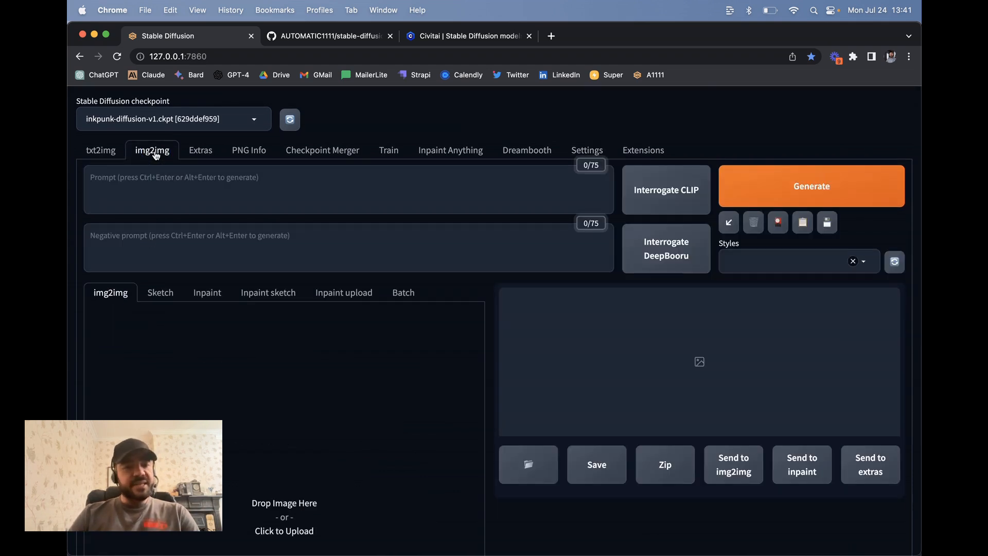
{"action": "left_click", "coordinate": [208, 145]}
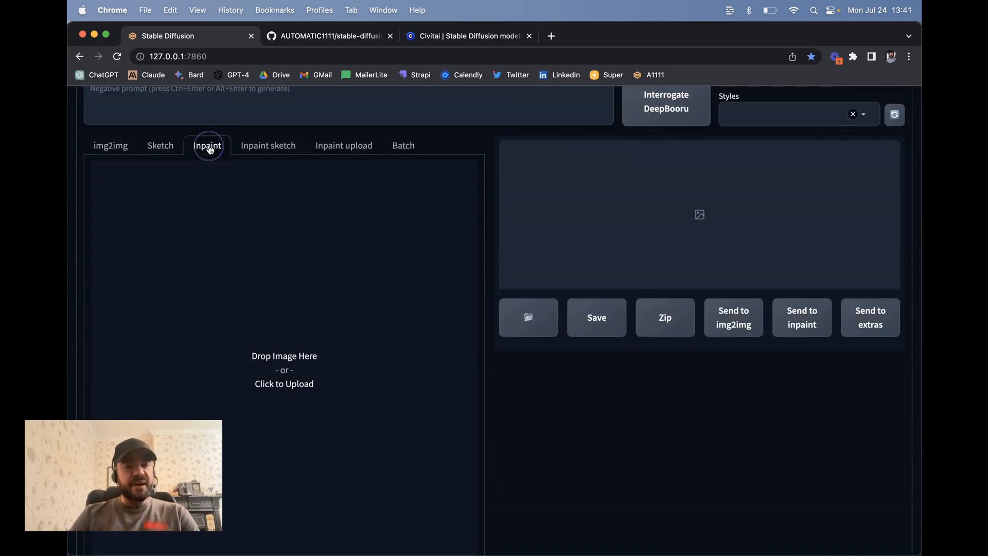
{"action": "scroll", "scroll_direction": "up", "scroll_amount": 3}
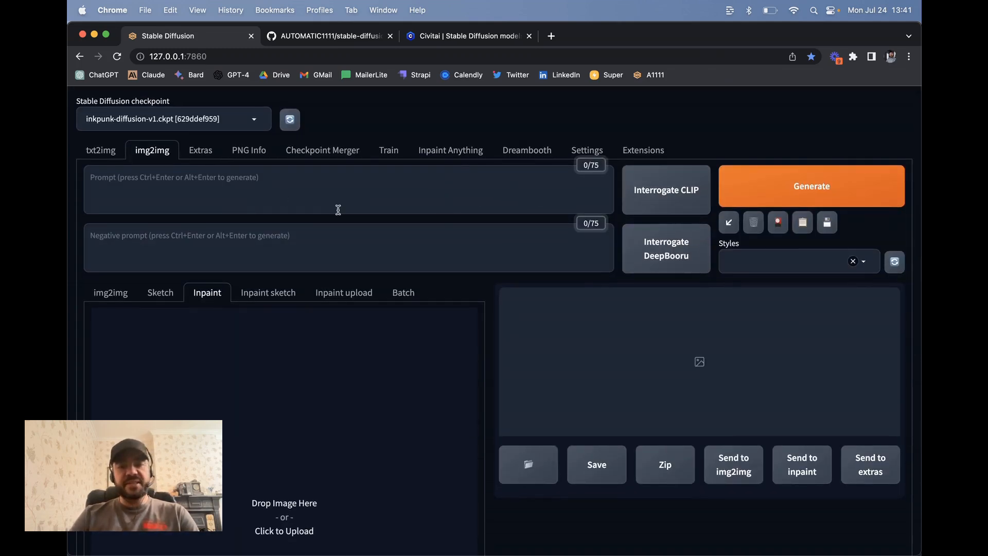
{"action": "scroll", "scroll_direction": "down", "scroll_amount": 3}
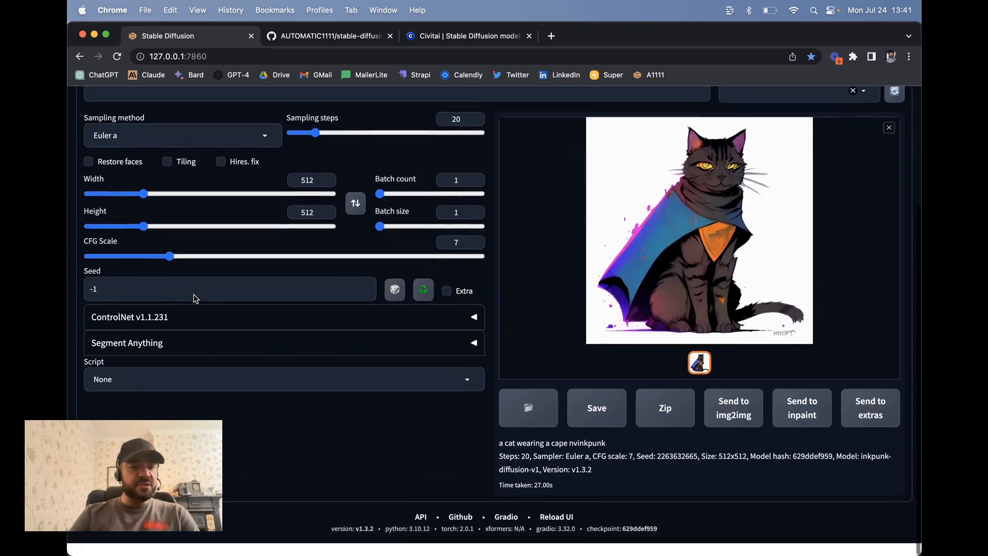
{"action": "left_click", "coordinate": [283, 379]}
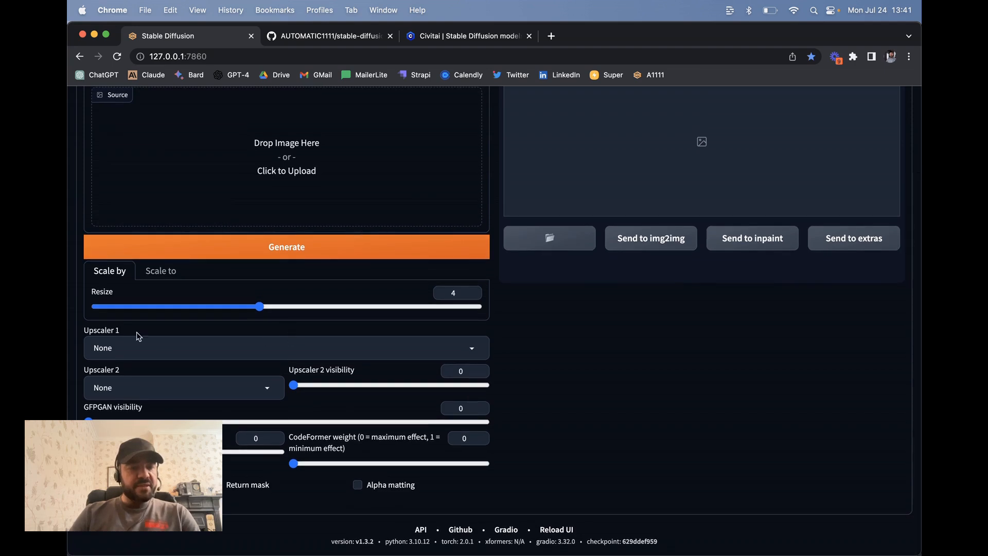
{"action": "mouse_move", "coordinate": [346, 325]}
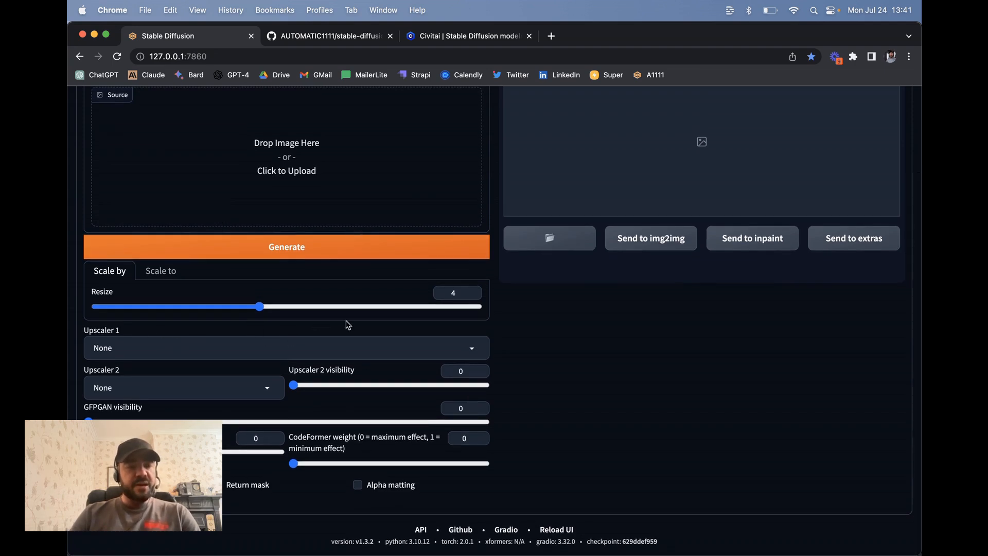
{"action": "mouse_move", "coordinate": [334, 324]}
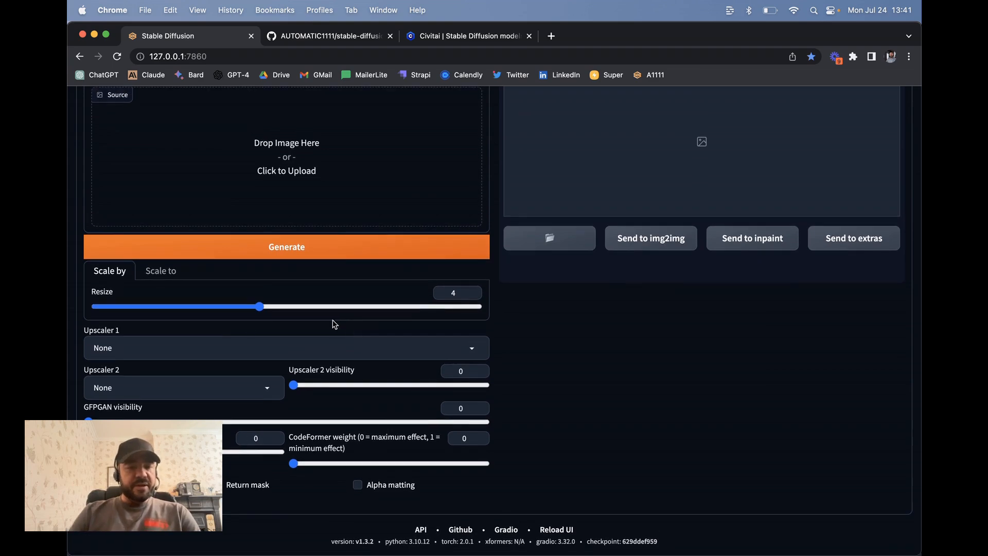
View Extras' Batch Process and Batch from Directory modes, then return to txt2img.
{"action": "scroll", "scroll_direction": "up", "scroll_amount": 3}
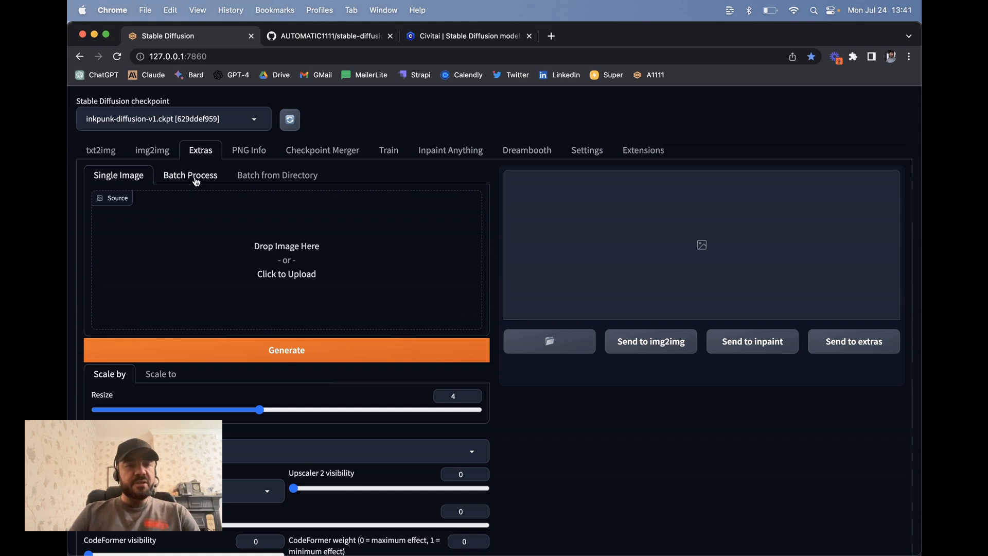
{"action": "left_click", "coordinate": [190, 174]}
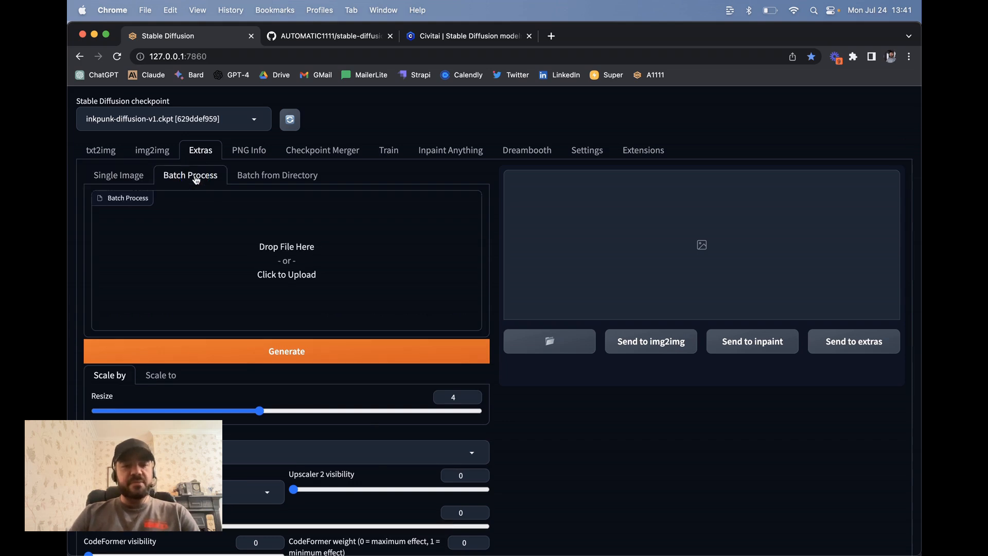
{"action": "left_click", "coordinate": [276, 175]}
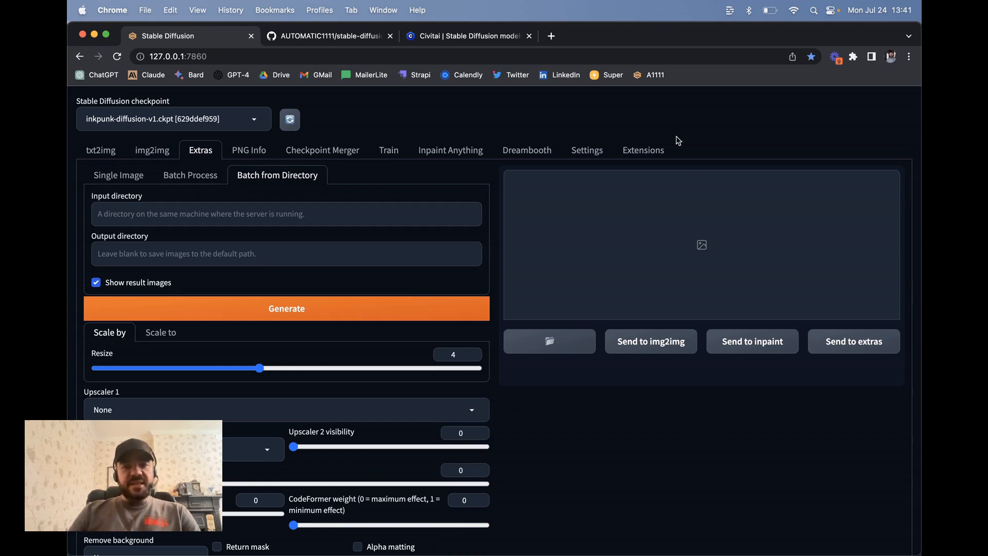
{"action": "left_click", "coordinate": [100, 149]}
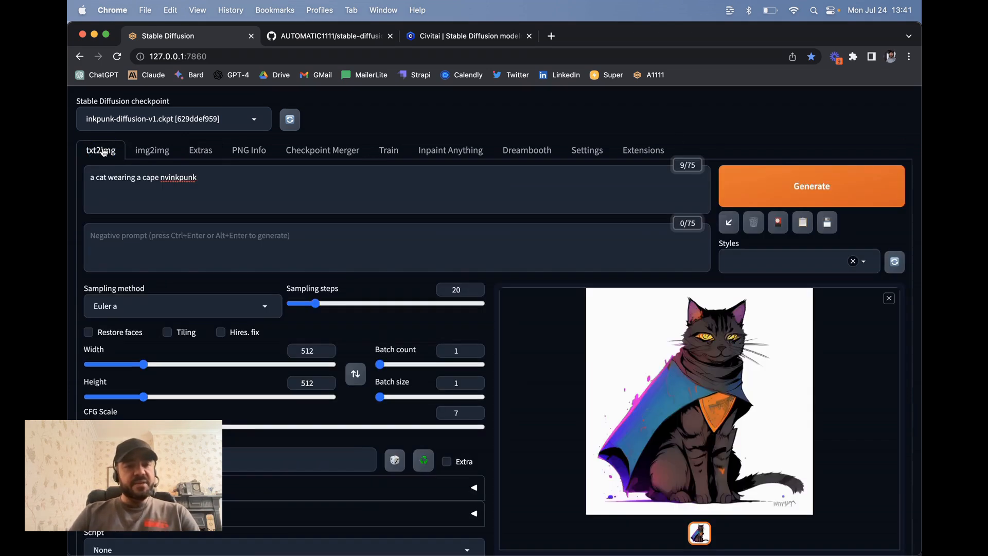
{"action": "left_click", "coordinate": [327, 36]}
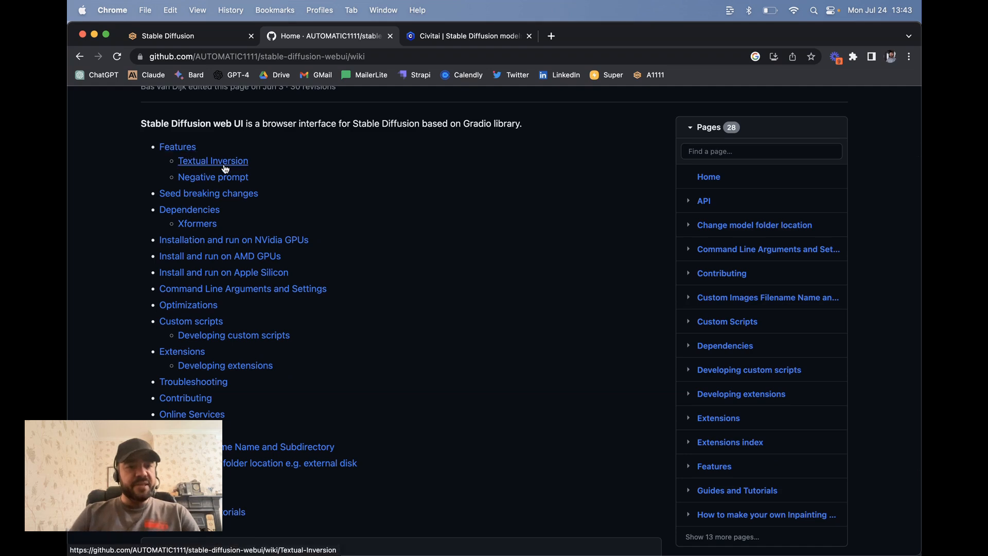
{"action": "mouse_move", "coordinate": [350, 204]}
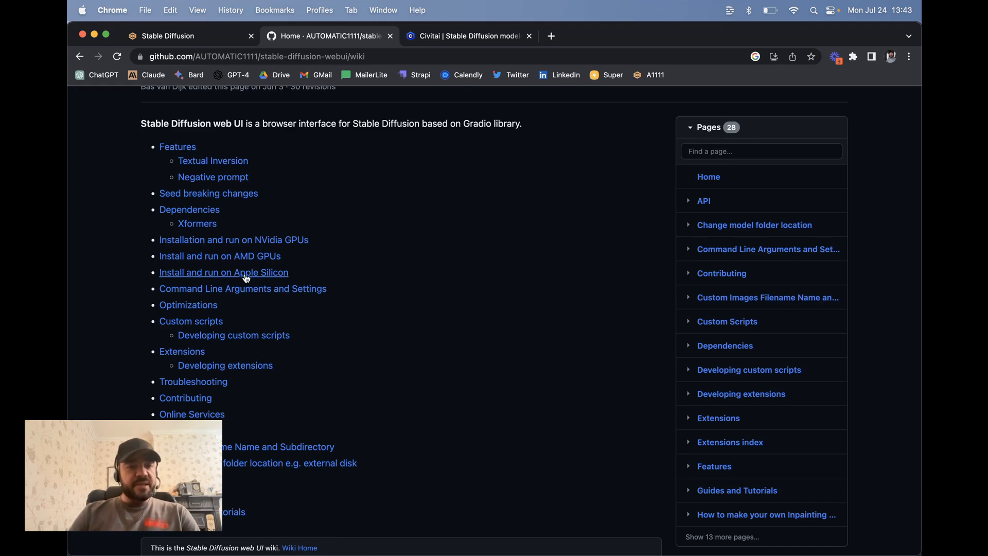
Open the Installation on Apple Silicon wiki page and scroll to the New install commands.
{"action": "left_click", "coordinate": [224, 272]}
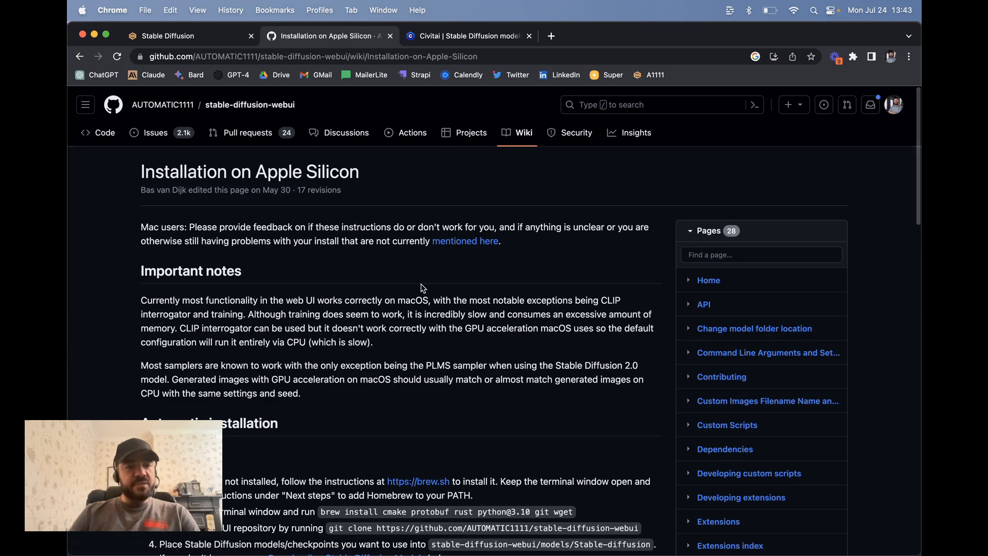
{"action": "scroll", "scroll_direction": "down", "scroll_amount": 3}
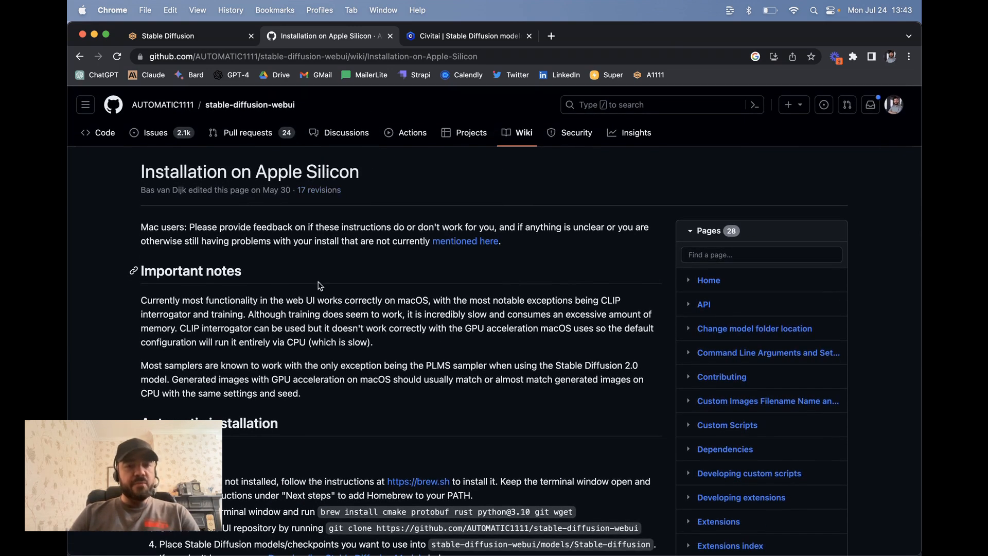
{"action": "scroll", "scroll_direction": "down", "scroll_amount": 3}
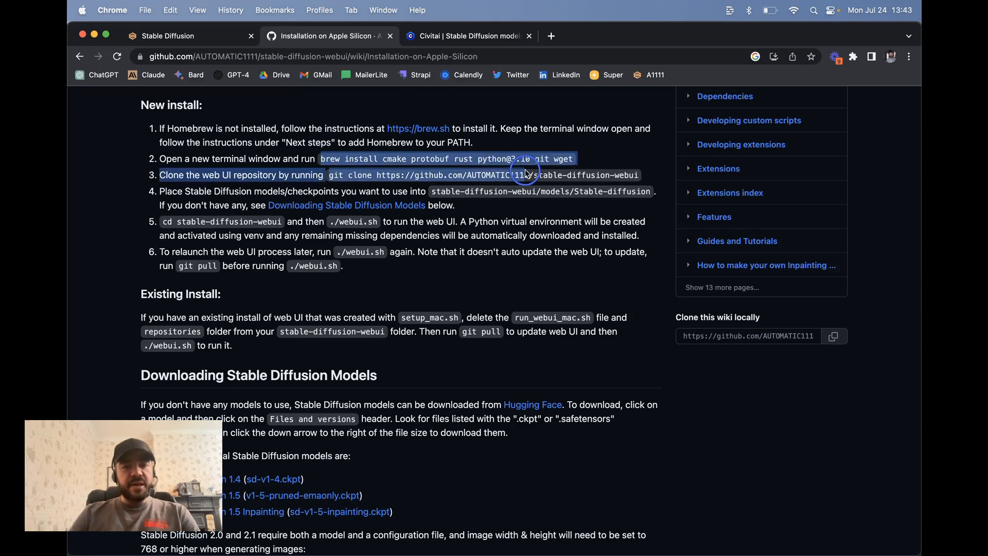
{"action": "mouse_move", "coordinate": [353, 523]}
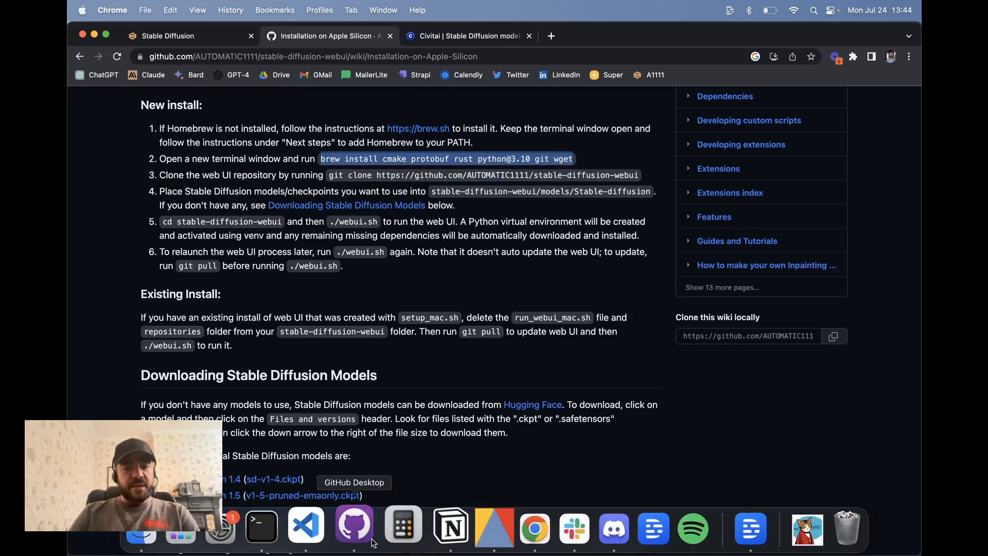
{"action": "left_click", "coordinate": [261, 525]}
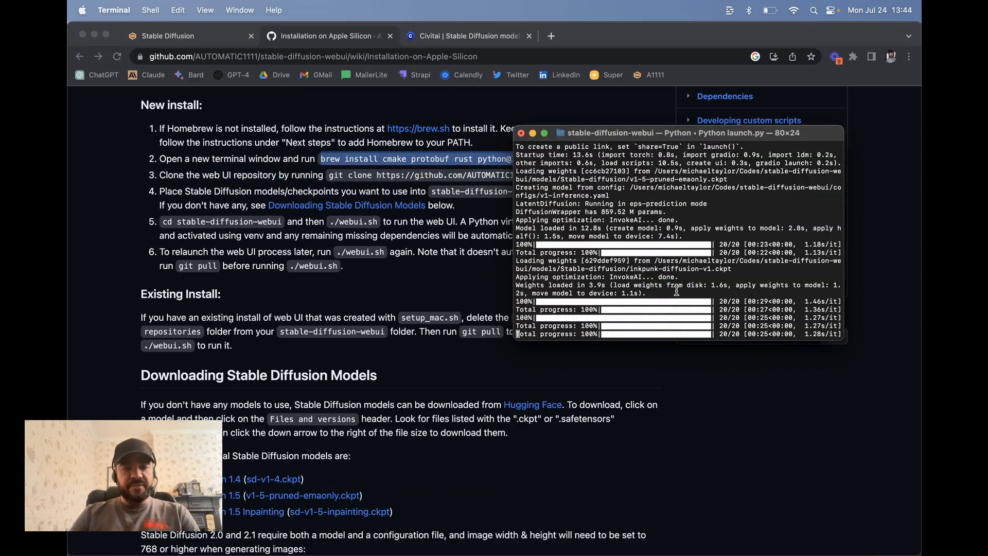
{"action": "key", "text": "ctrl+c"}
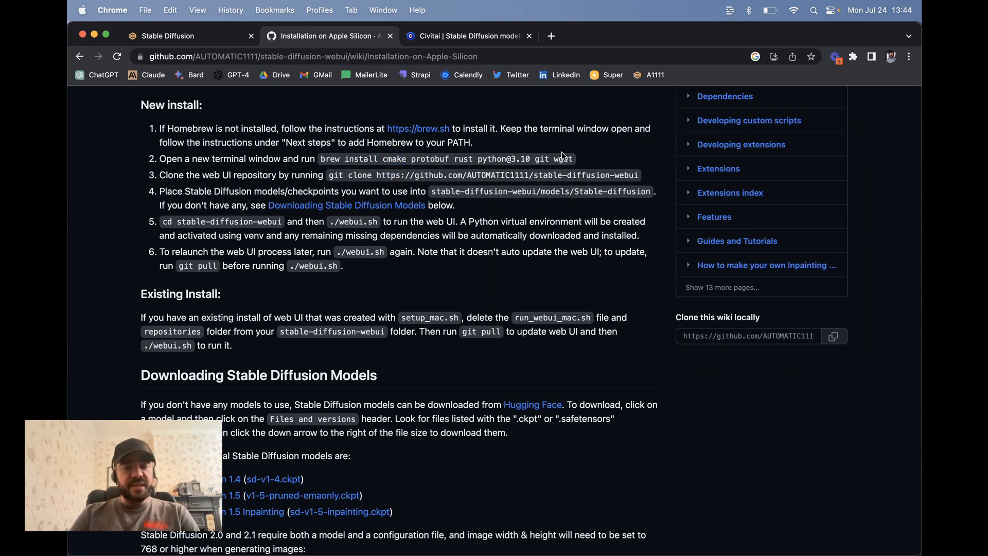
{"action": "mouse_move", "coordinate": [303, 179]}
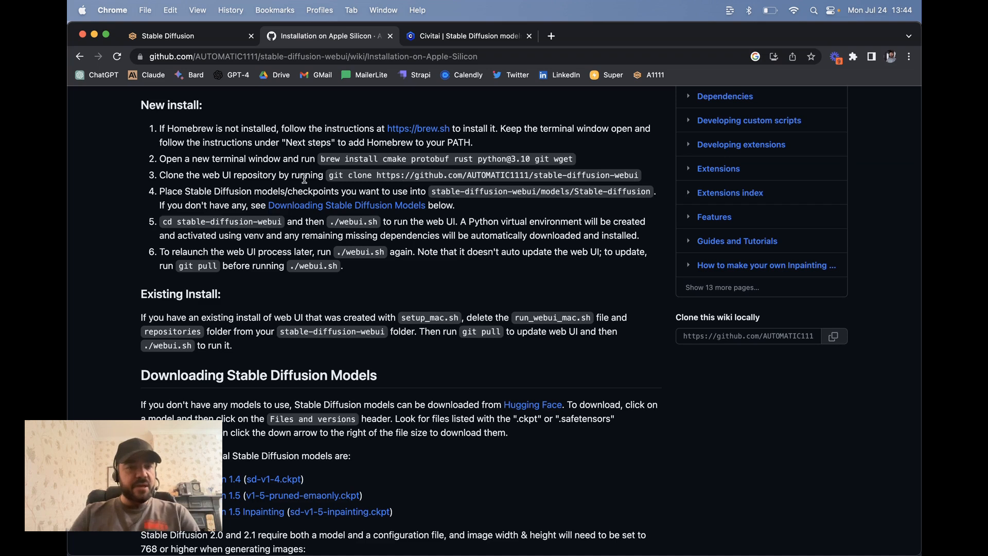
Select the git clone command and open 'Downloading Stable Diffusion Models' in a new tab.
{"action": "left_click_drag", "start_coordinate": [328, 174], "coordinate": [630, 175]}
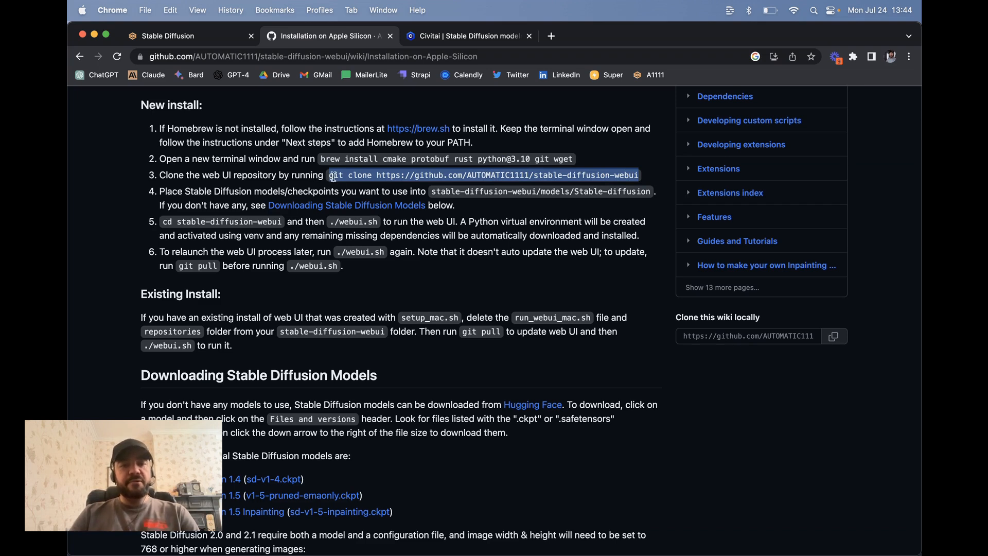
{"action": "mouse_move", "coordinate": [622, 175]}
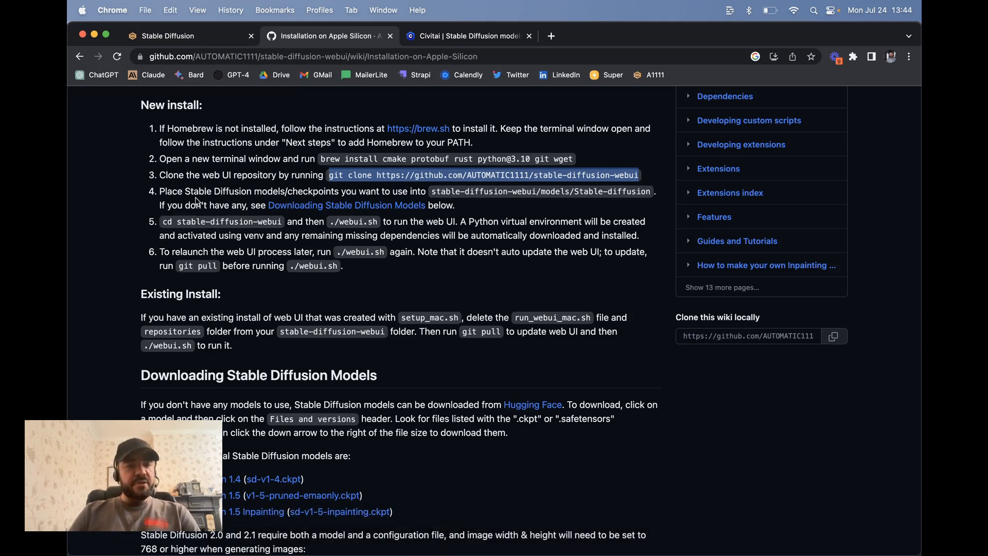
{"action": "right_click", "coordinate": [345, 204]}
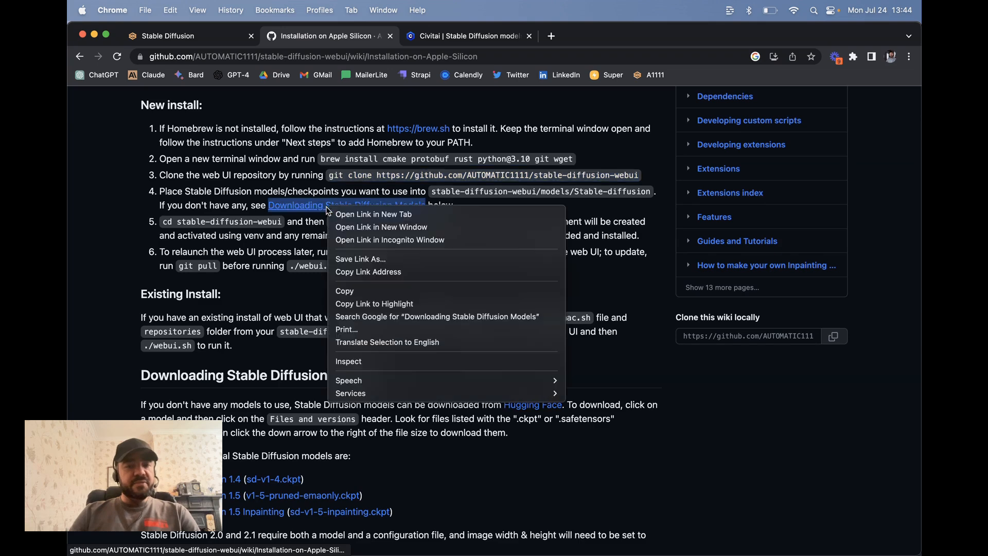
{"action": "left_click", "coordinate": [373, 213]}
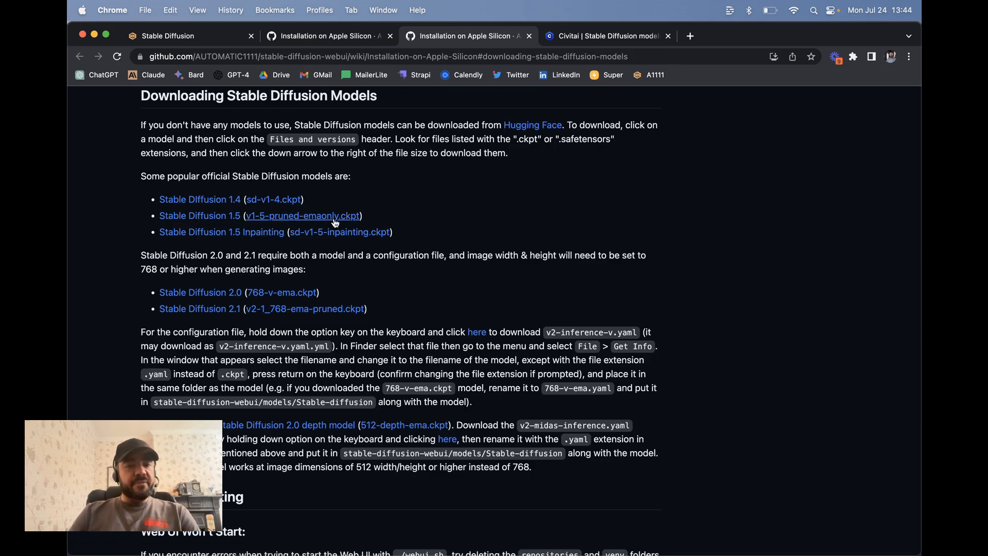
{"action": "scroll", "scroll_direction": "down", "scroll_amount": 3}
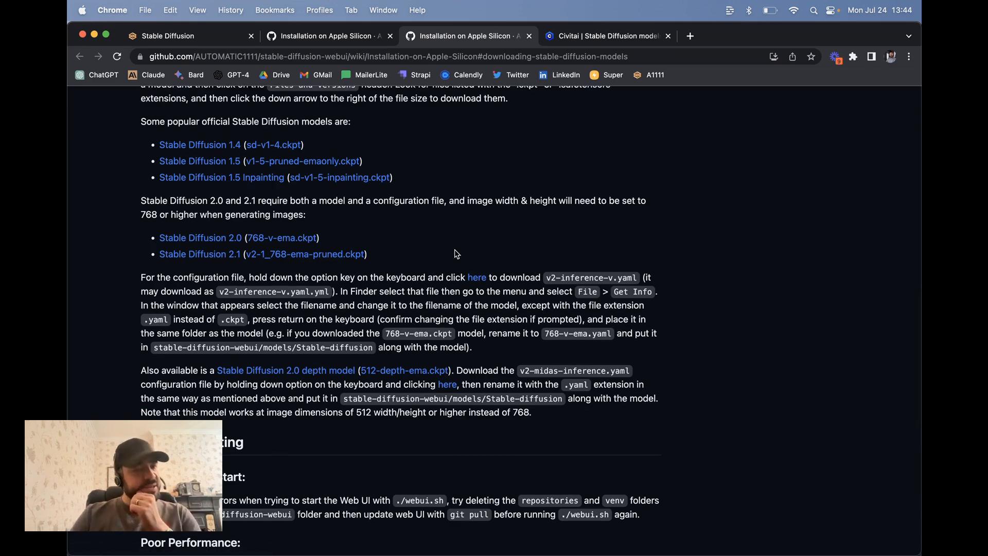
{"action": "mouse_move", "coordinate": [199, 253]}
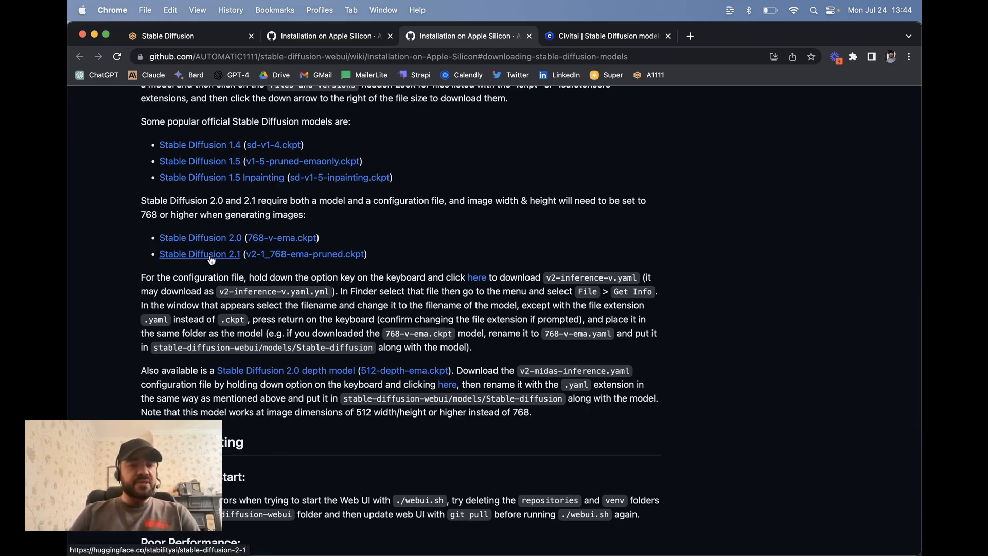
{"action": "mouse_move", "coordinate": [200, 238]}
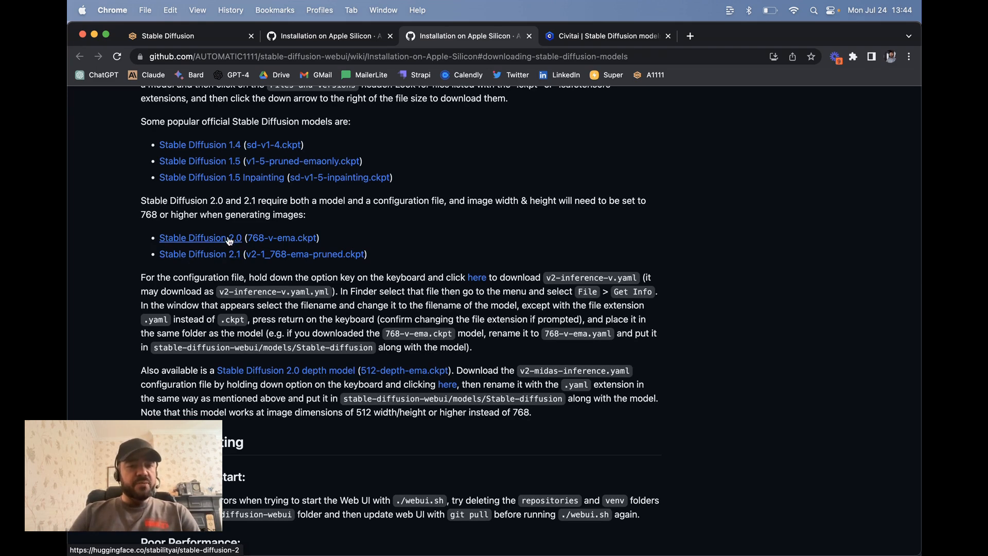
From the Stable Diffusion 2.0 model page, download the 768-v-ema.ckpt checkpoint.
{"action": "left_click", "coordinate": [200, 238]}
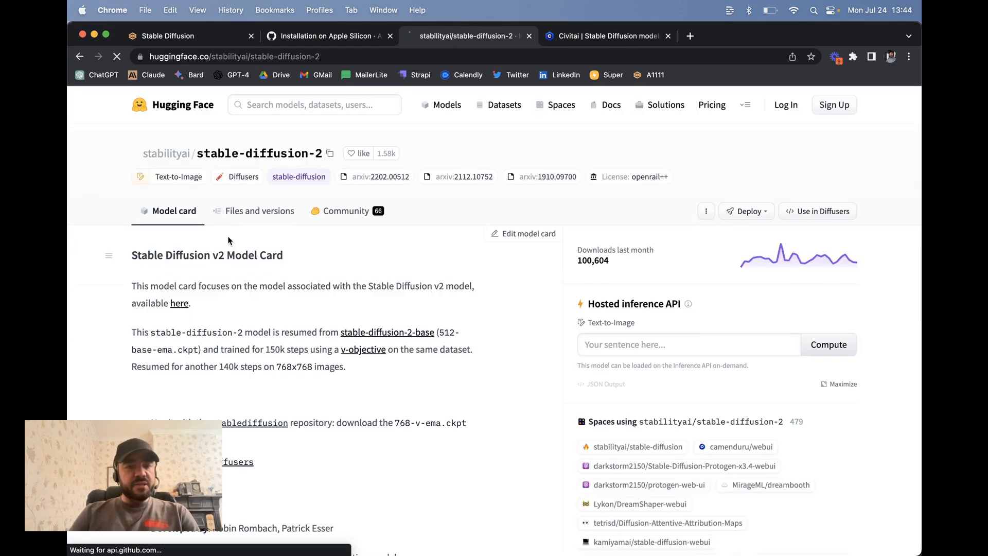
{"action": "scroll", "scroll_direction": "down", "scroll_amount": 3}
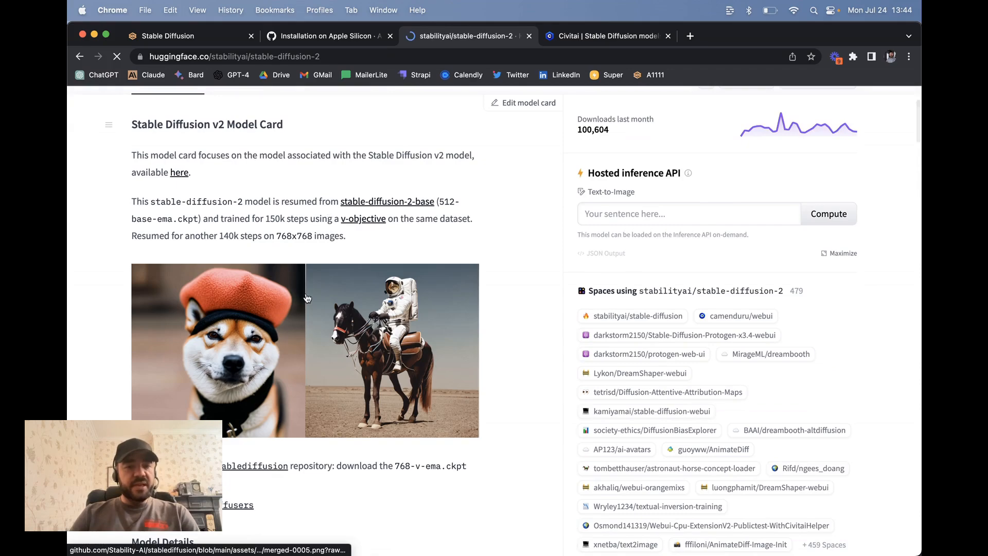
{"action": "scroll", "scroll_direction": "down", "scroll_amount": 3}
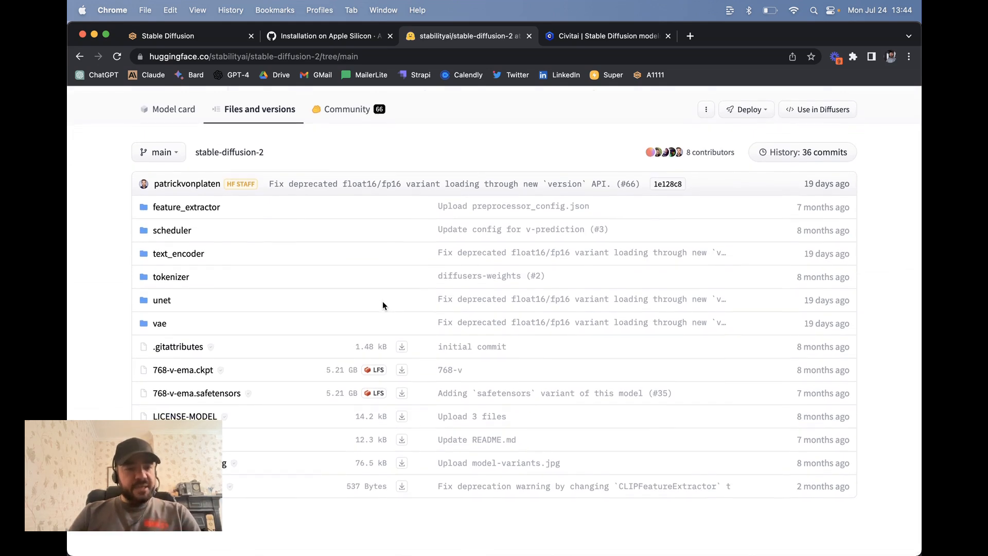
{"action": "mouse_move", "coordinate": [182, 371]}
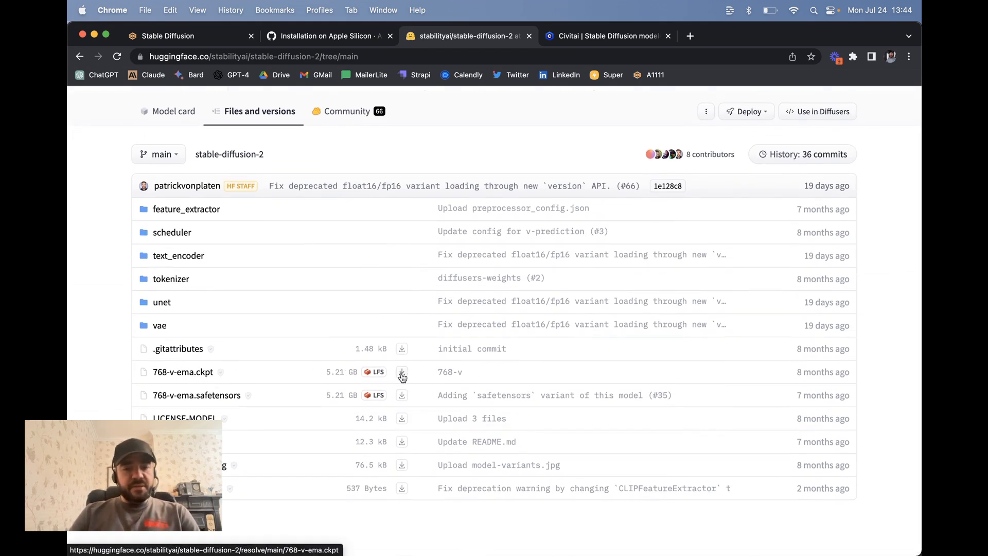
{"action": "left_click", "coordinate": [401, 372]}
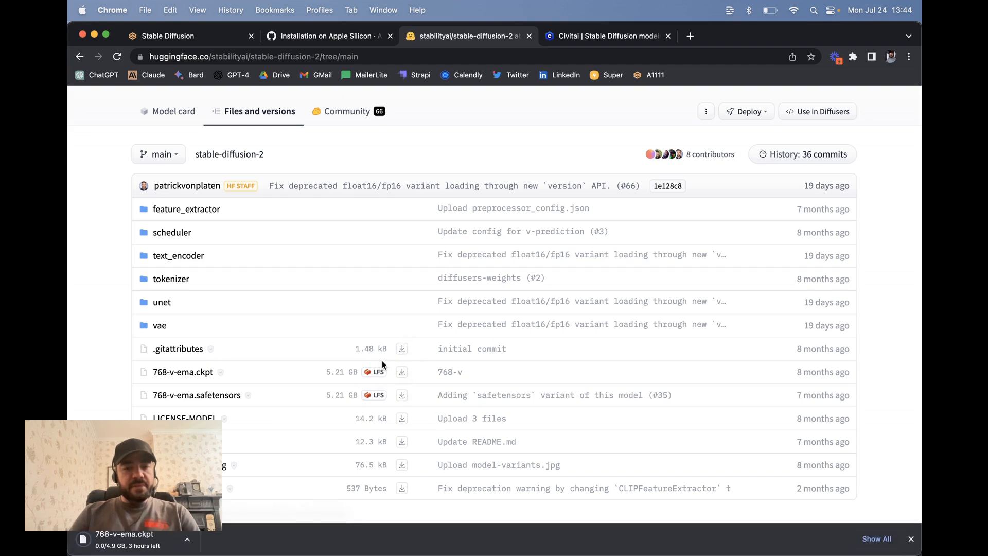
Switch back to the first 'Installation on Apple Silicon' guide tab.
{"action": "left_click", "coordinate": [324, 36]}
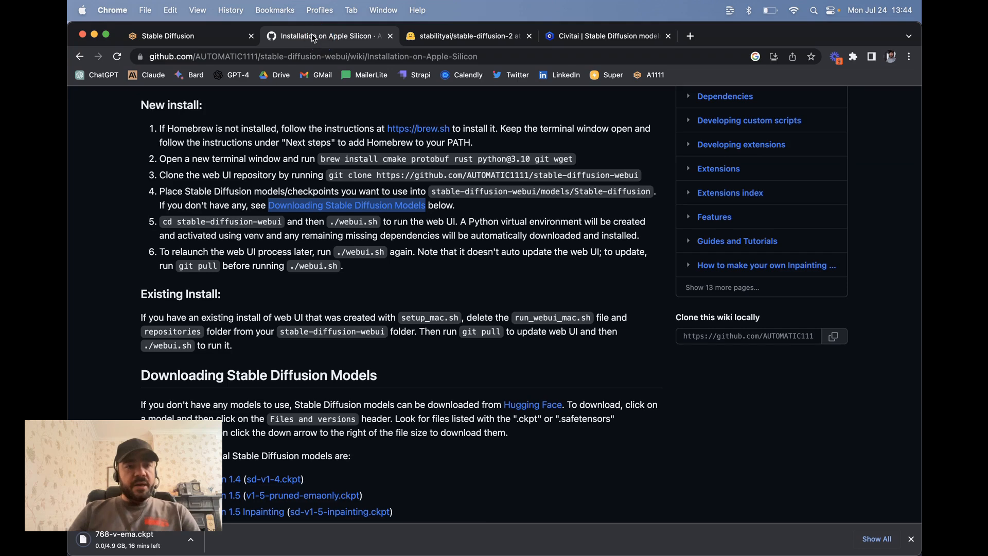
{"action": "scroll", "scroll_direction": "down", "scroll_amount": 3}
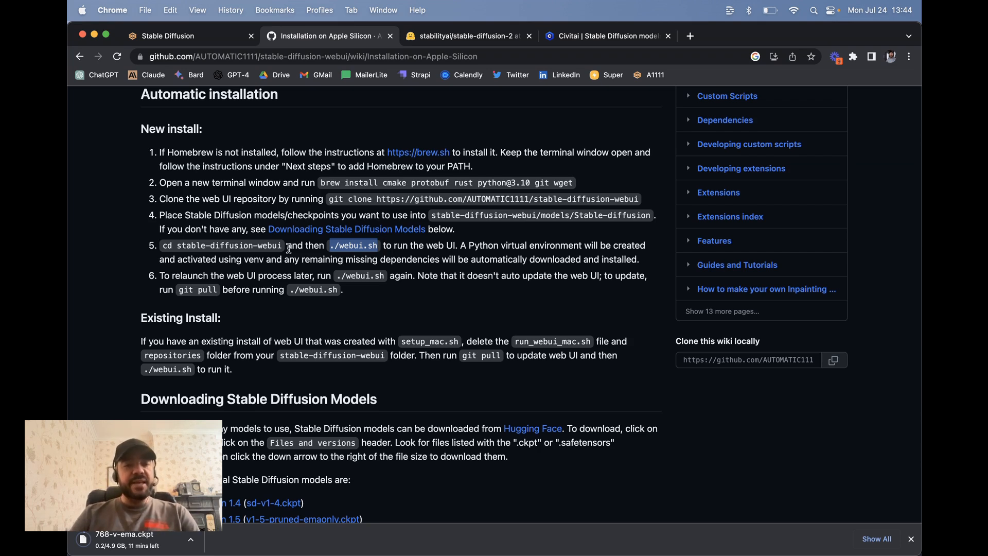
{"action": "scroll", "scroll_direction": "down", "scroll_amount": 3}
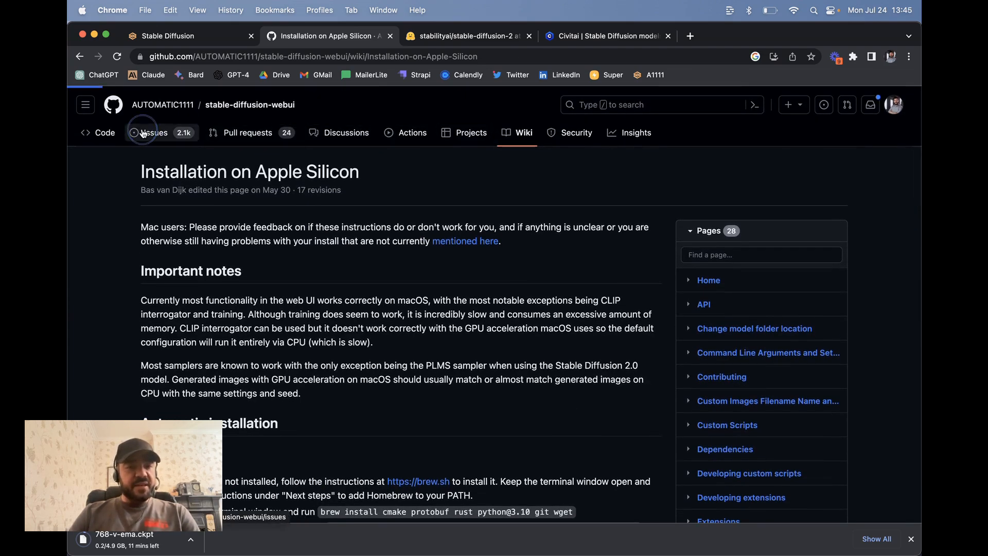
Browse the repo's Issues, Pull requests and Discussions pages, then open the Wiki Home.
{"action": "left_click", "coordinate": [154, 132]}
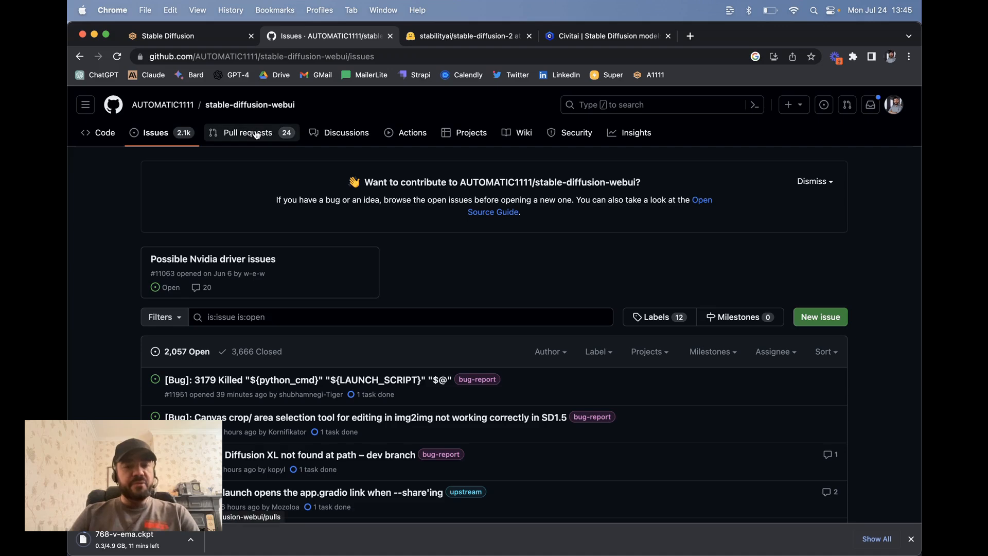
{"action": "left_click", "coordinate": [247, 132]}
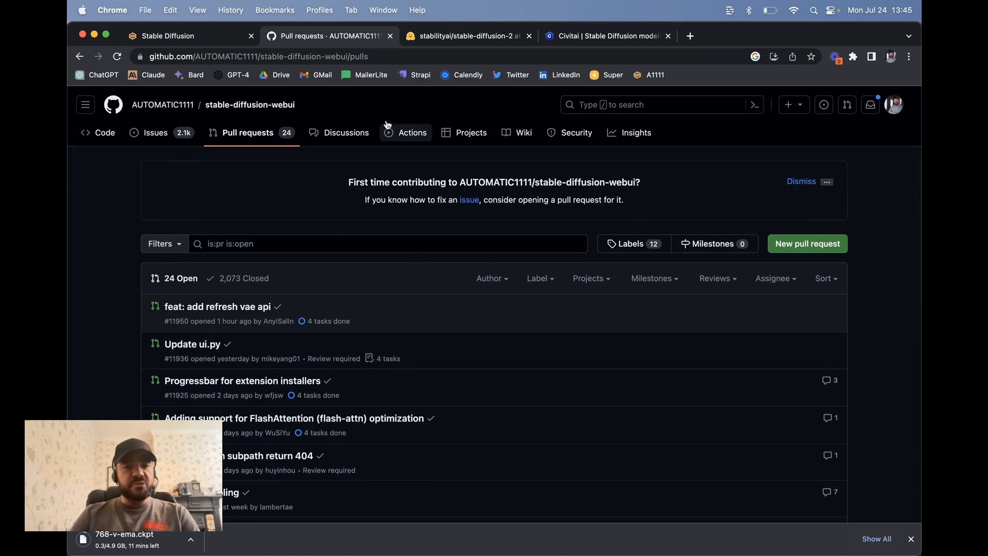
{"action": "left_click", "coordinate": [346, 133]}
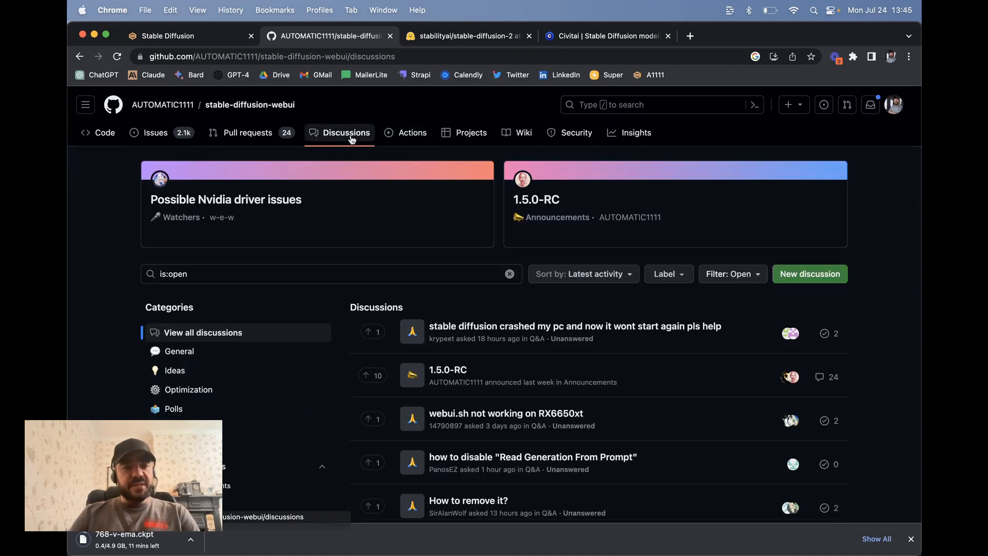
{"action": "mouse_move", "coordinate": [413, 132]}
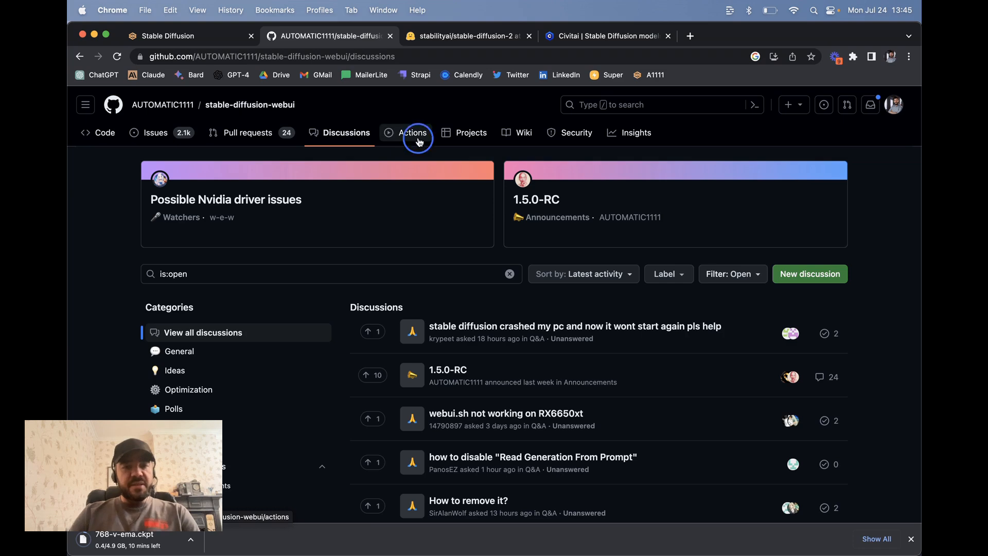
{"action": "left_click", "coordinate": [524, 132]}
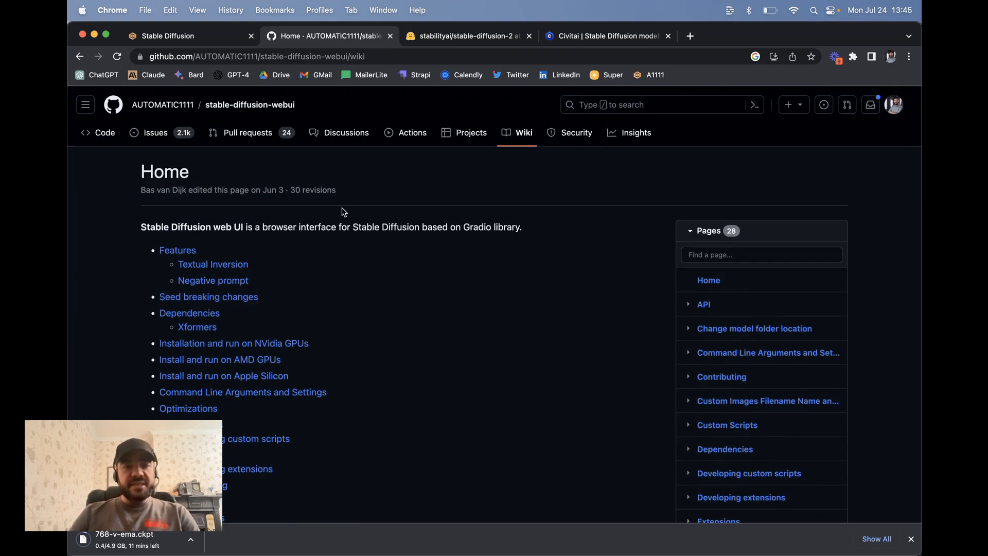
Open the 'Install and Run on NVidia GPUs' guide from the wiki Home page.
{"action": "scroll", "scroll_direction": "down", "scroll_amount": 3}
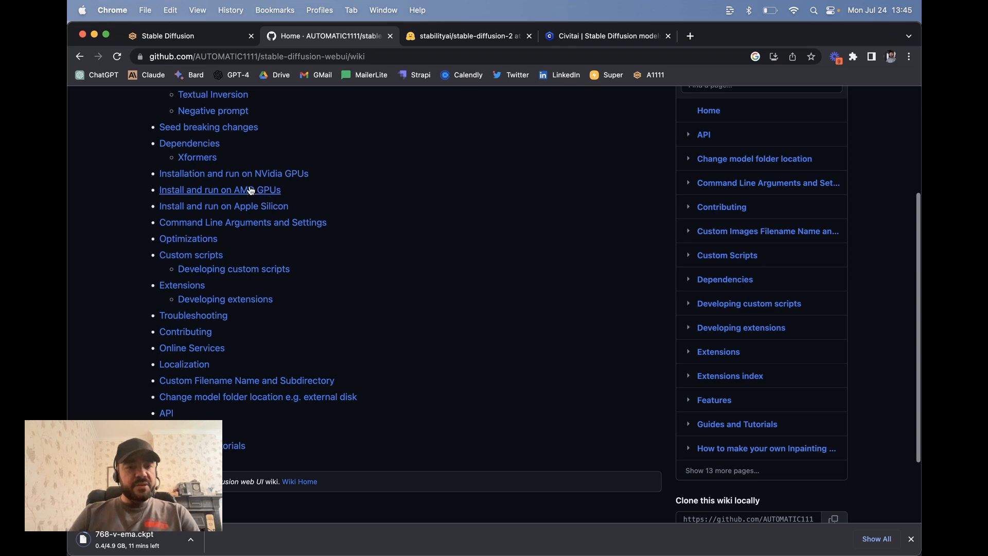
{"action": "mouse_move", "coordinate": [233, 173]}
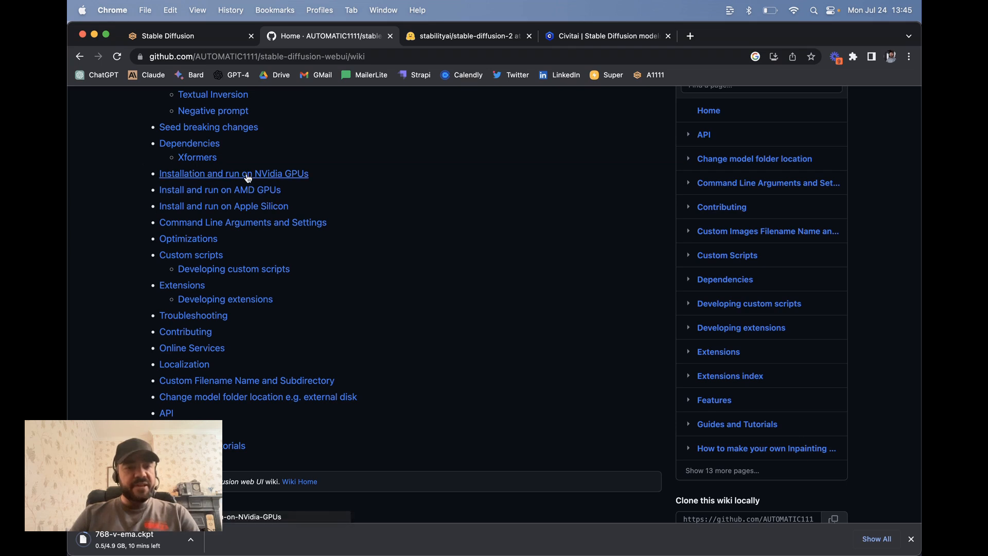
{"action": "left_click", "coordinate": [233, 174]}
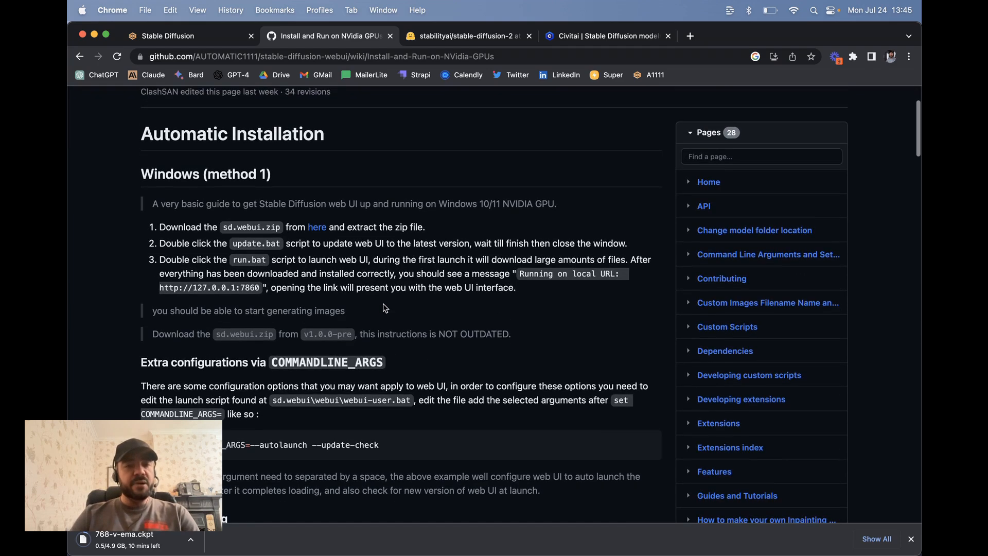
{"action": "scroll", "scroll_direction": "down", "scroll_amount": 3}
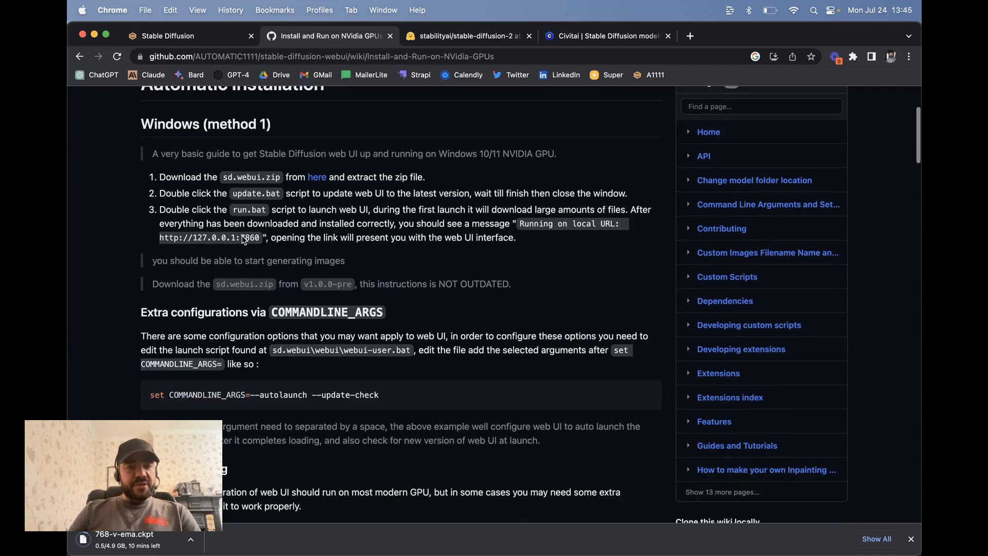
{"action": "scroll", "scroll_direction": "down", "scroll_amount": 3}
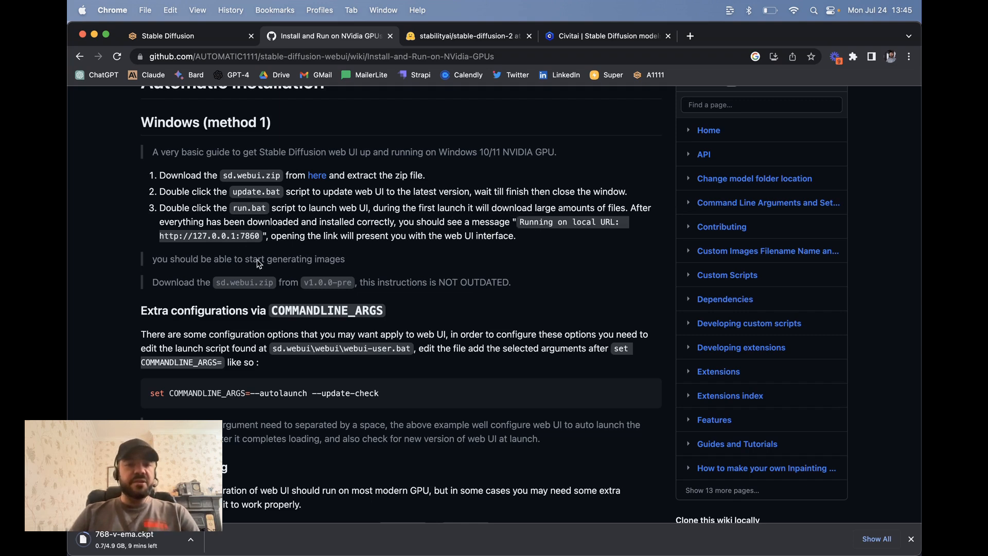
Read through the rest of the NVidia GPU install guide.
{"action": "double_click", "coordinate": [209, 236]}
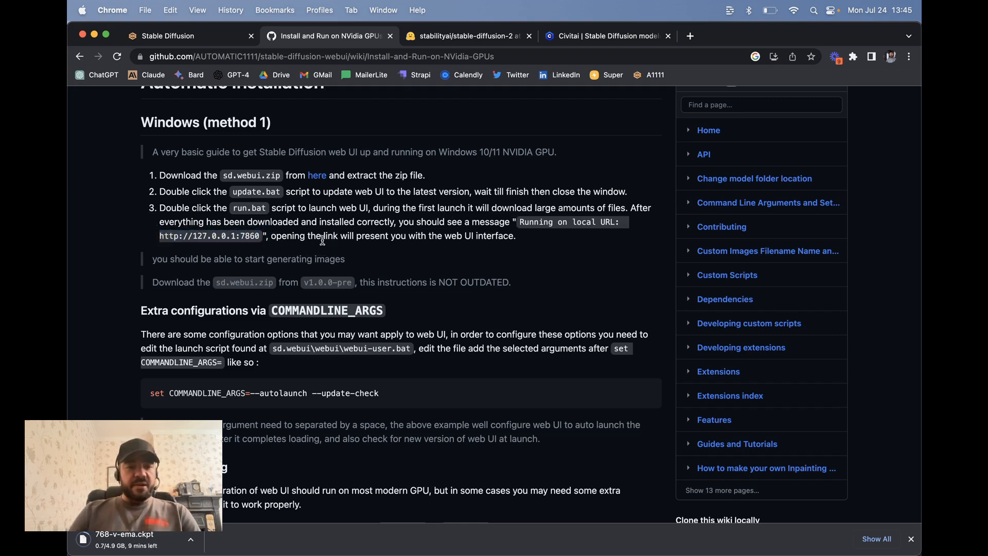
{"action": "scroll", "scroll_direction": "down", "scroll_amount": 3}
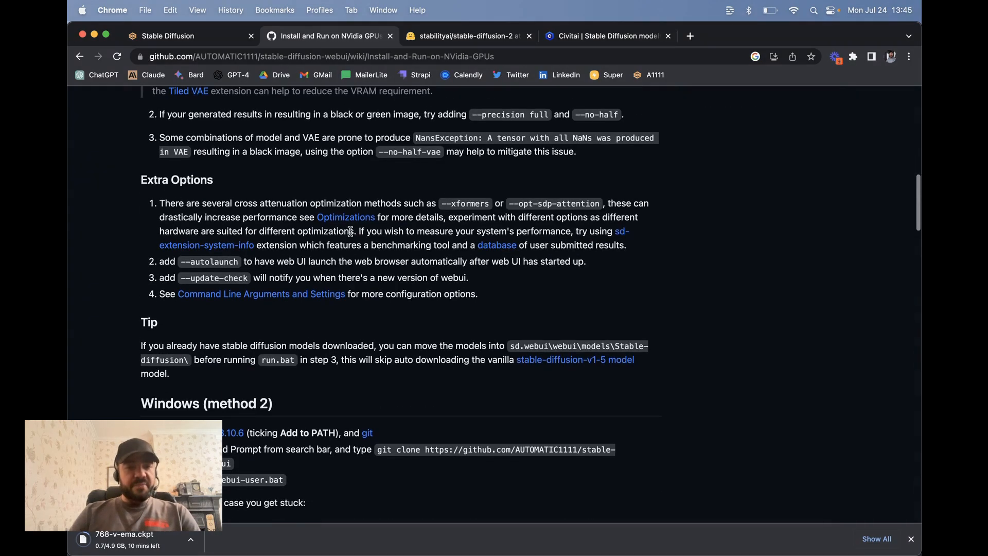
{"action": "scroll", "scroll_direction": "down", "scroll_amount": 3}
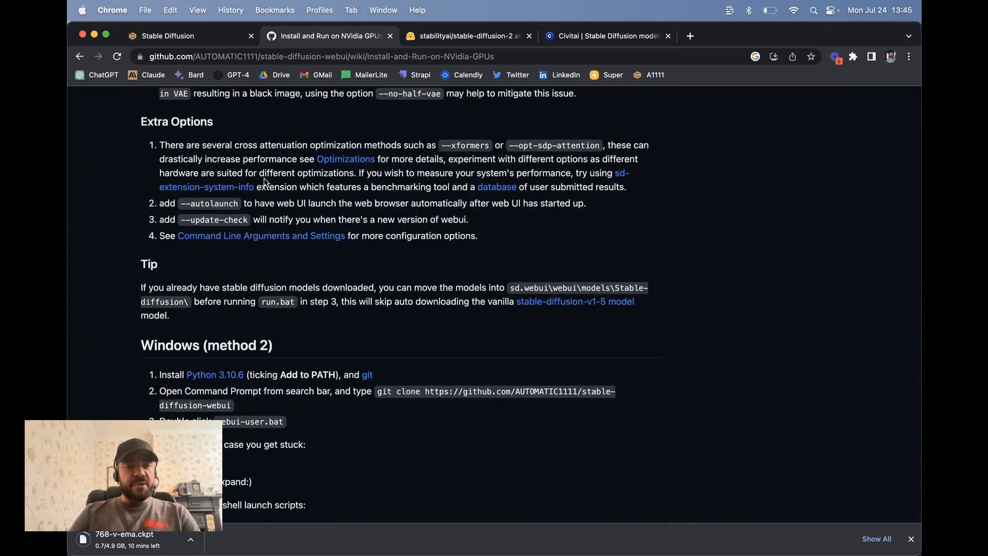
{"action": "scroll", "scroll_direction": "down", "scroll_amount": 3}
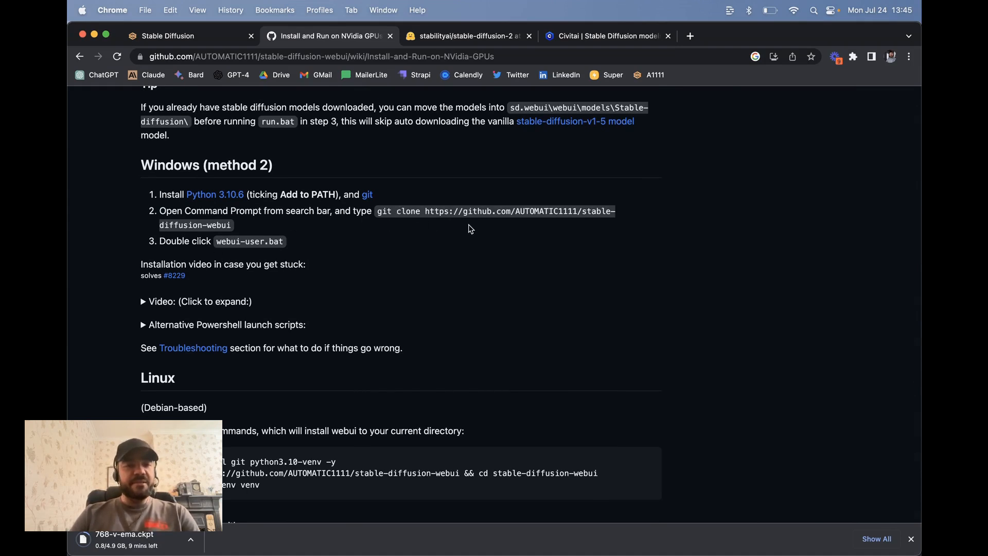
{"action": "scroll", "scroll_direction": "down", "scroll_amount": 3}
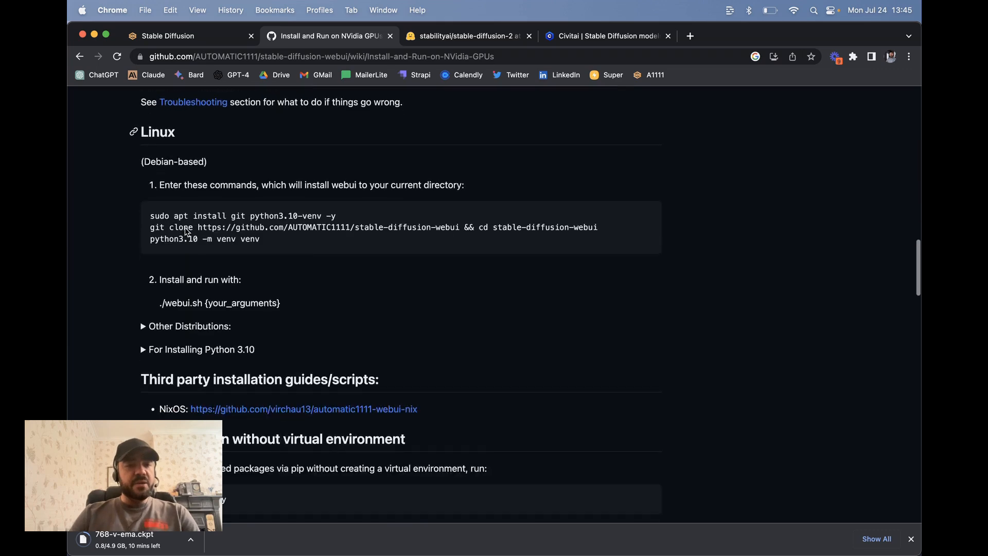
{"action": "scroll", "scroll_direction": "down", "scroll_amount": 3}
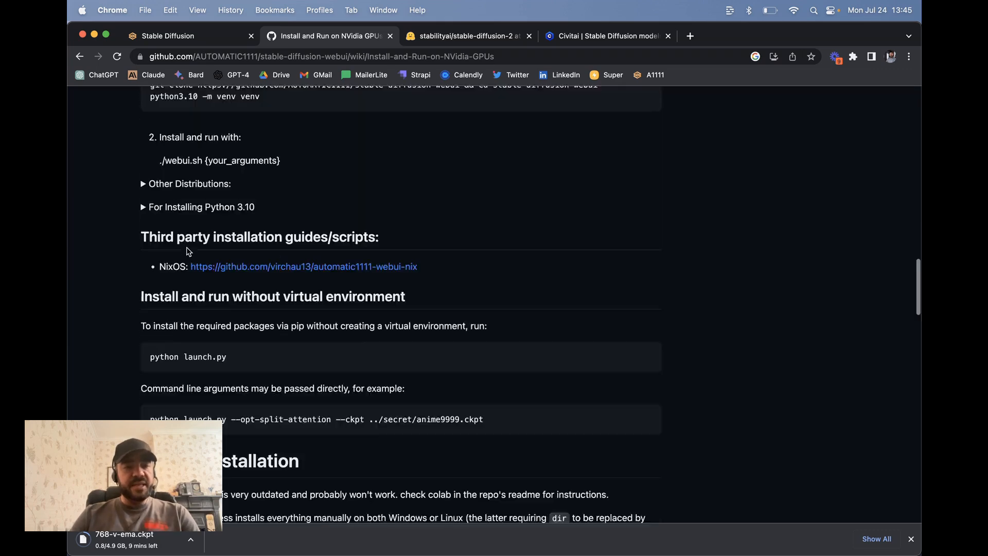
{"action": "scroll", "scroll_direction": "up", "scroll_amount": 3}
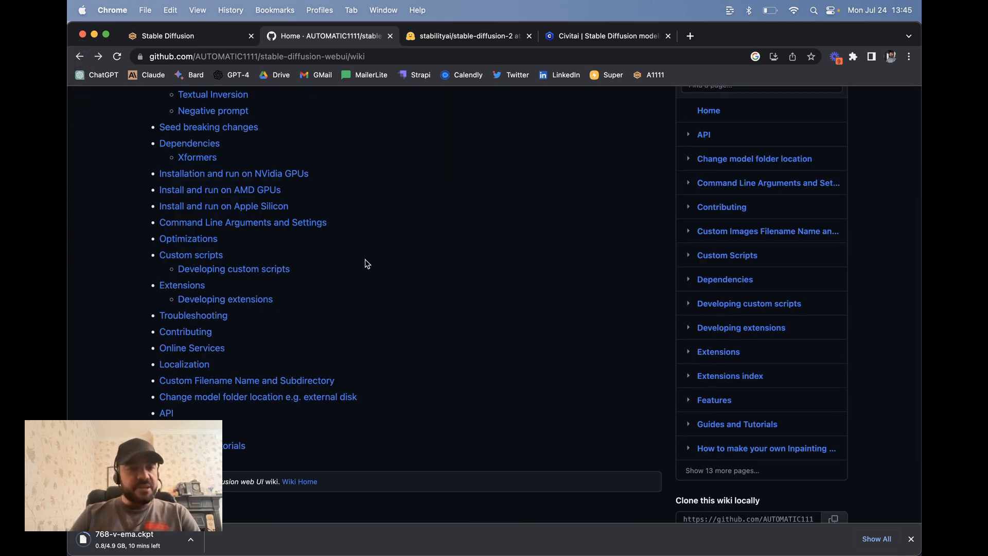
Open the 'Install and run on AMD GPUs' guide from the wiki contents.
{"action": "left_click", "coordinate": [219, 189]}
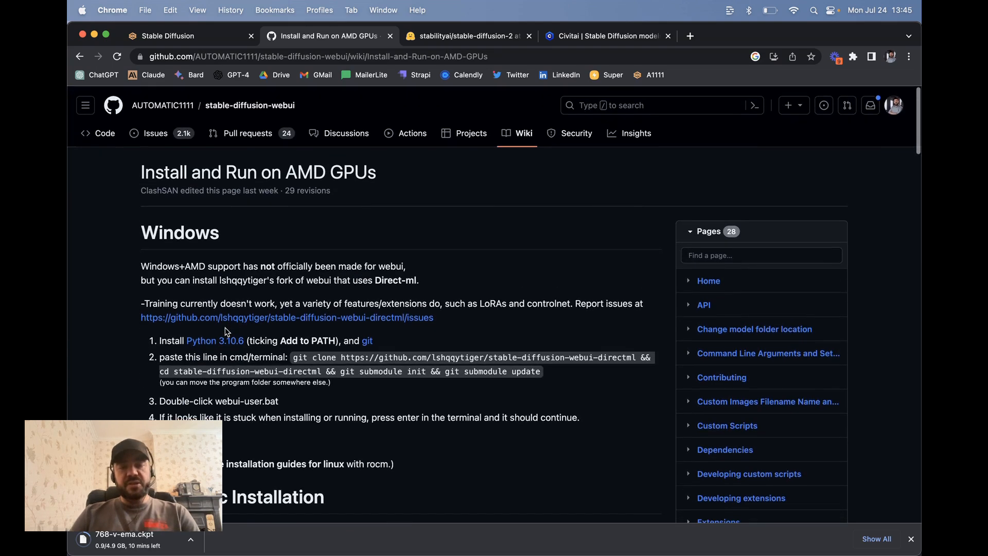
{"action": "mouse_move", "coordinate": [477, 231]}
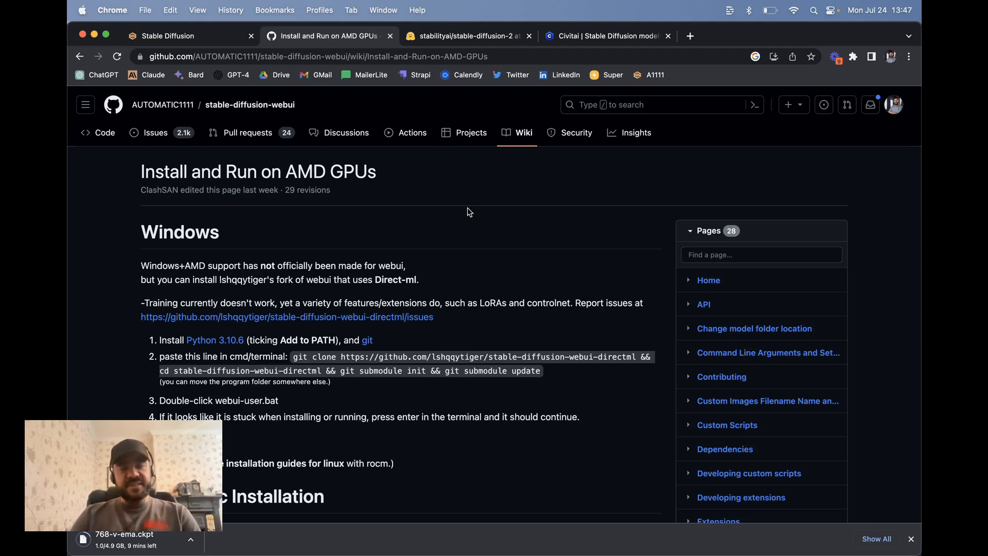
{"action": "mouse_move", "coordinate": [286, 161]}
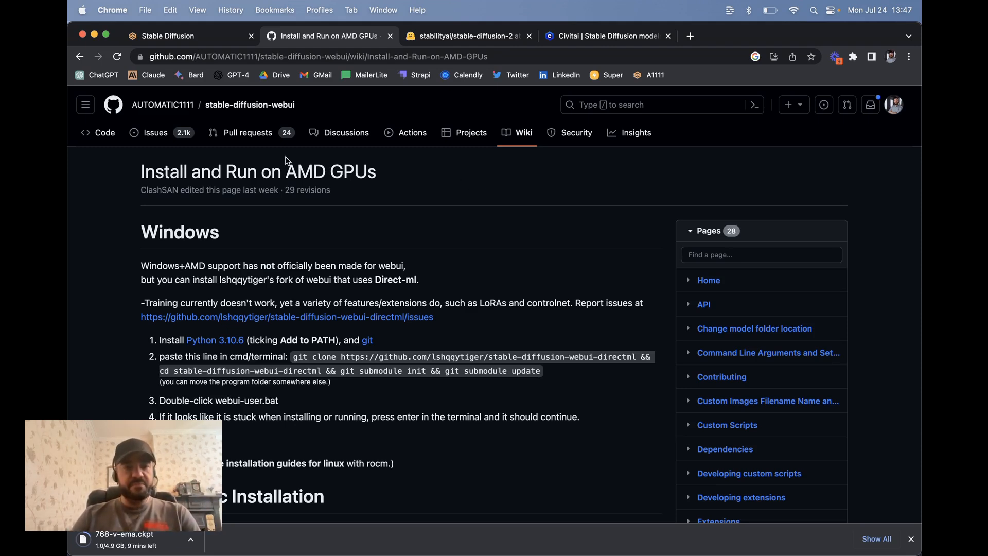
Go to the repository's Code view and open the scripts folder.
{"action": "left_click", "coordinate": [104, 133]}
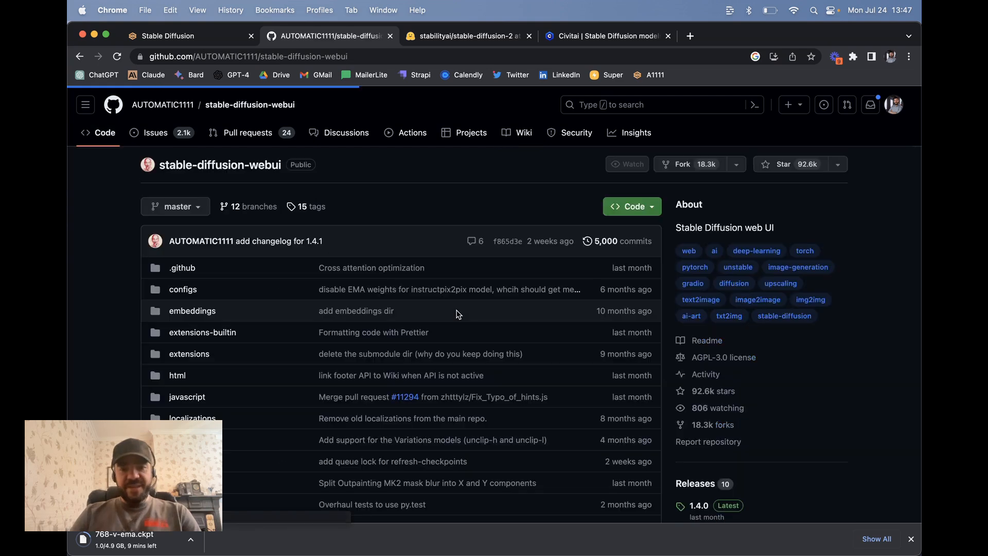
{"action": "scroll", "scroll_direction": "down", "scroll_amount": 3}
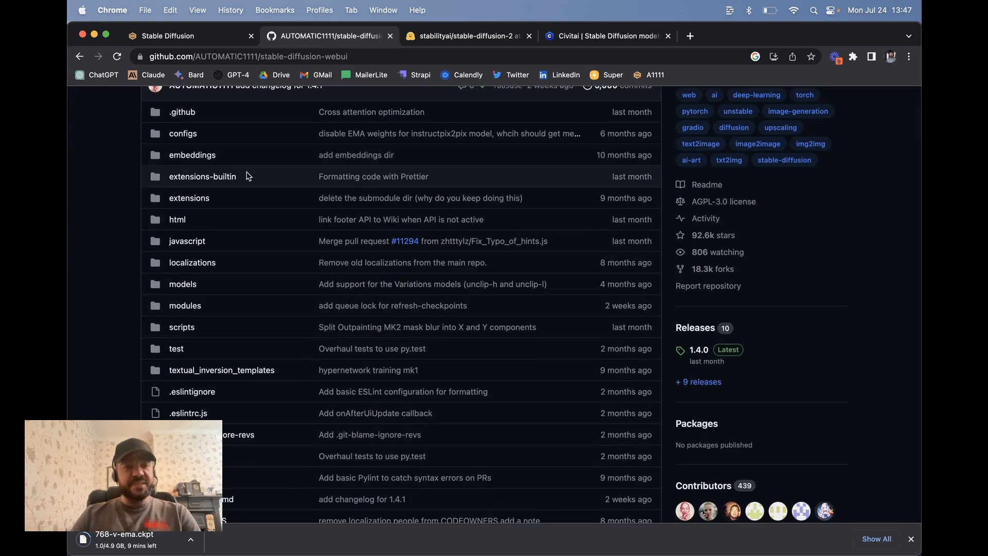
{"action": "scroll", "scroll_direction": "down", "scroll_amount": 3}
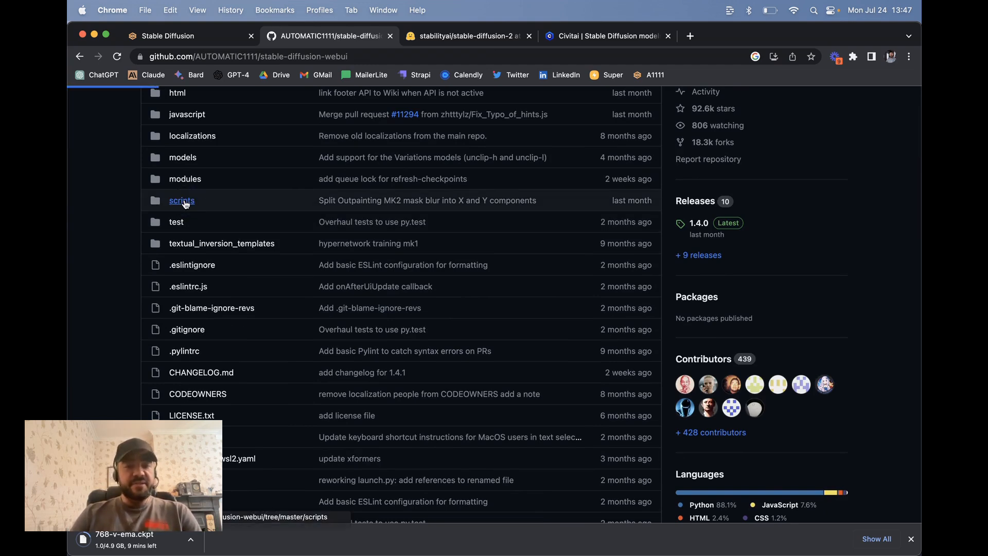
{"action": "left_click", "coordinate": [182, 200]}
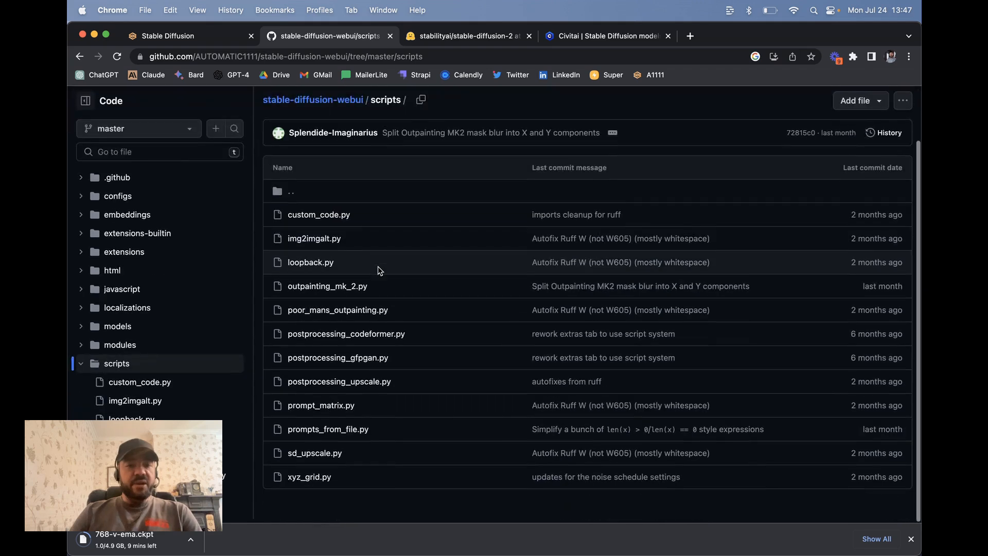
{"action": "scroll", "scroll_direction": "down", "scroll_amount": 3}
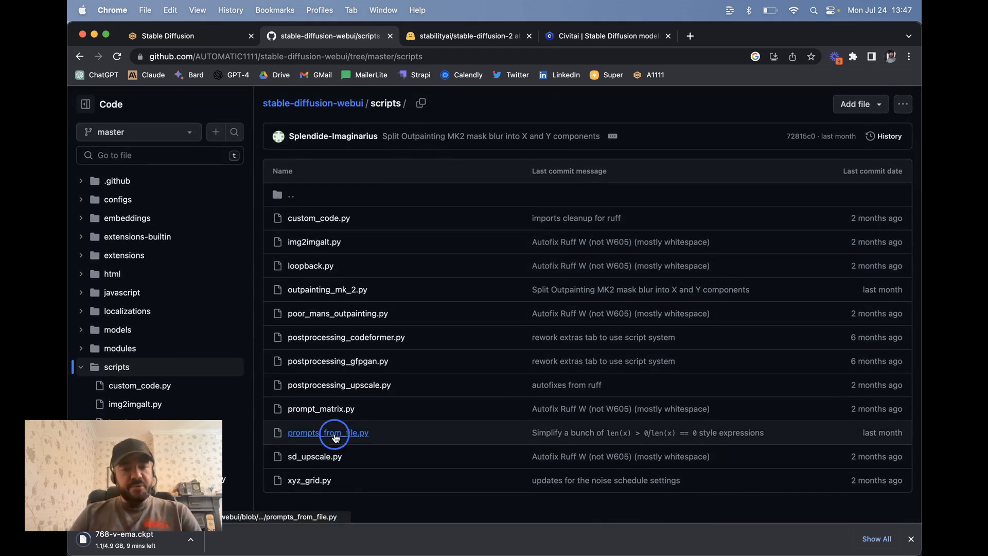
Read prompts_from_file.py, then return to the Stable Diffusion web UI tab.
{"action": "left_click", "coordinate": [328, 433]}
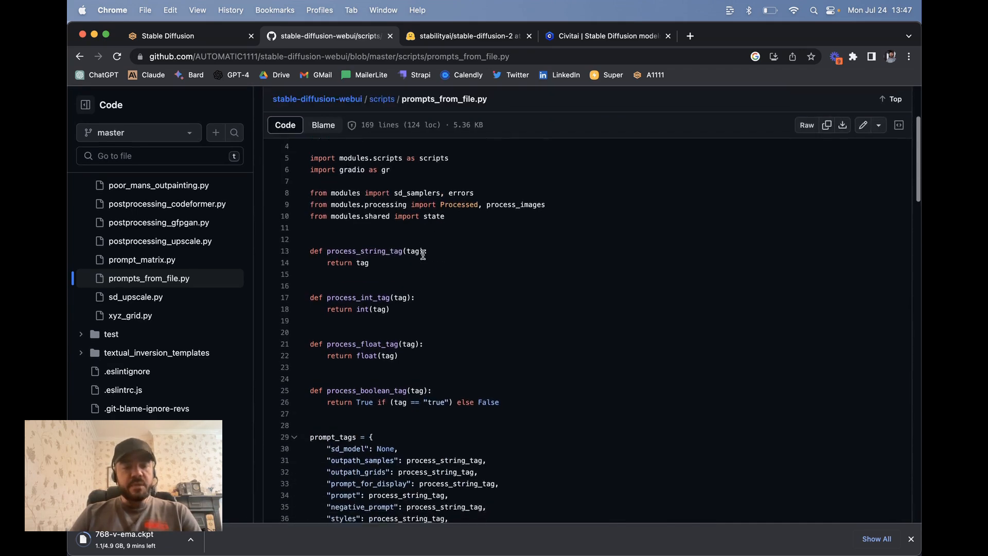
{"action": "scroll", "scroll_direction": "down", "scroll_amount": 3}
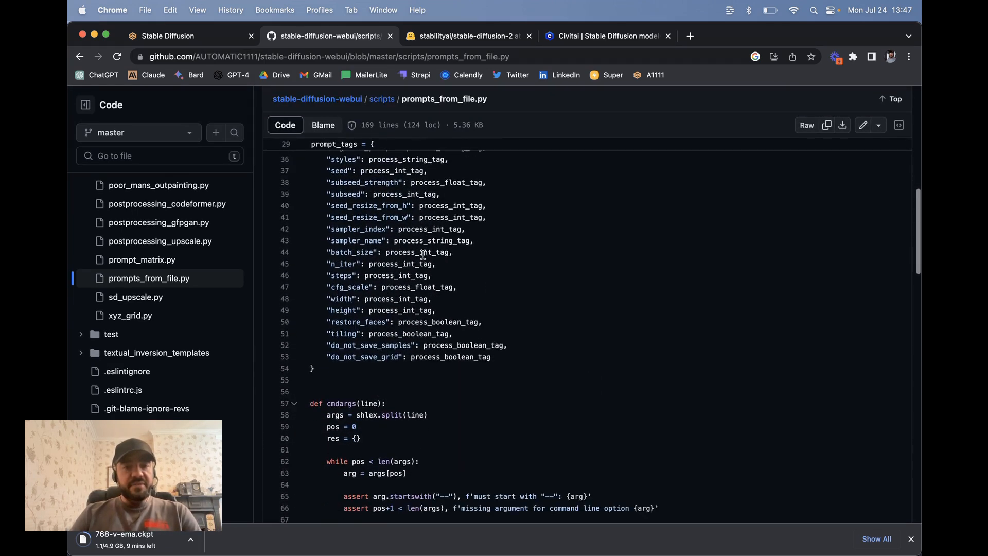
{"action": "scroll", "scroll_direction": "down", "scroll_amount": 3}
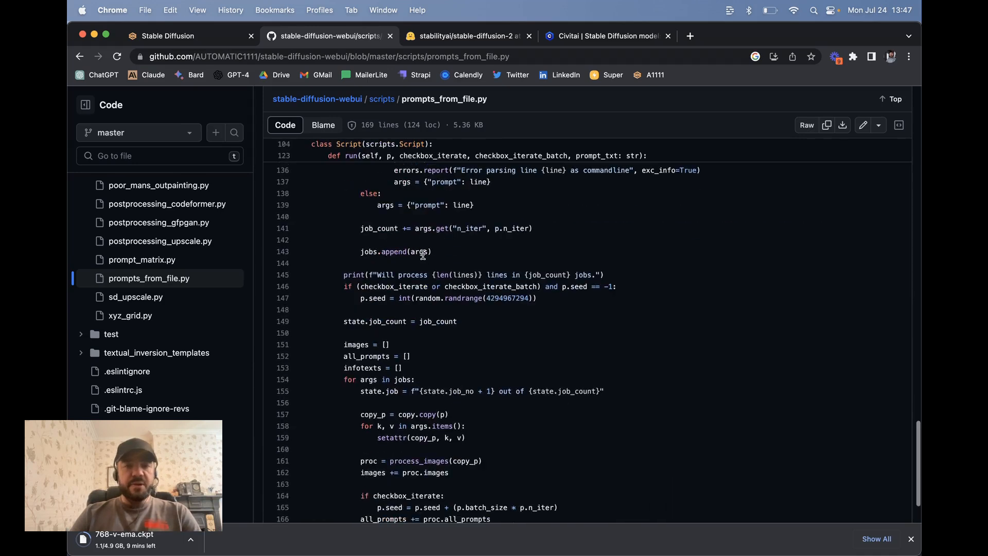
{"action": "scroll", "scroll_direction": "down", "scroll_amount": 3}
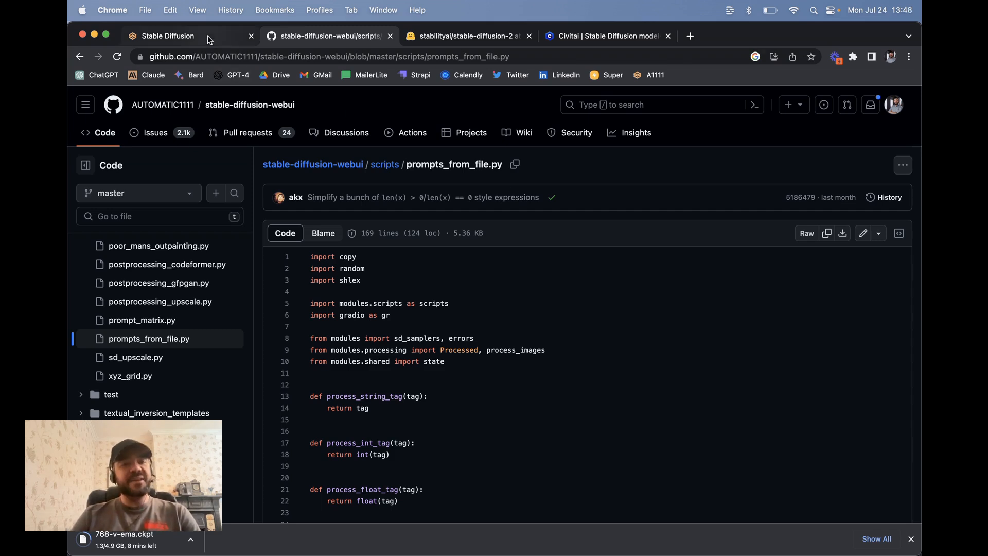
{"action": "mouse_move", "coordinate": [170, 35]}
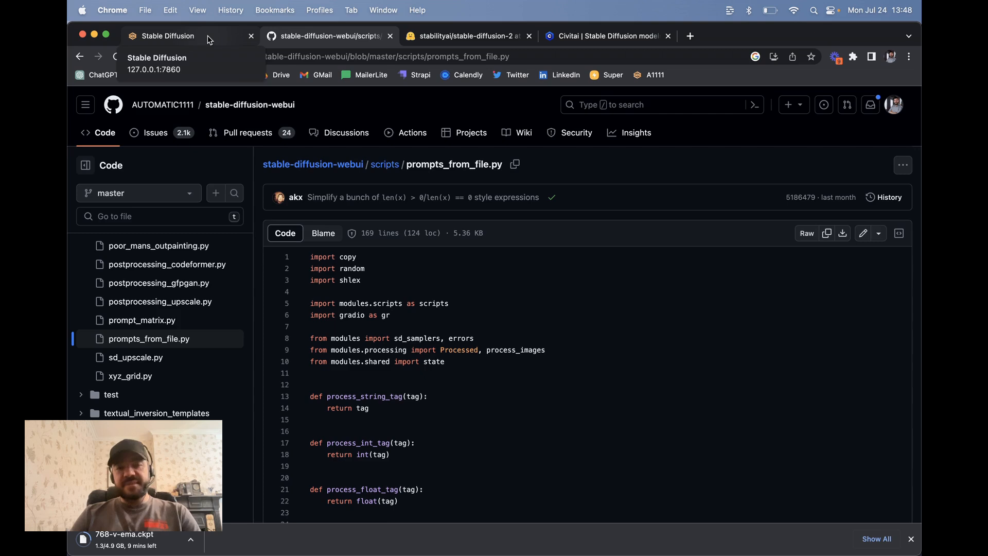
{"action": "left_click", "coordinate": [168, 35]}
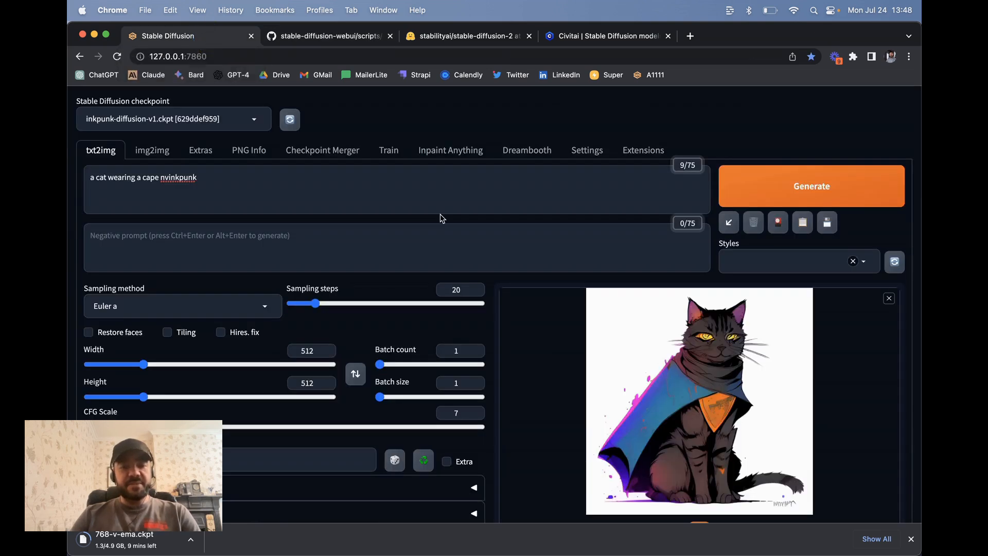